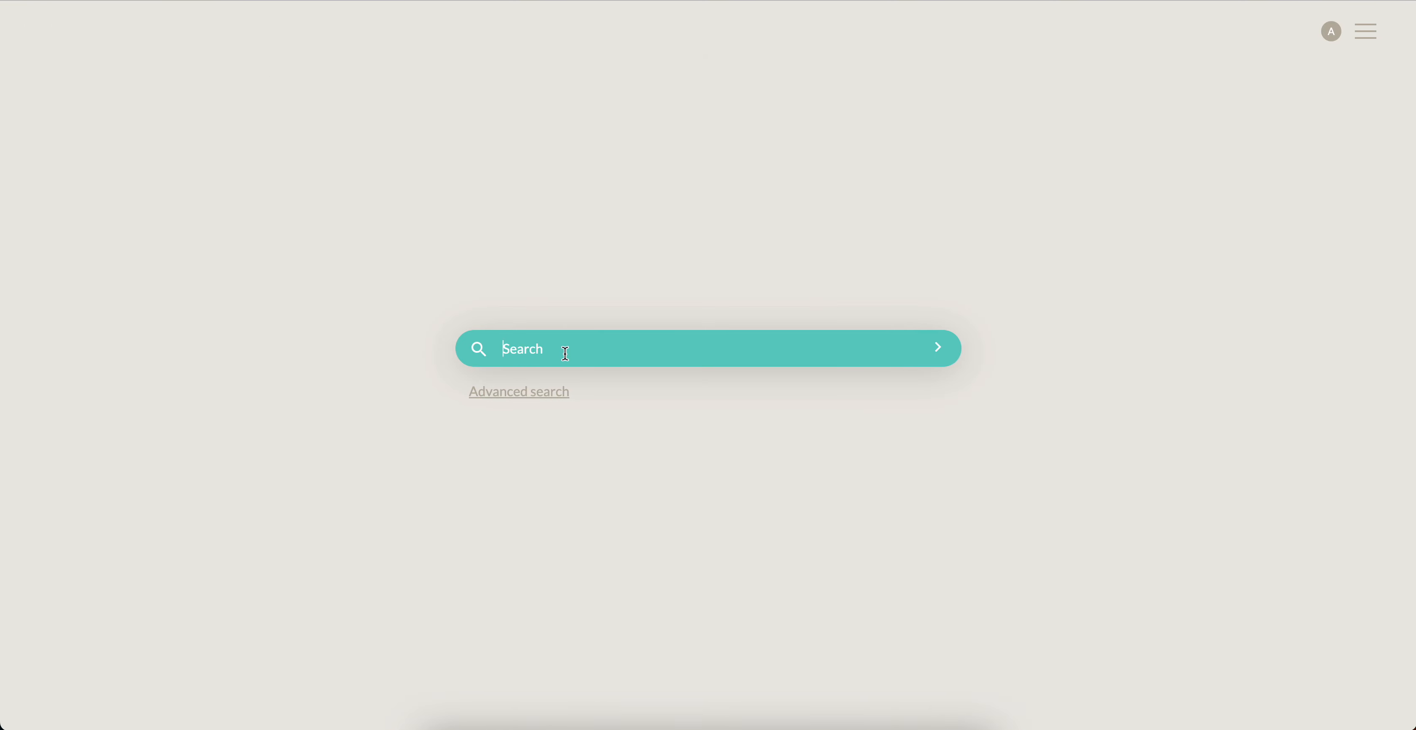
# Search "sir 2 14" to open Ecclesiasticus 2, then reveal the related verses under Ecclesiasticus 2:10.
pyautogui.write('sir 2 14')
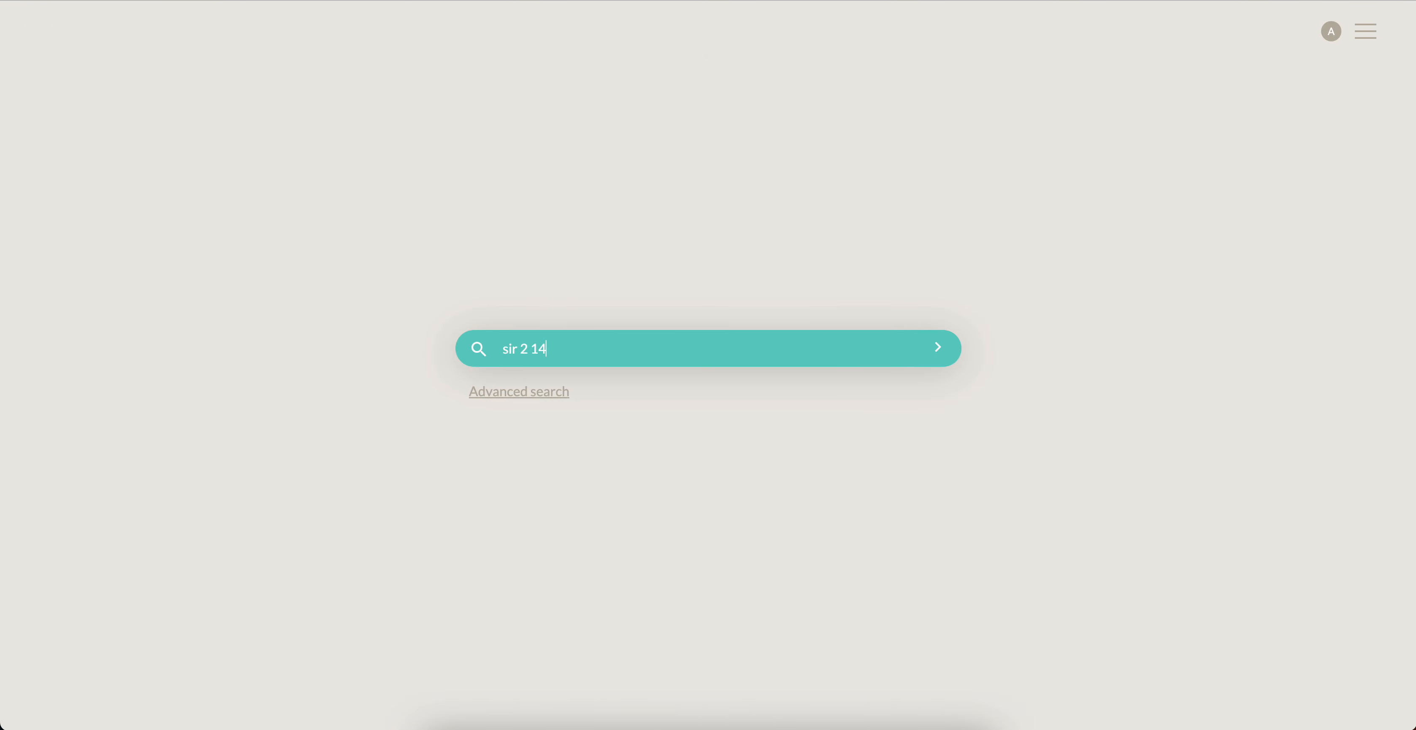
pyautogui.click(937, 347)
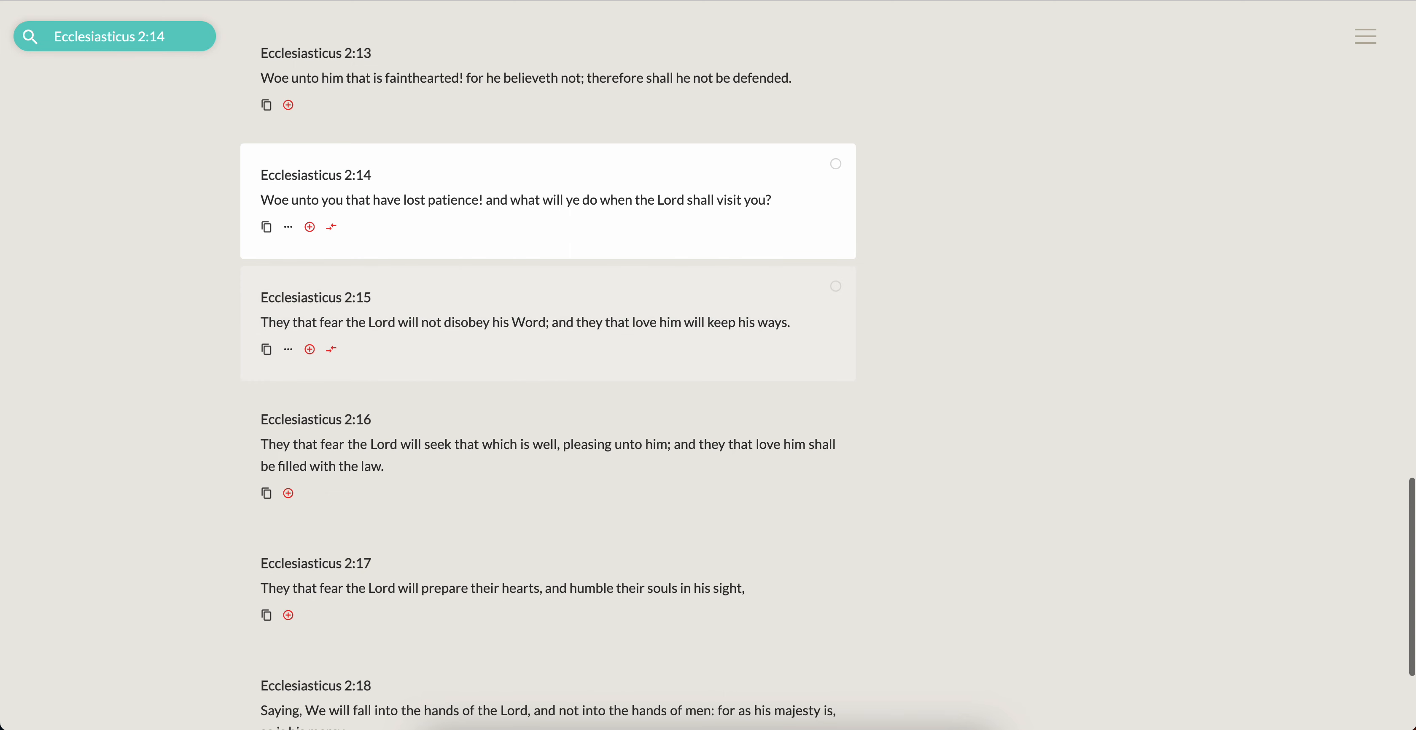
pyautogui.moveTo(493, 379)
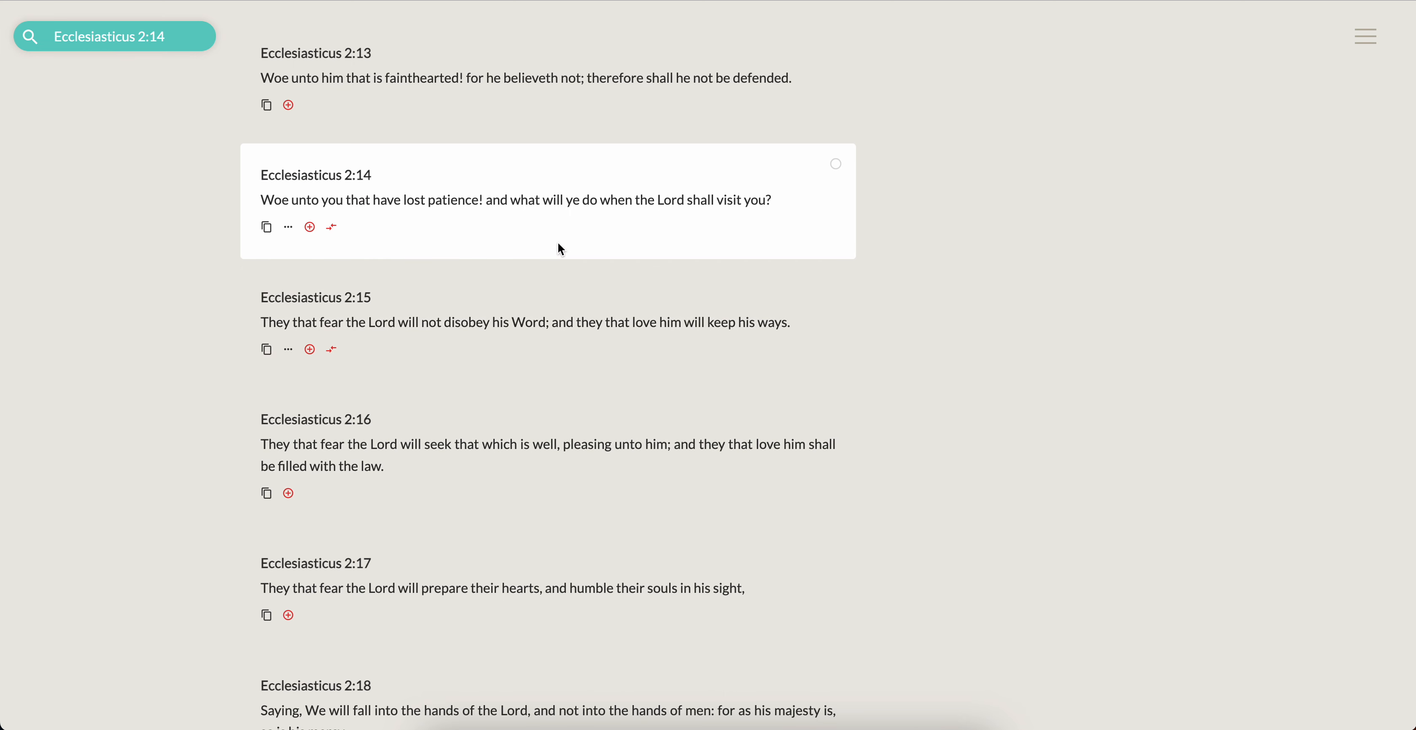
pyautogui.scroll(3)
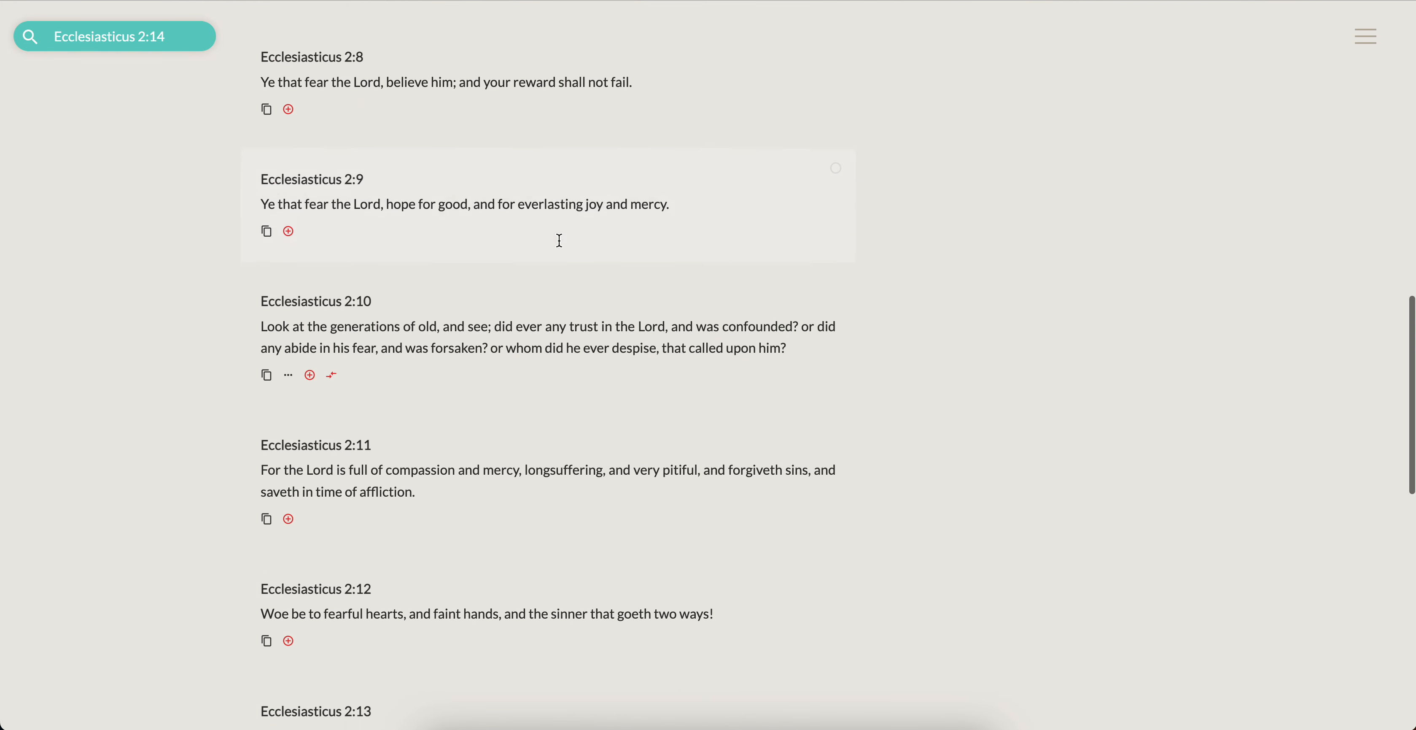
pyautogui.scroll(-3)
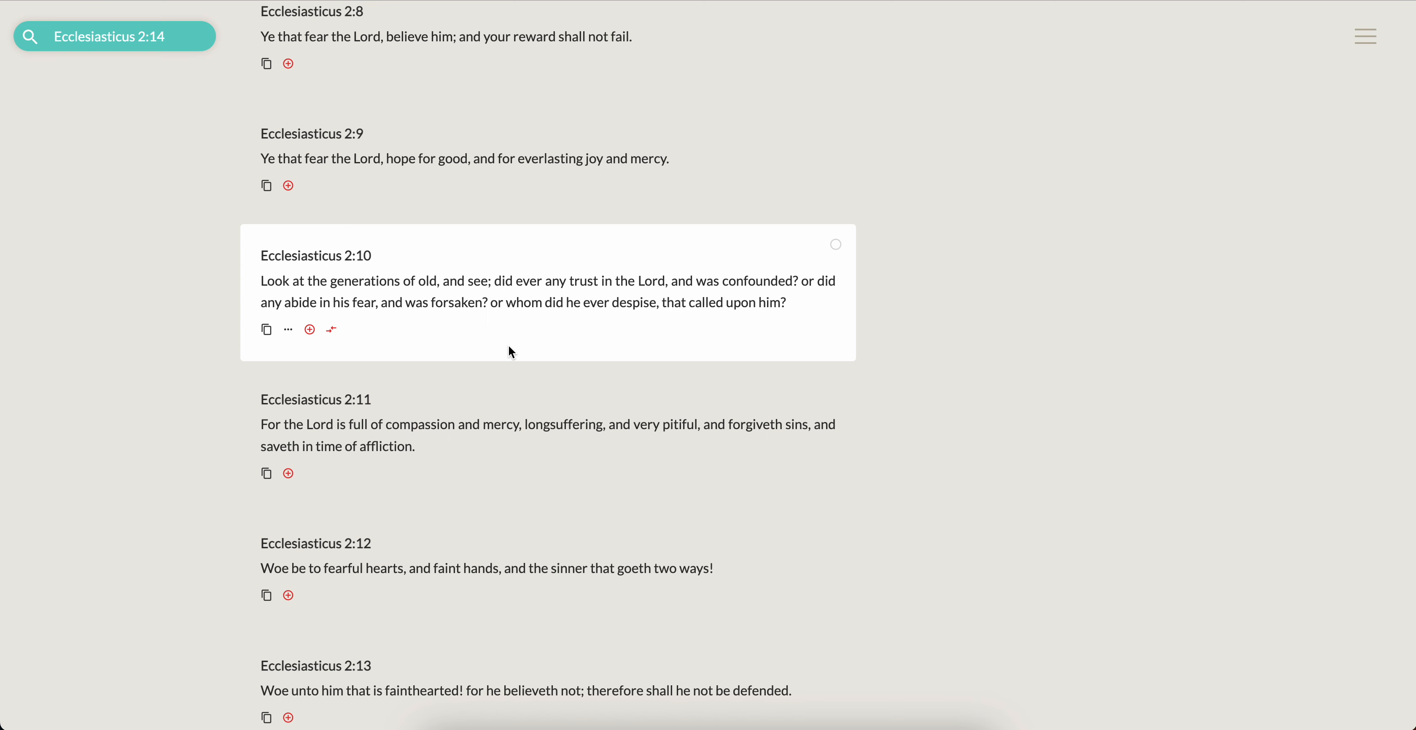
pyautogui.click(287, 328)
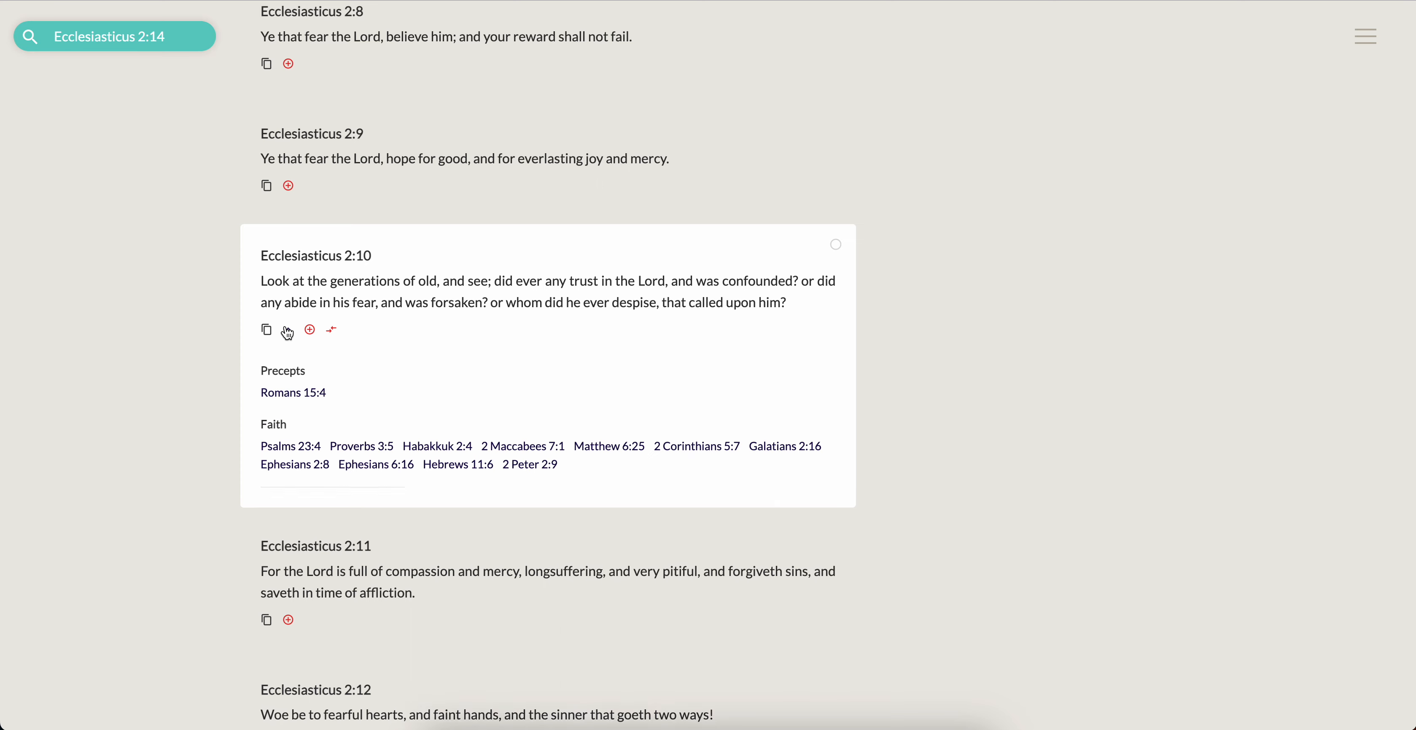
# Follow the Romans 15:4 cross-reference so Romans 15 is shown around verse 4.
pyautogui.click(293, 392)
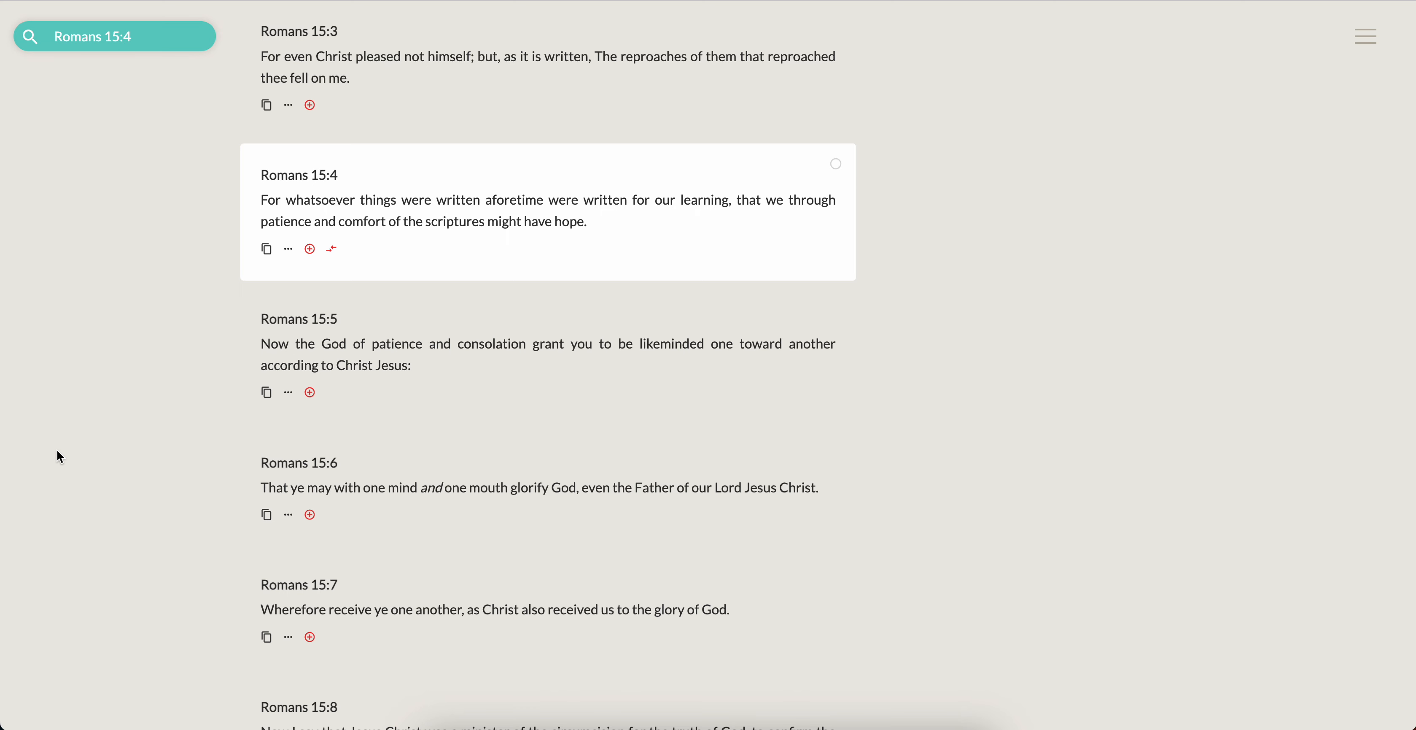
pyautogui.moveTo(680, 244)
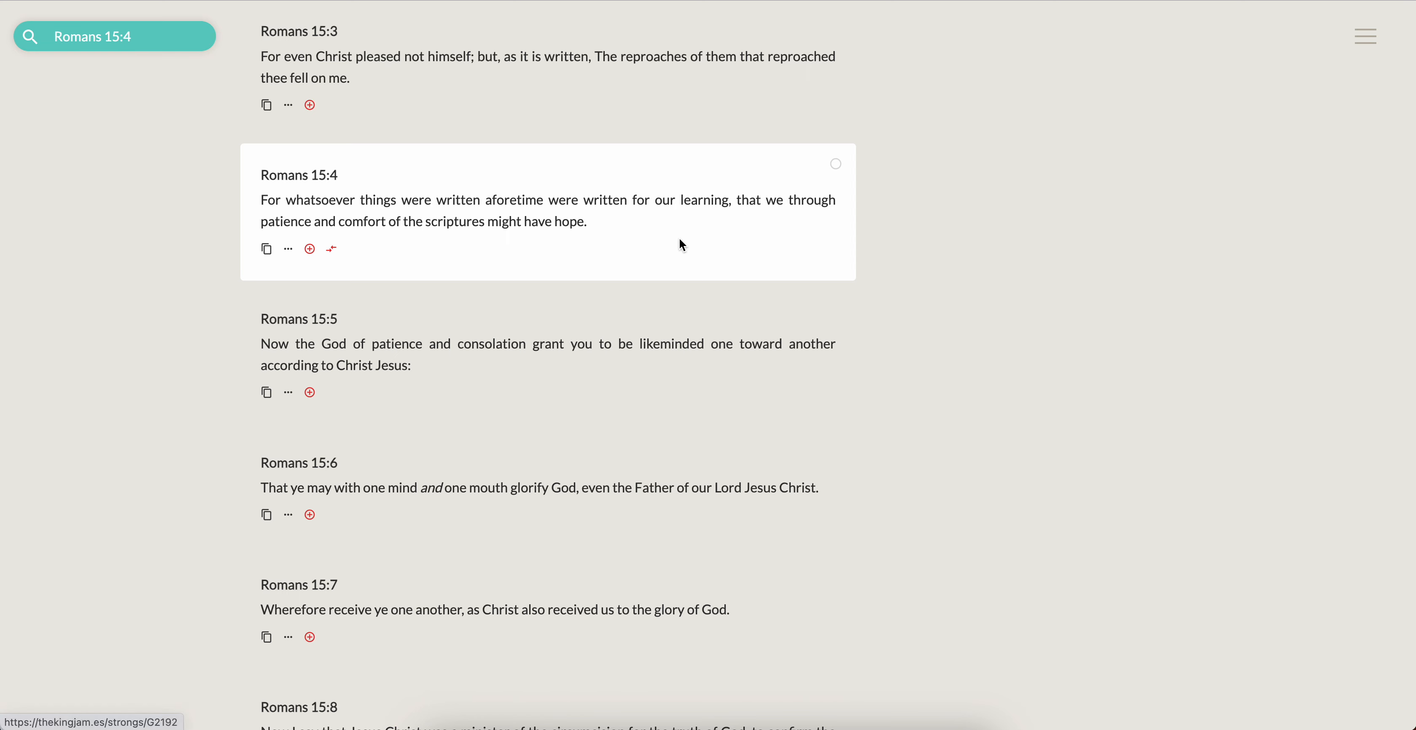
pyautogui.moveTo(900, 229)
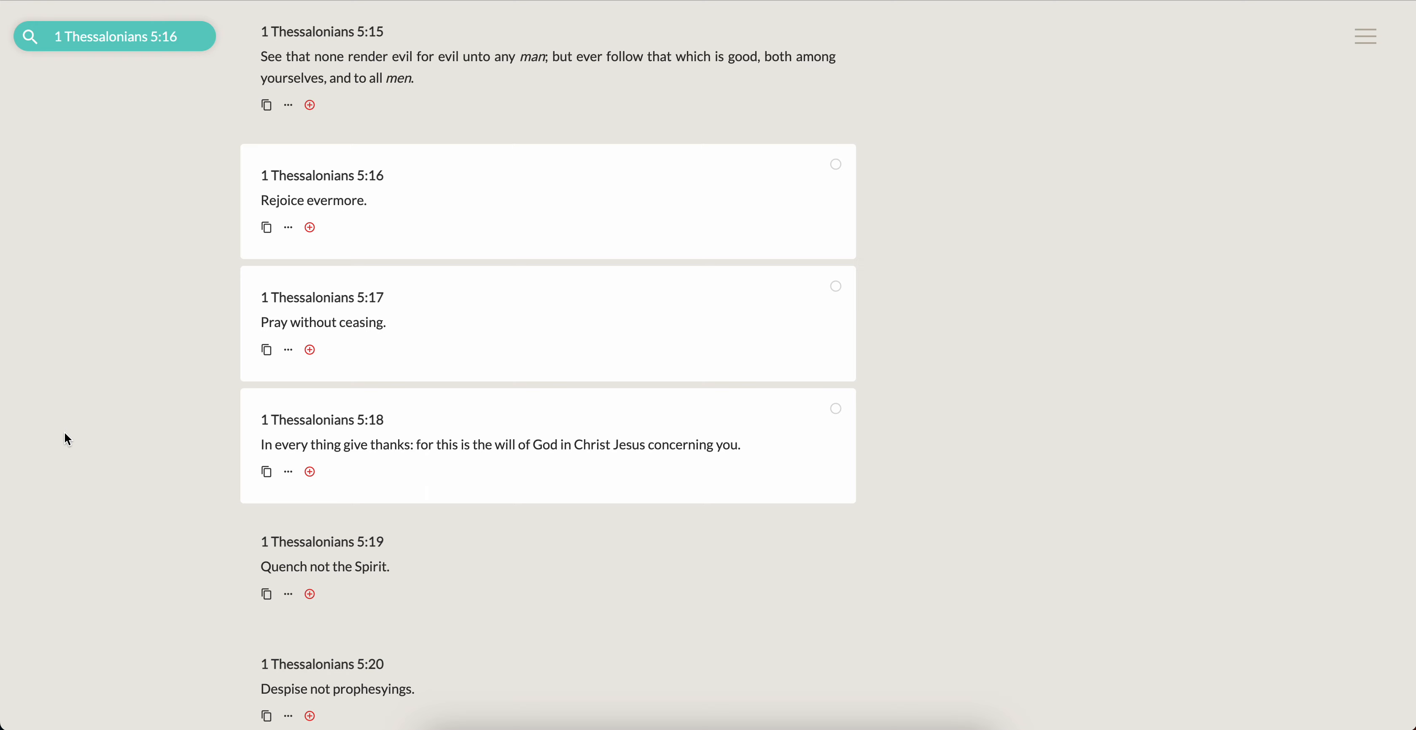
pyautogui.scroll(-3)
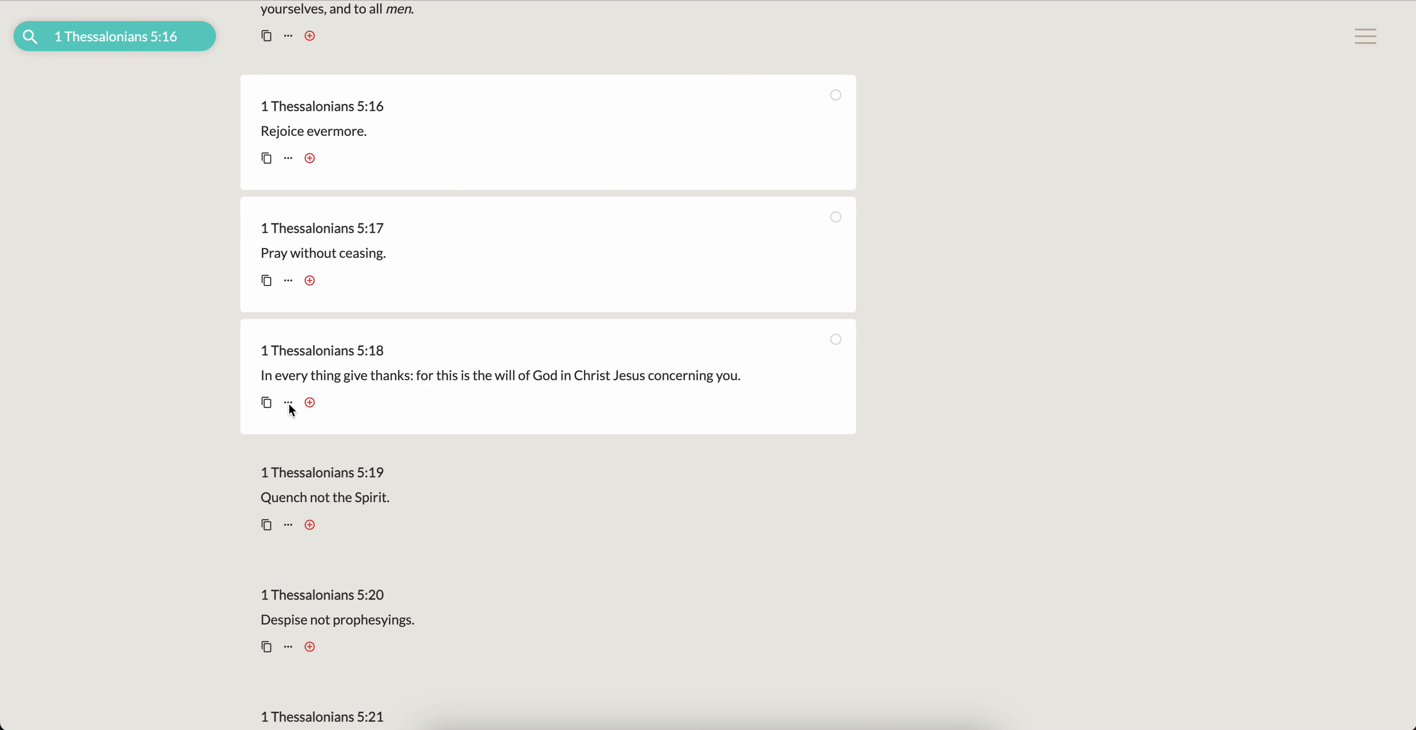
pyautogui.moveTo(213, 436)
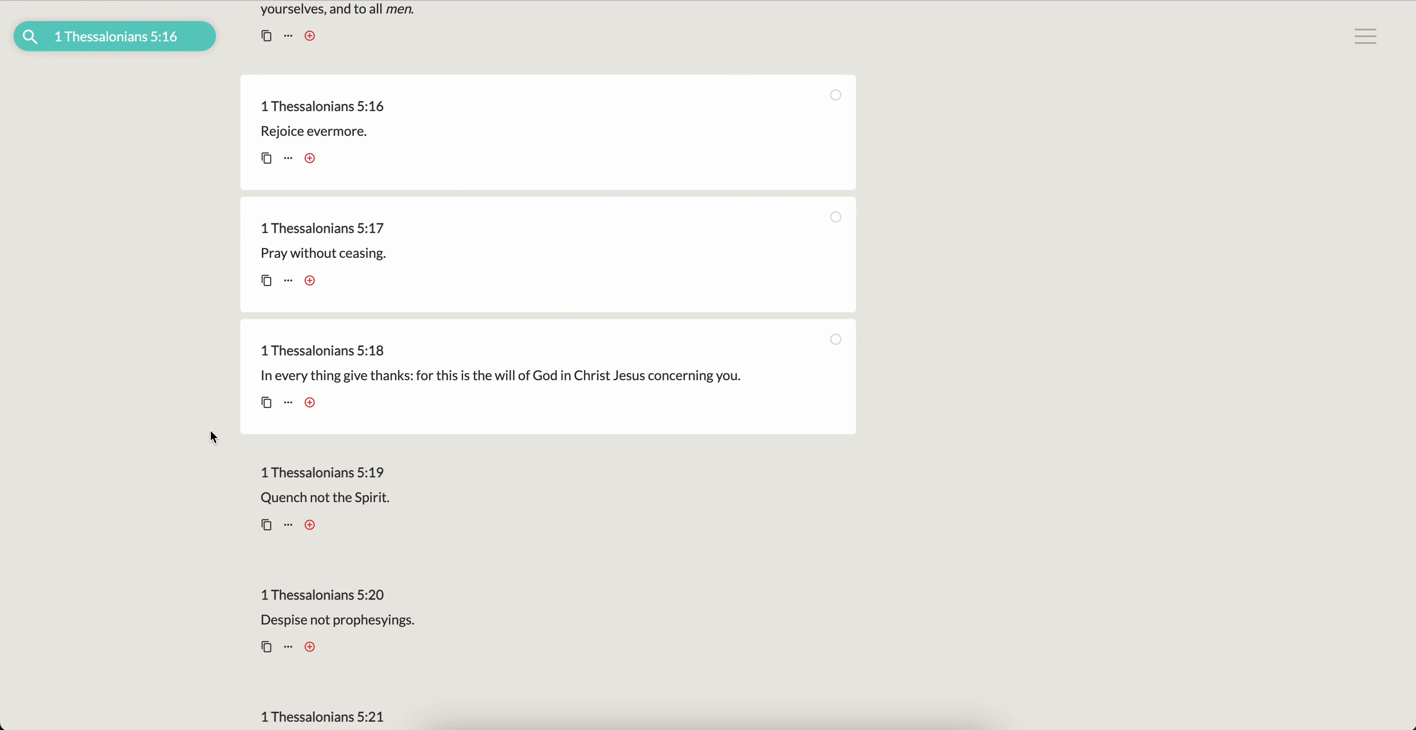
pyautogui.moveTo(1261, 296)
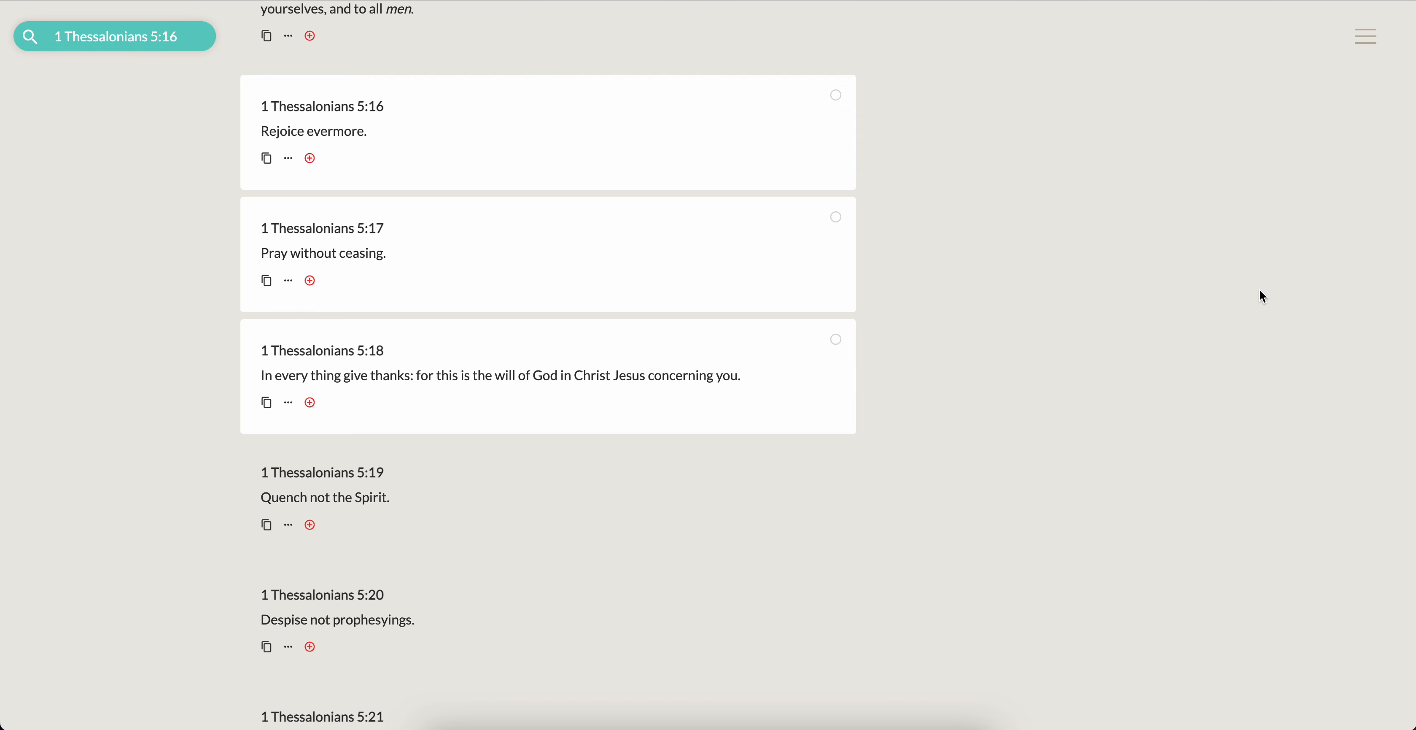
pyautogui.moveTo(480, 492)
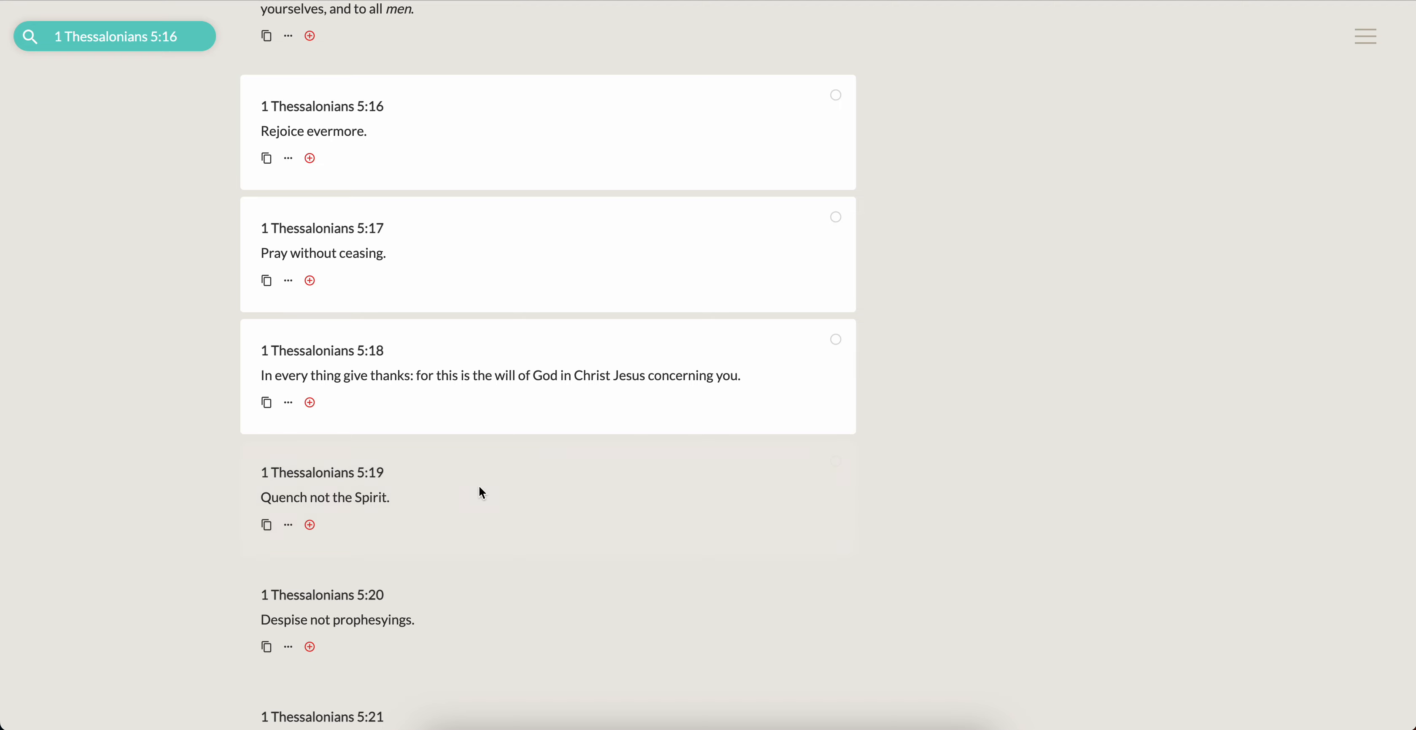
pyautogui.moveTo(384, 384)
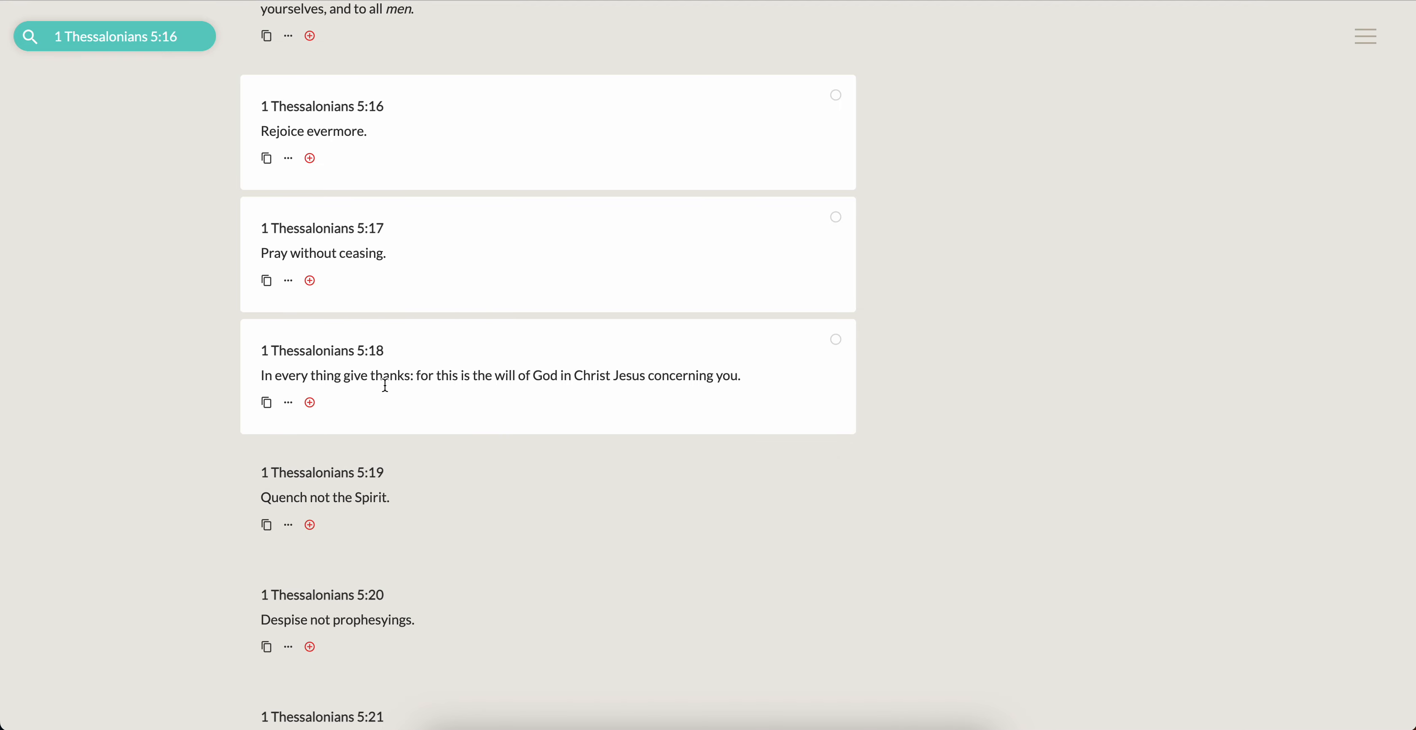
pyautogui.moveTo(506, 398)
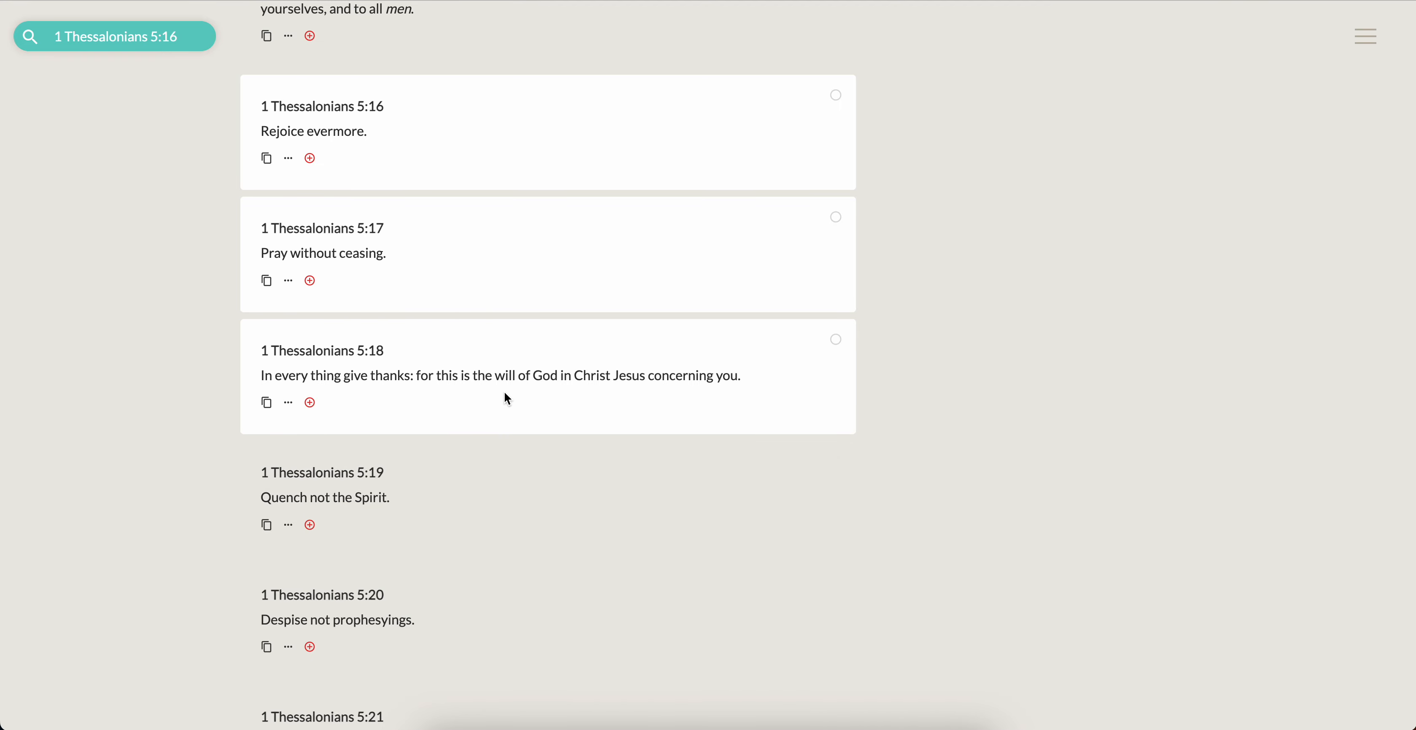
pyautogui.moveTo(1240, 370)
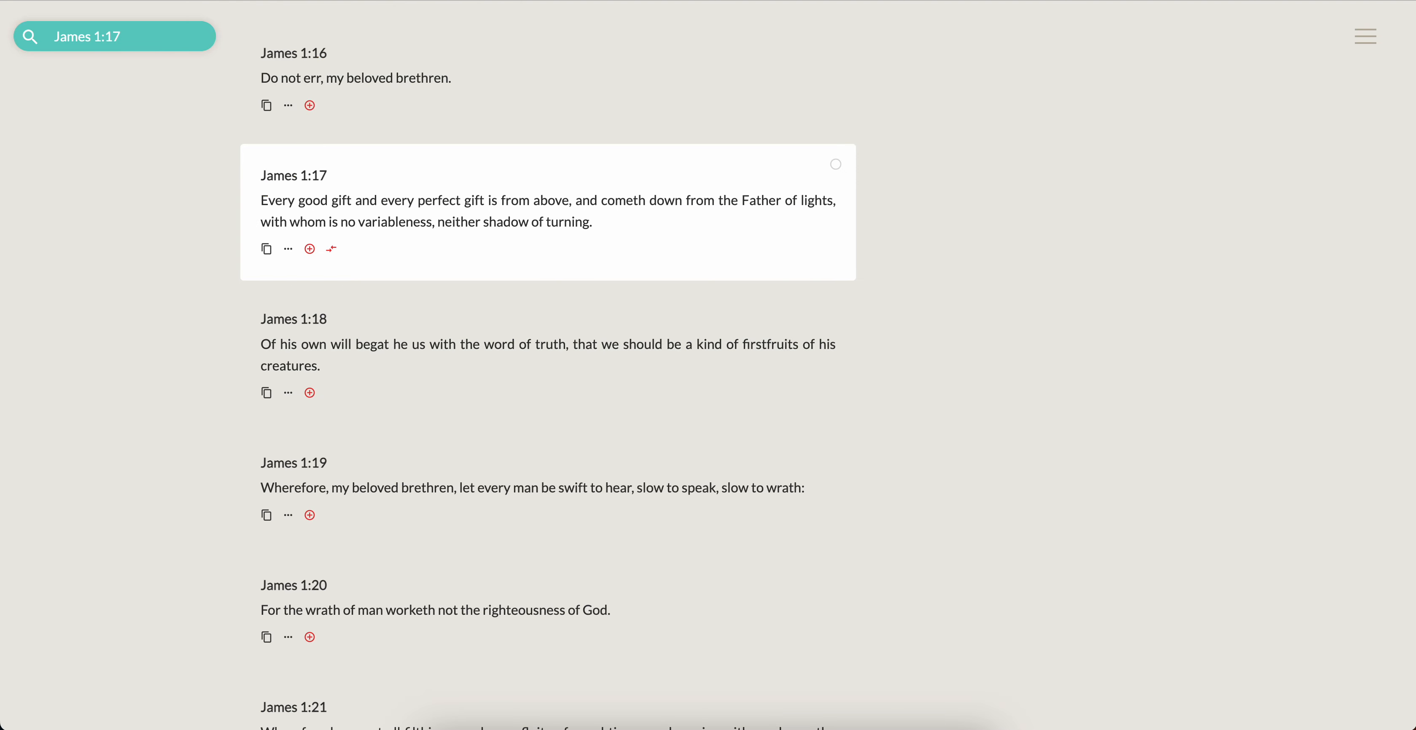
pyautogui.moveTo(25, 465)
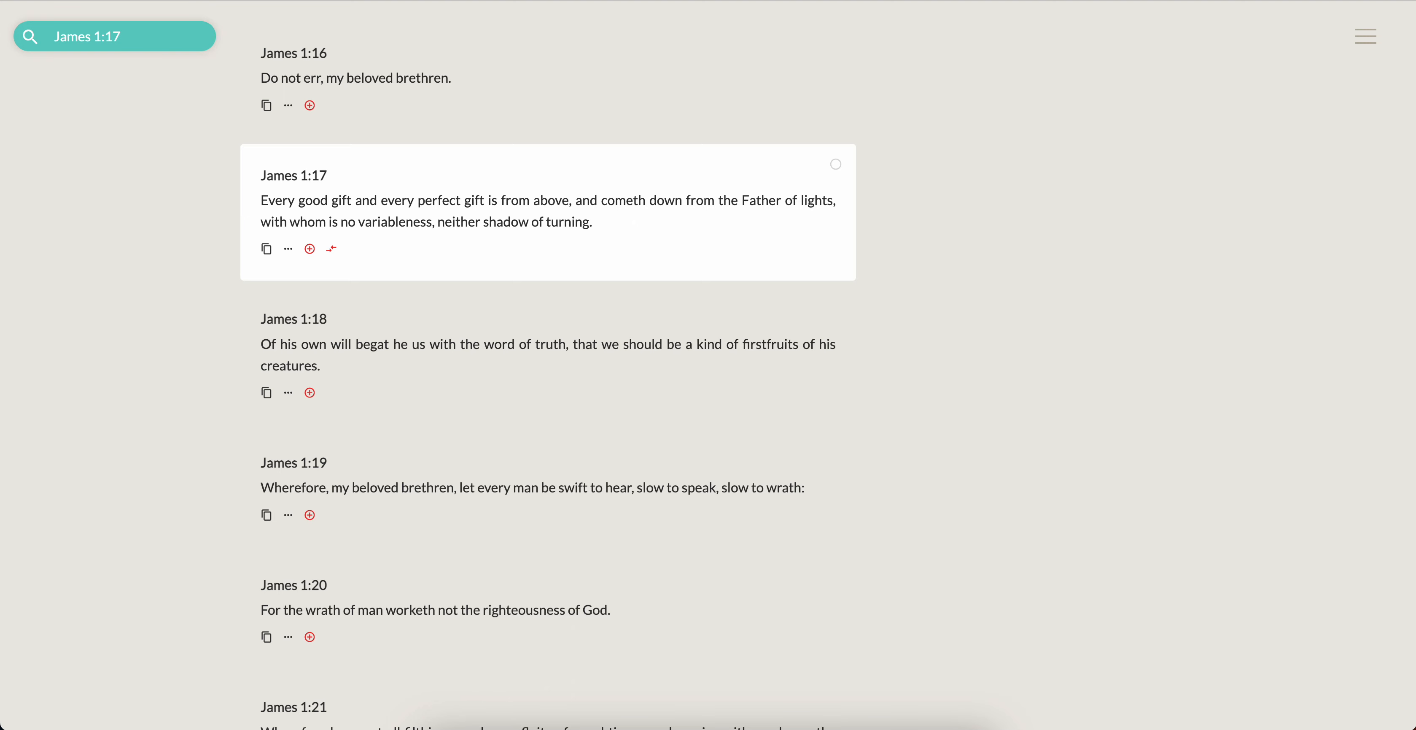
pyautogui.moveTo(173, 233)
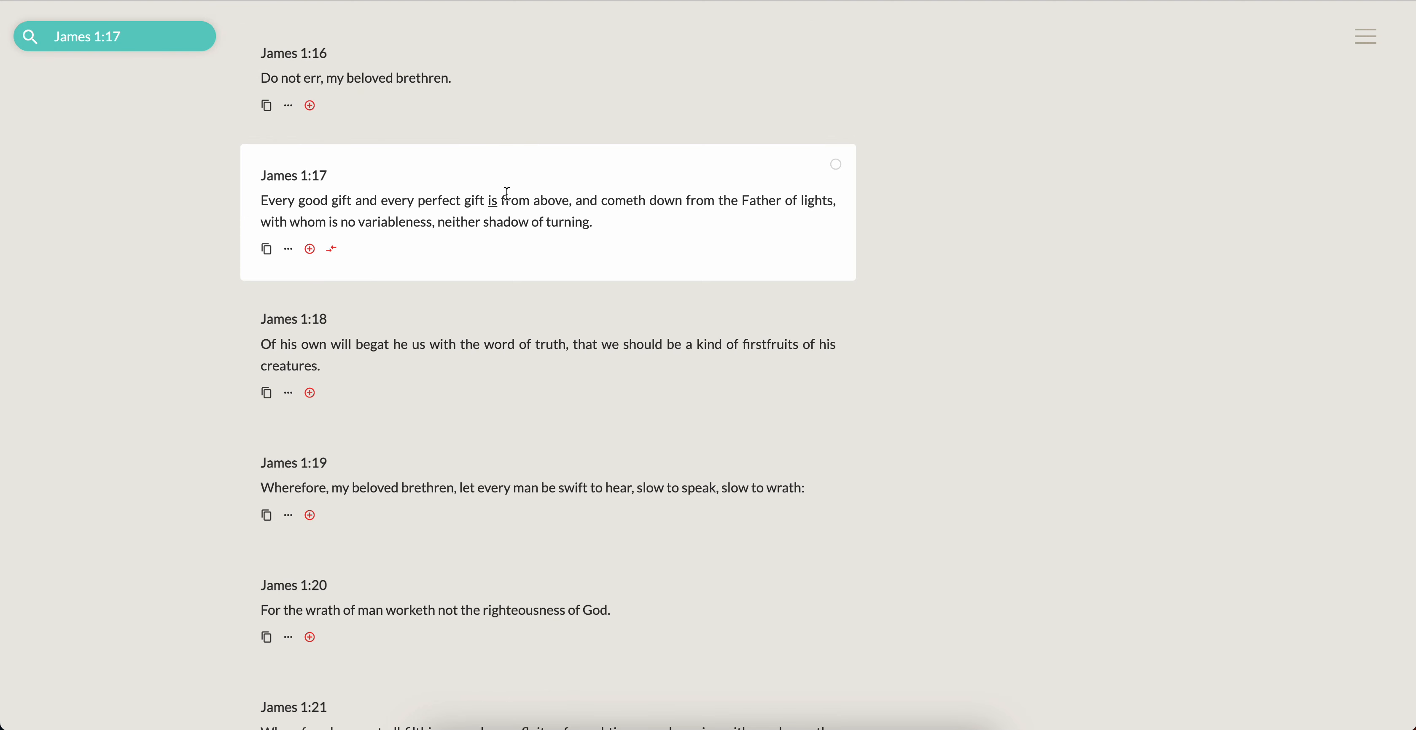
pyautogui.moveTo(1148, 240)
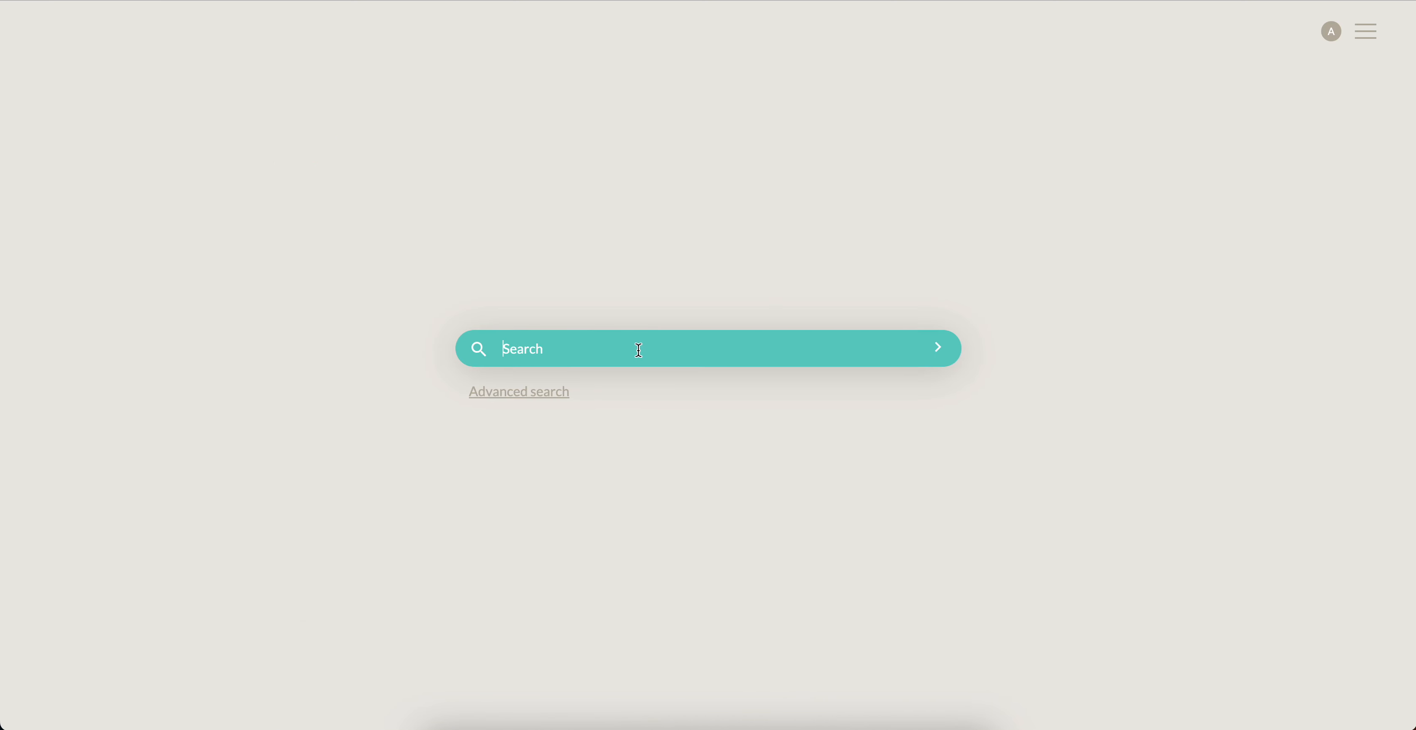
# Enter "jhn" in the search box and scroll through the John 15 verses around 15:16.
pyautogui.write('jhn')
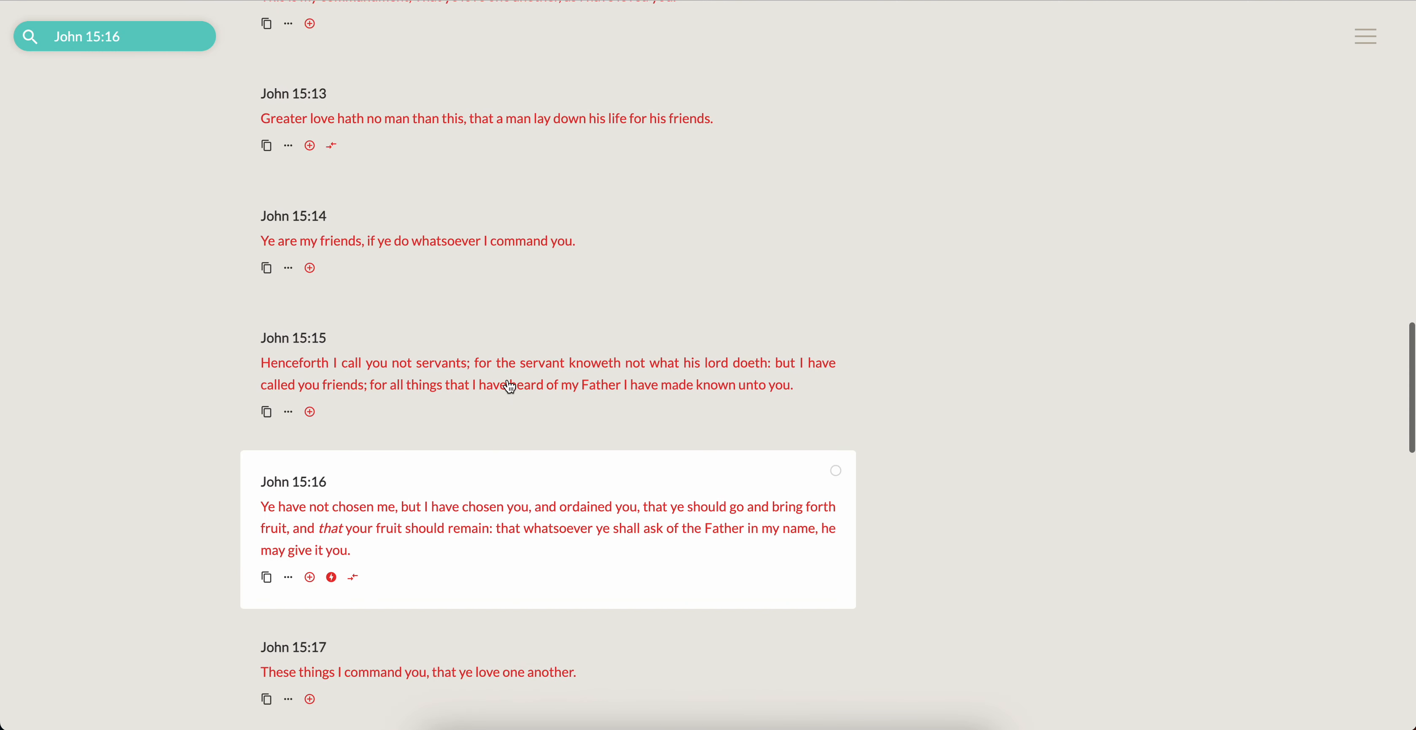
pyautogui.scroll(-3)
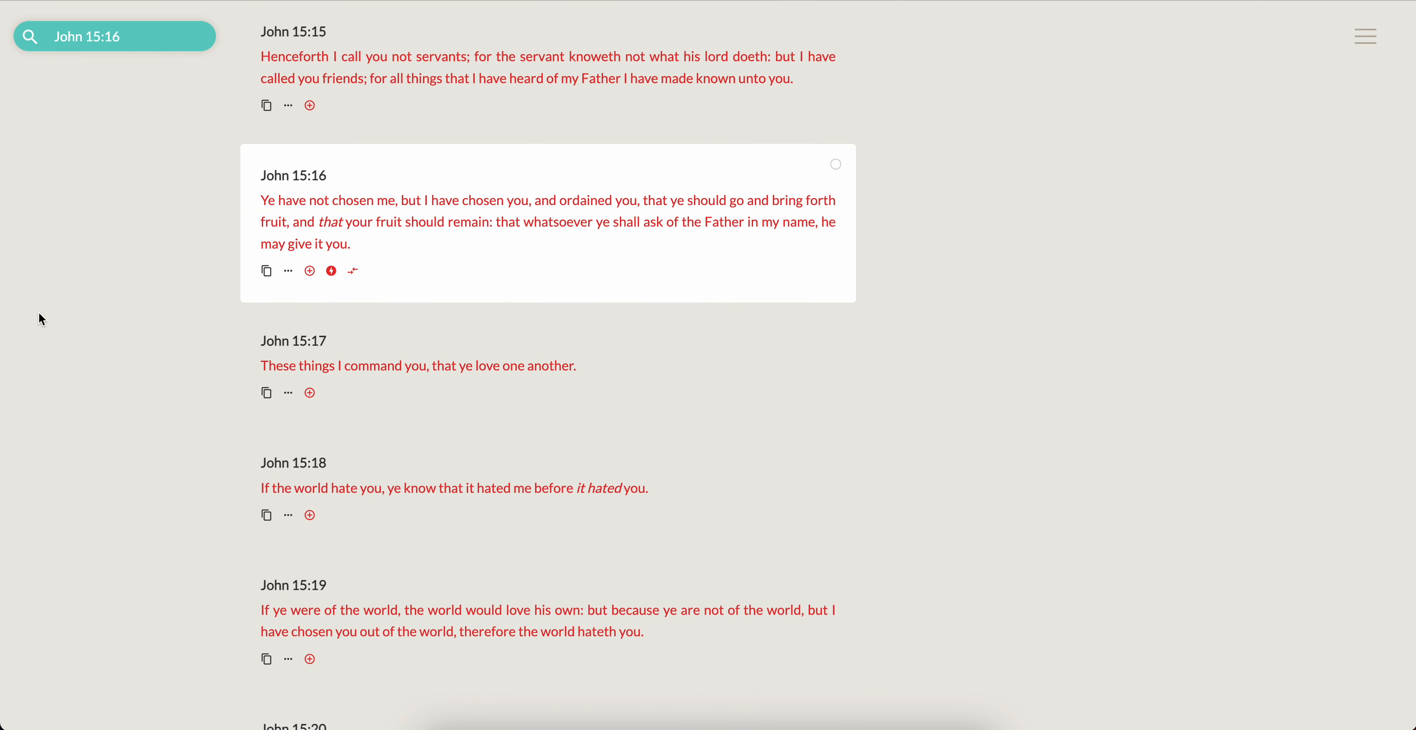
pyautogui.moveTo(382, 201)
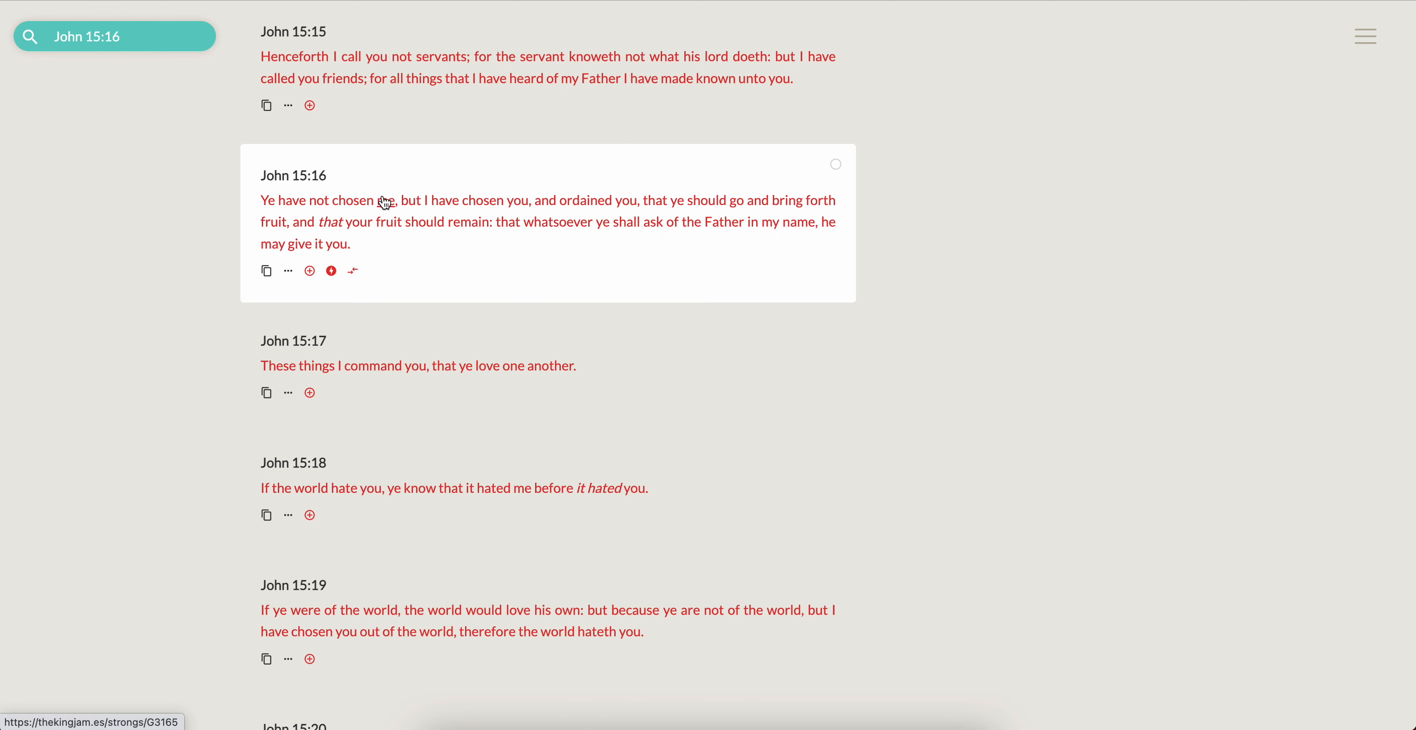
pyautogui.moveTo(551, 303)
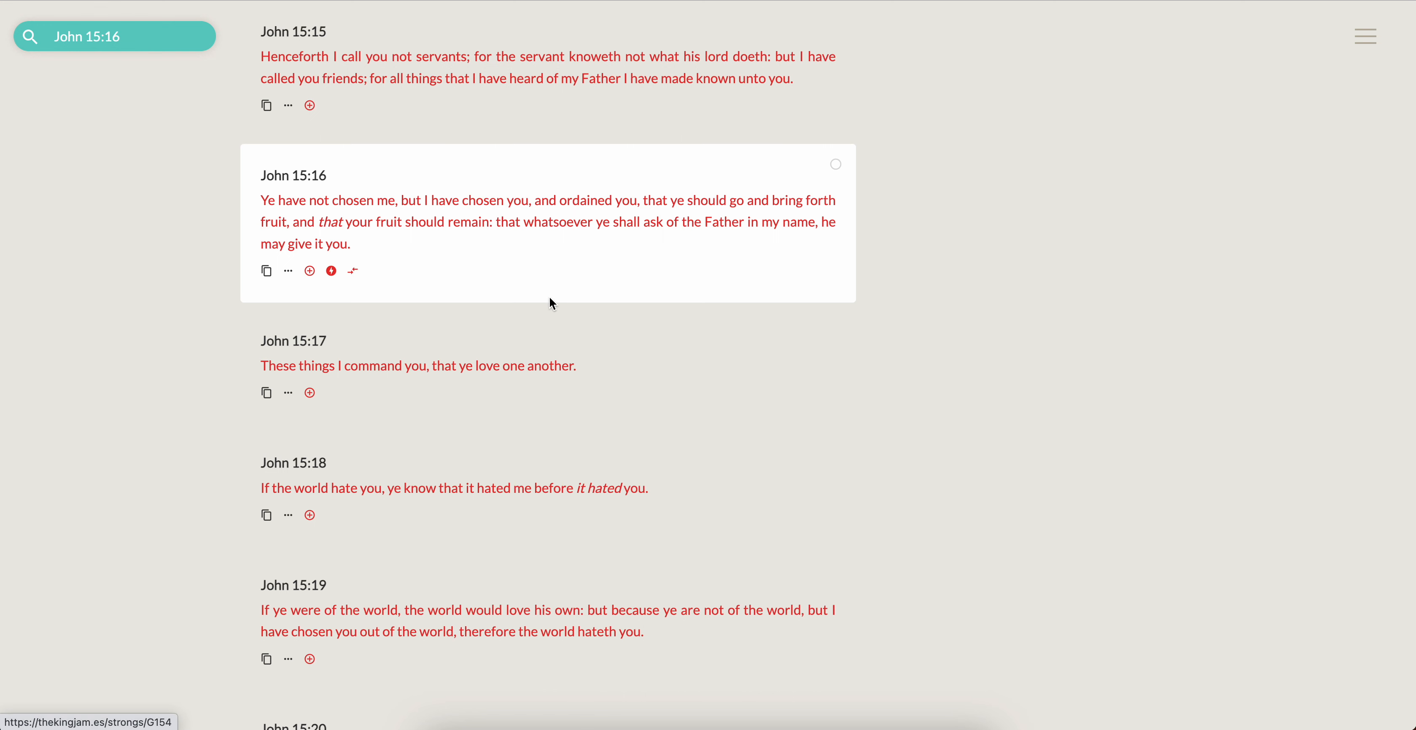
pyautogui.moveTo(866, 229)
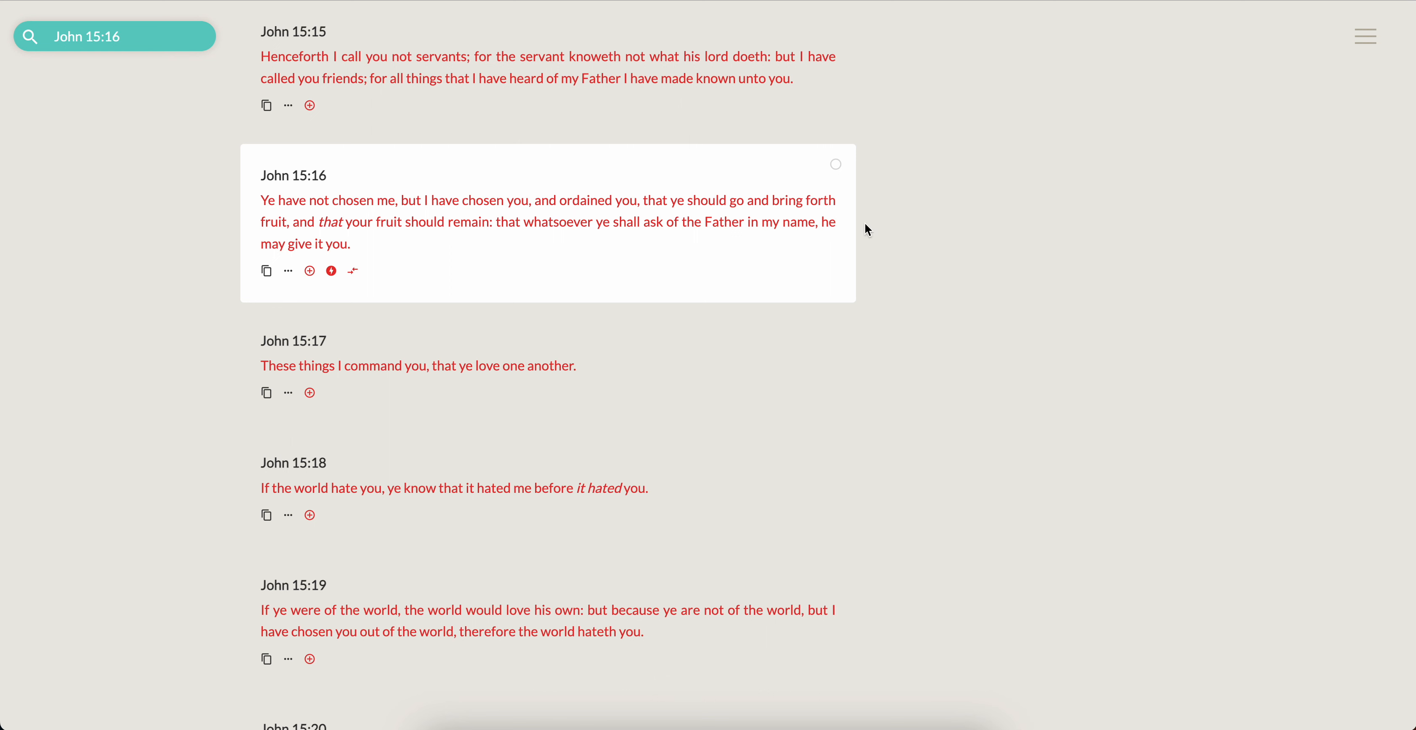
pyautogui.moveTo(573, 264)
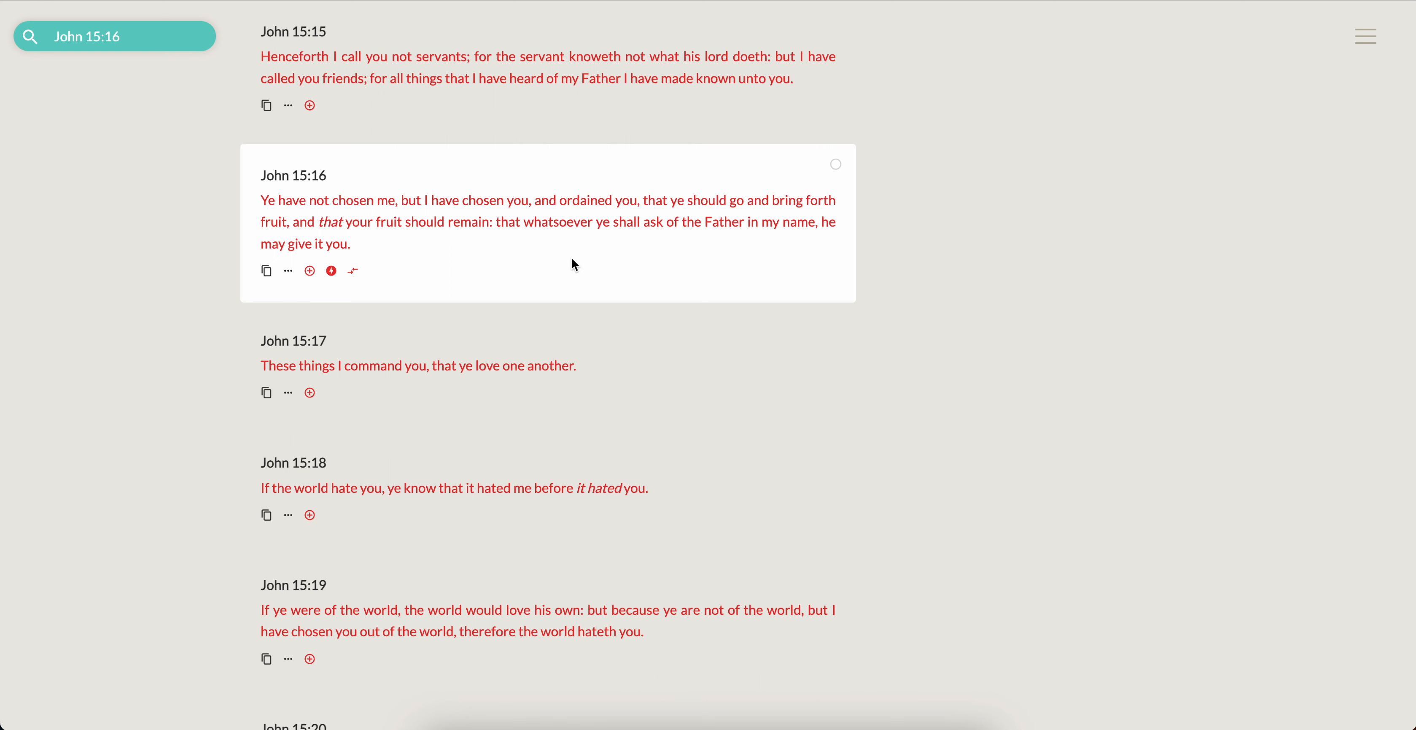
pyautogui.moveTo(1079, 261)
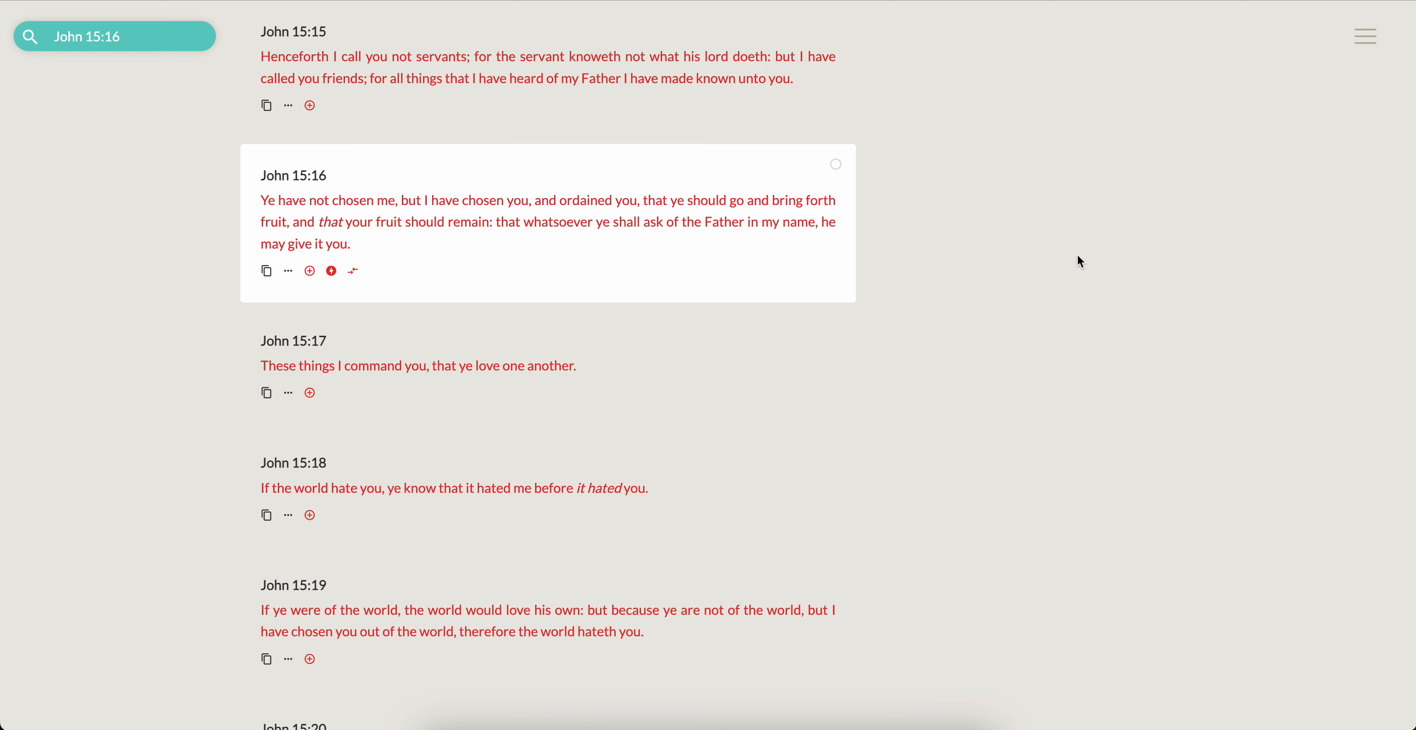
pyautogui.moveTo(1081, 271)
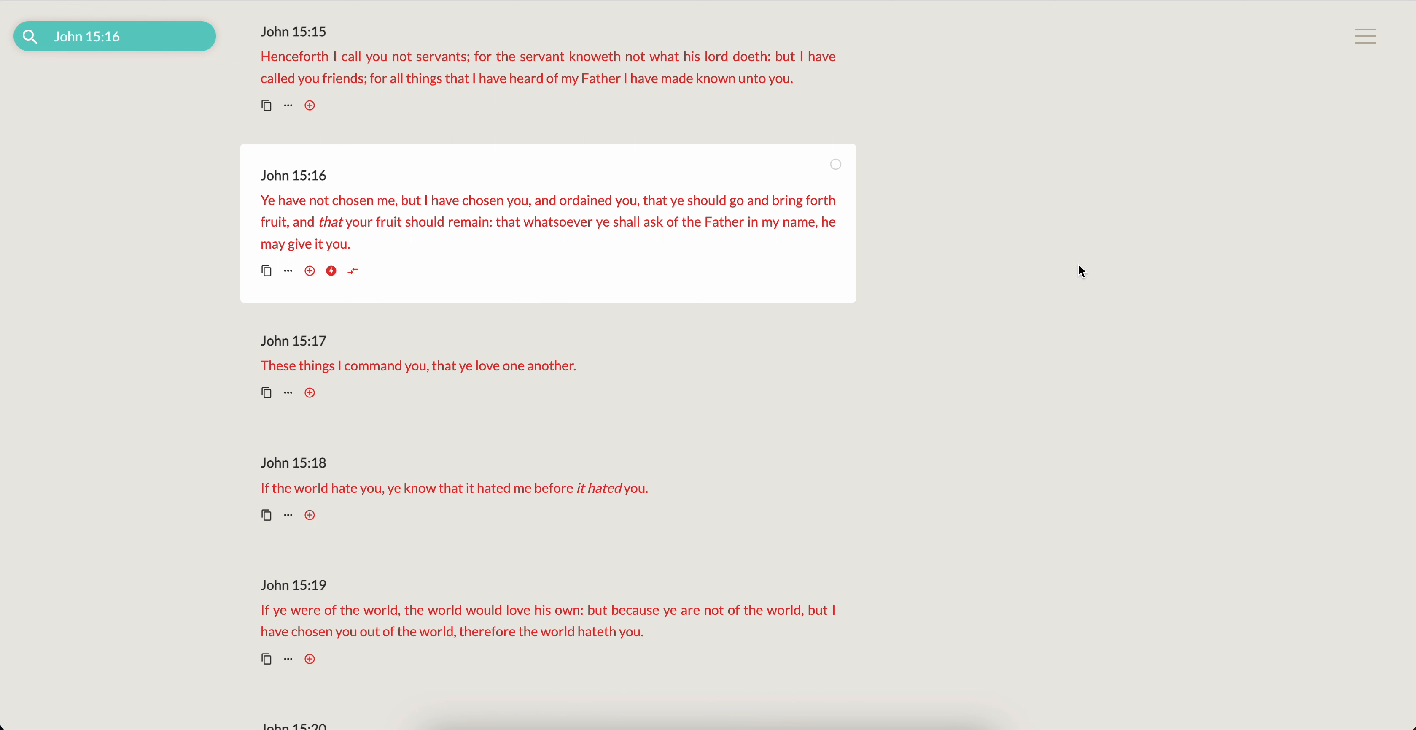
pyautogui.moveTo(1147, 107)
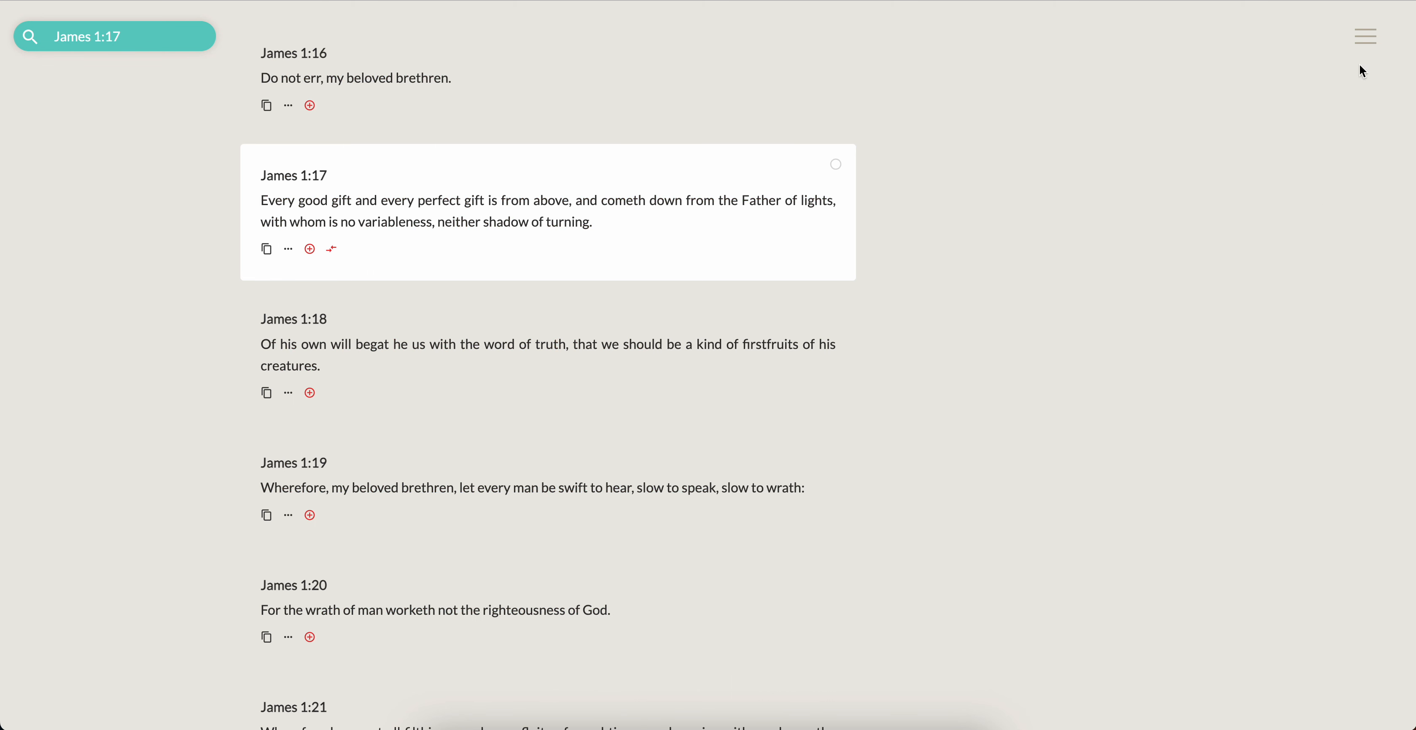
pyautogui.moveTo(1260, 357)
pyautogui.write('John 3:27')
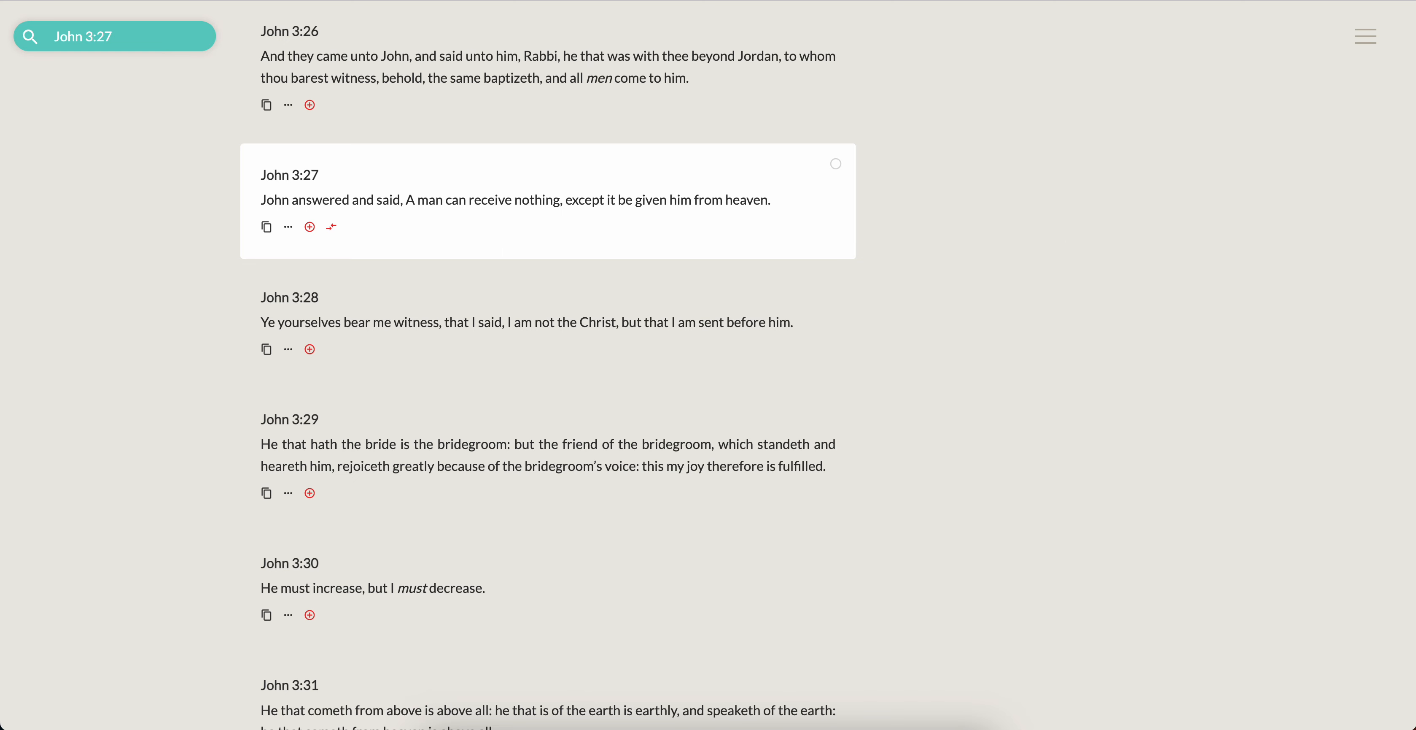
pyautogui.write('James 1:17')
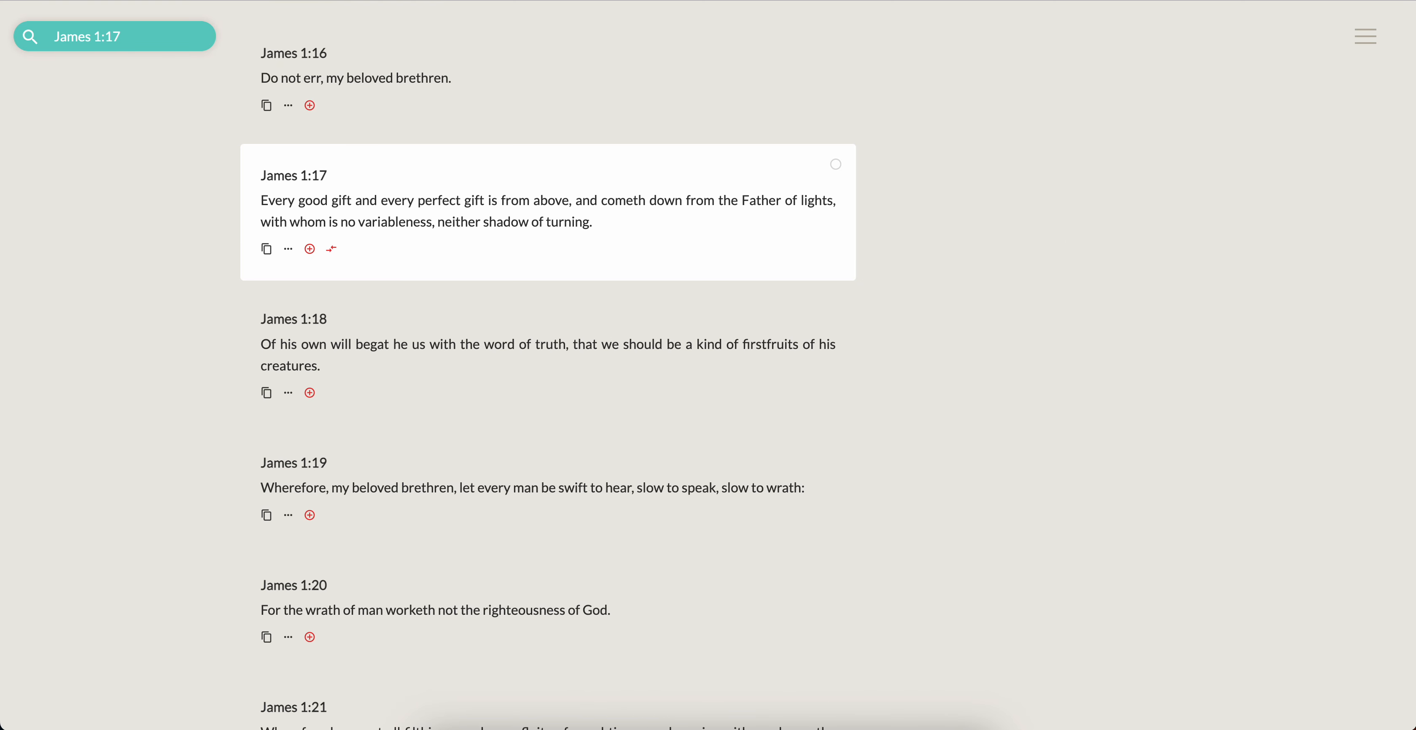
pyautogui.moveTo(1387, 268)
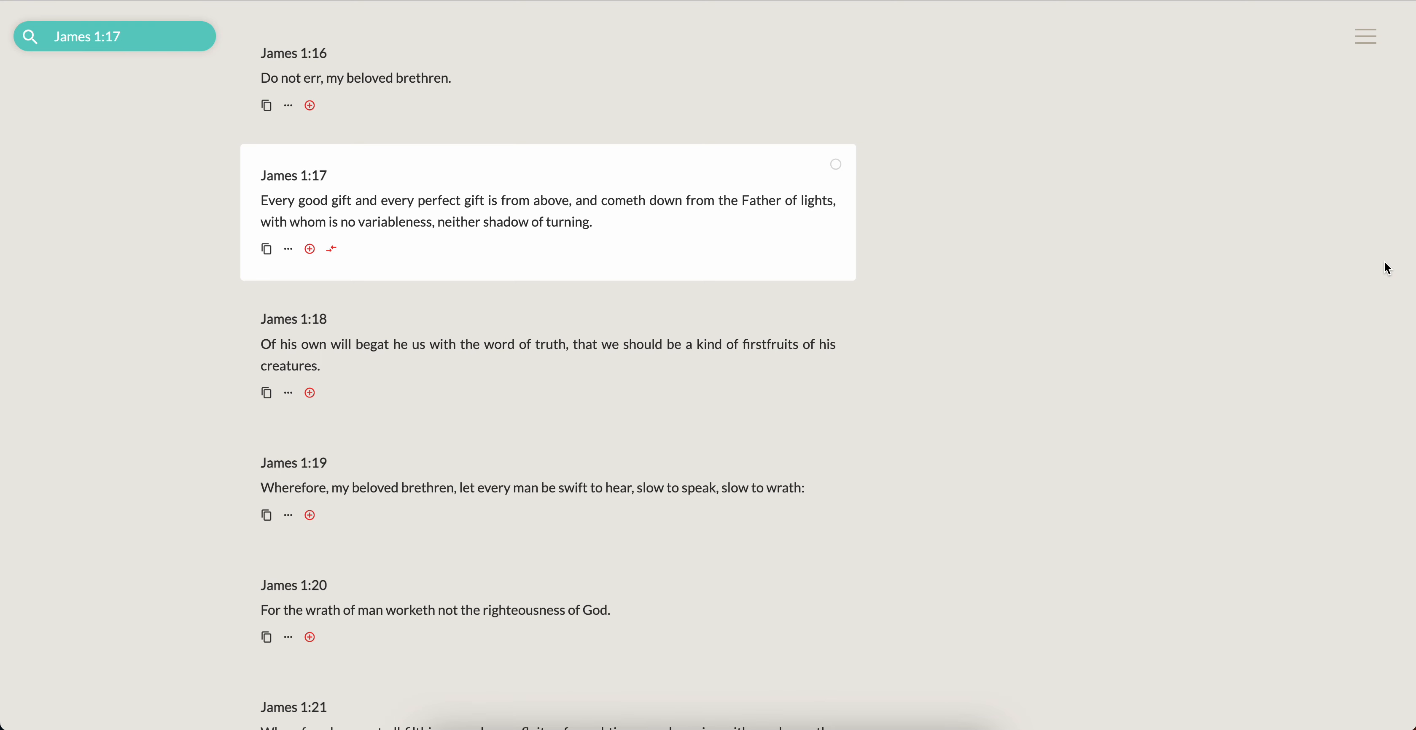
pyautogui.moveTo(798, 330)
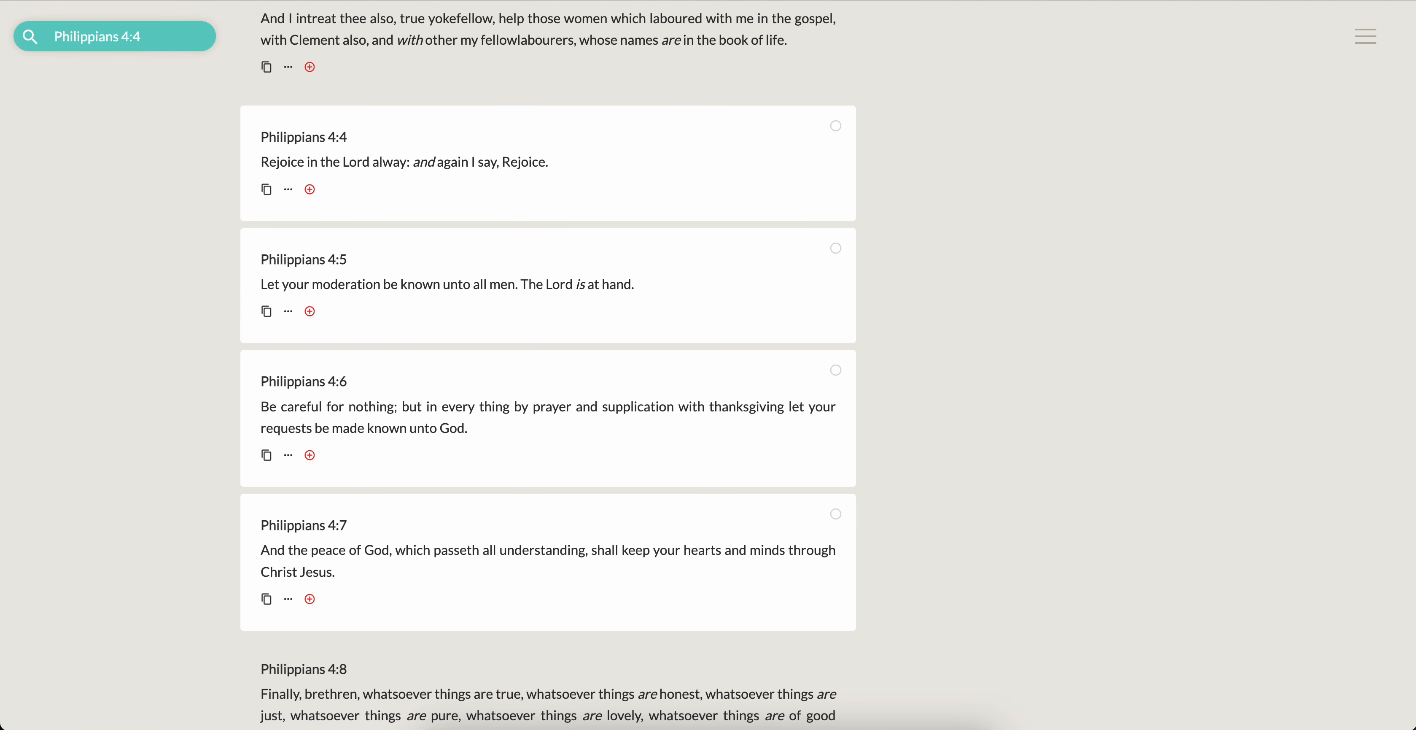
pyautogui.moveTo(6, 320)
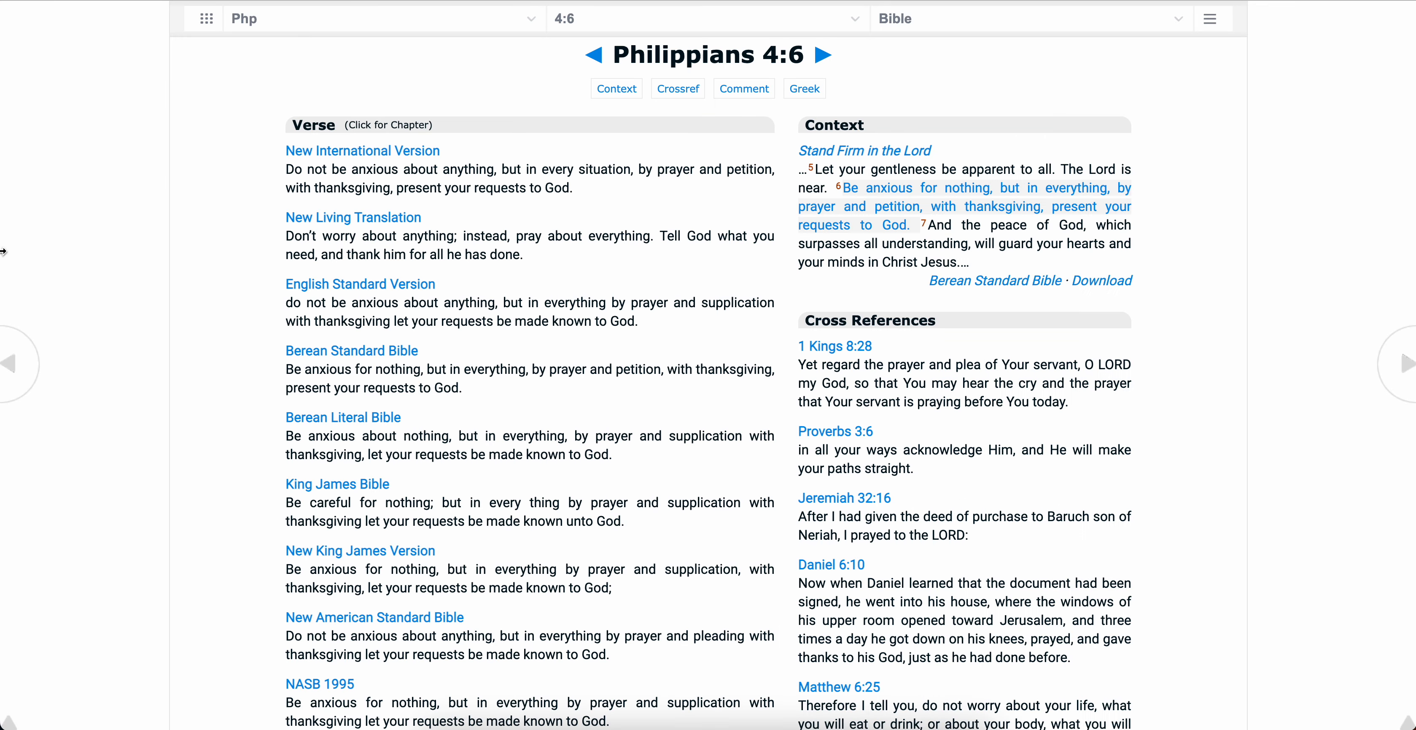
pyautogui.moveTo(285, 260)
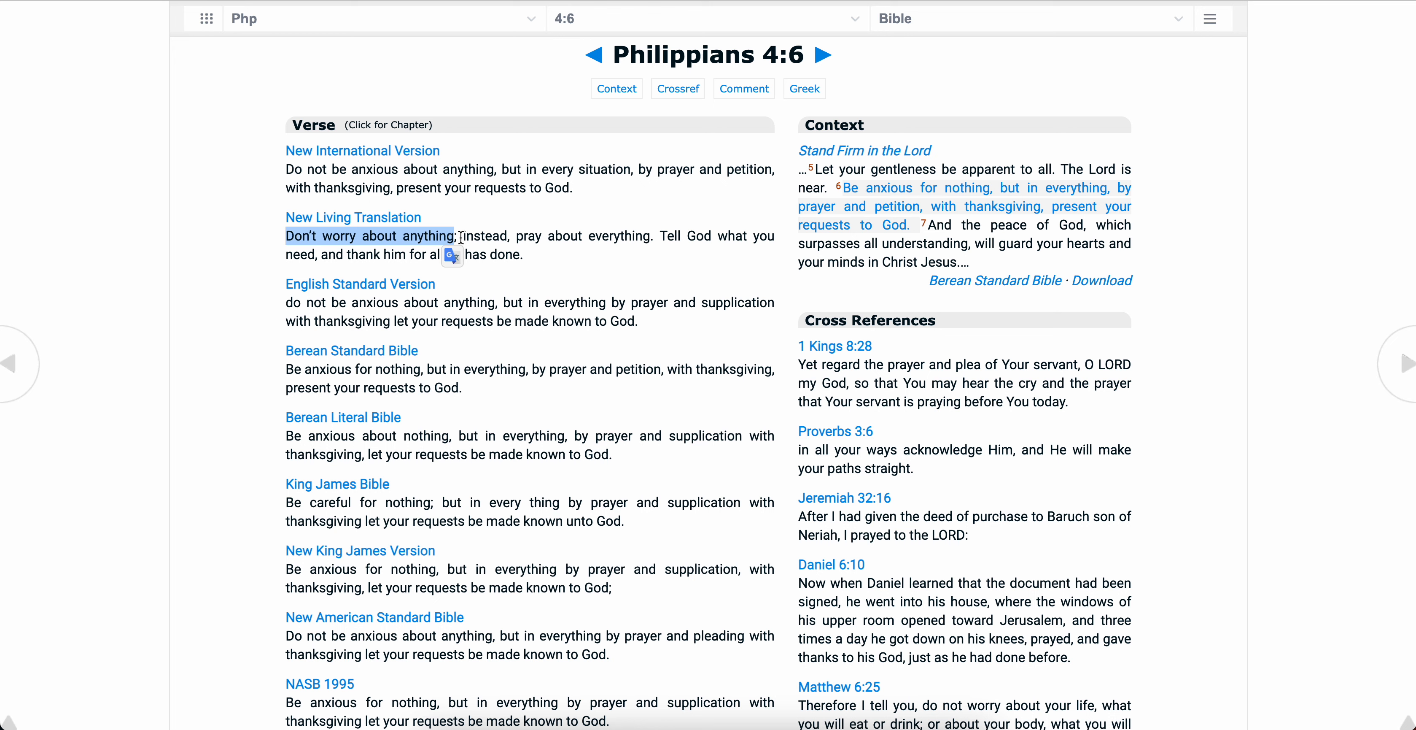
# Select the New Living Translation wording of Philippians 4:6 on Bible Hub's parallel page.
pyautogui.moveTo(461, 235); pyautogui.dragTo(656, 235)
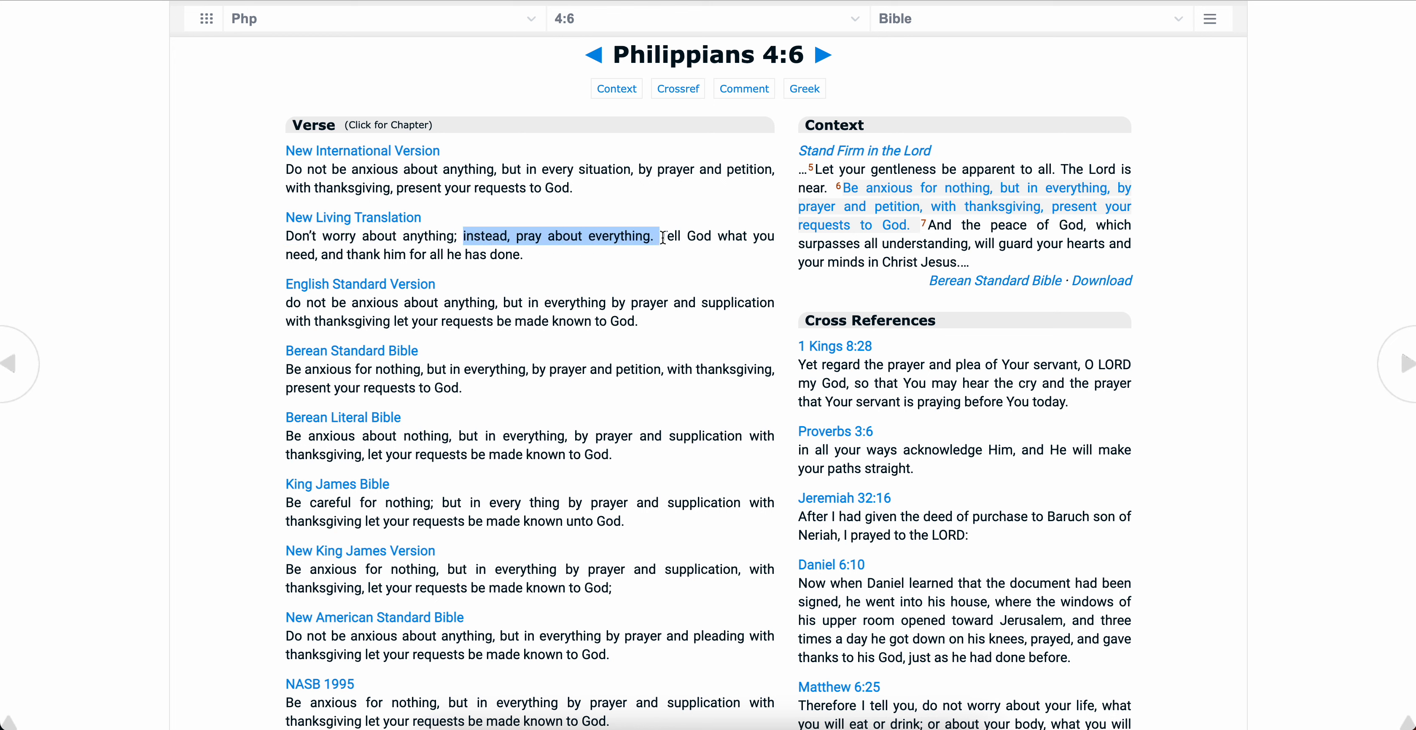
pyautogui.moveTo(660, 235); pyautogui.dragTo(298, 284)
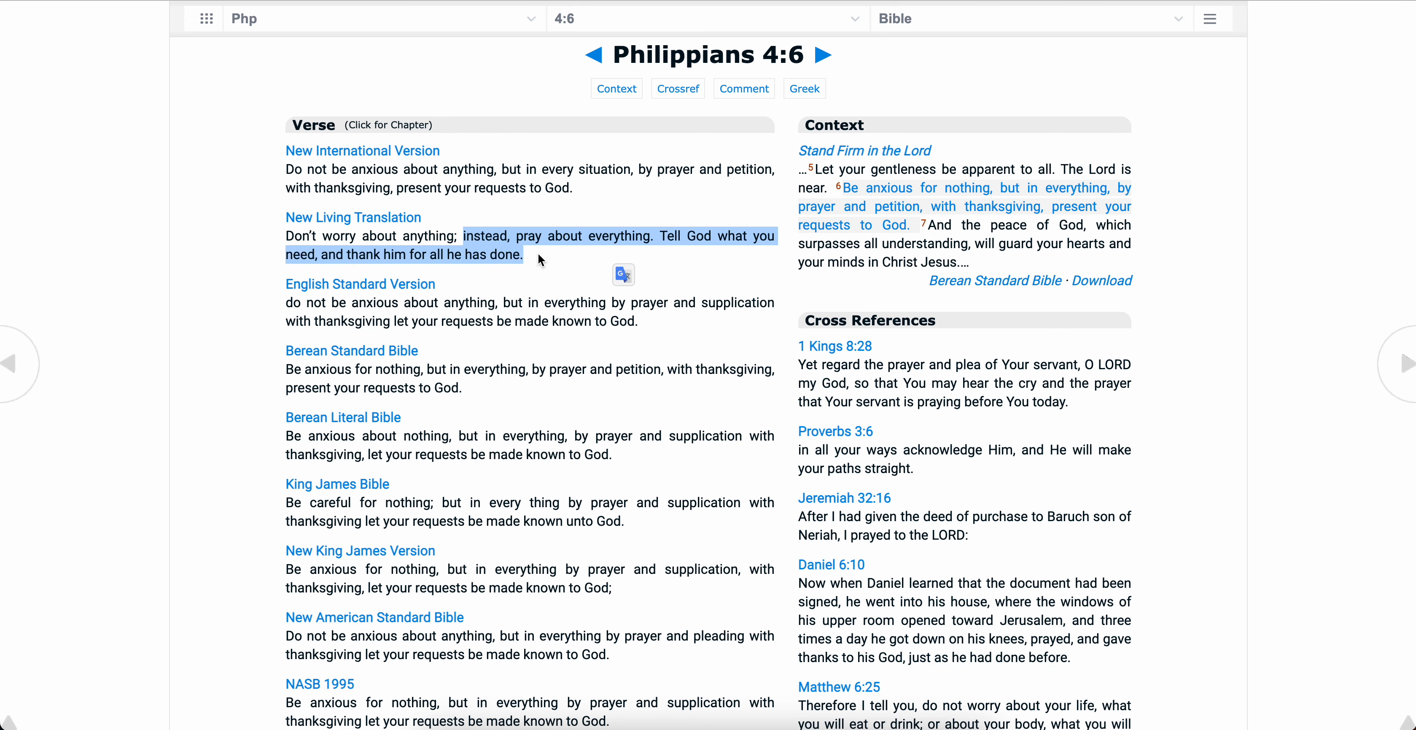
pyautogui.click(538, 258)
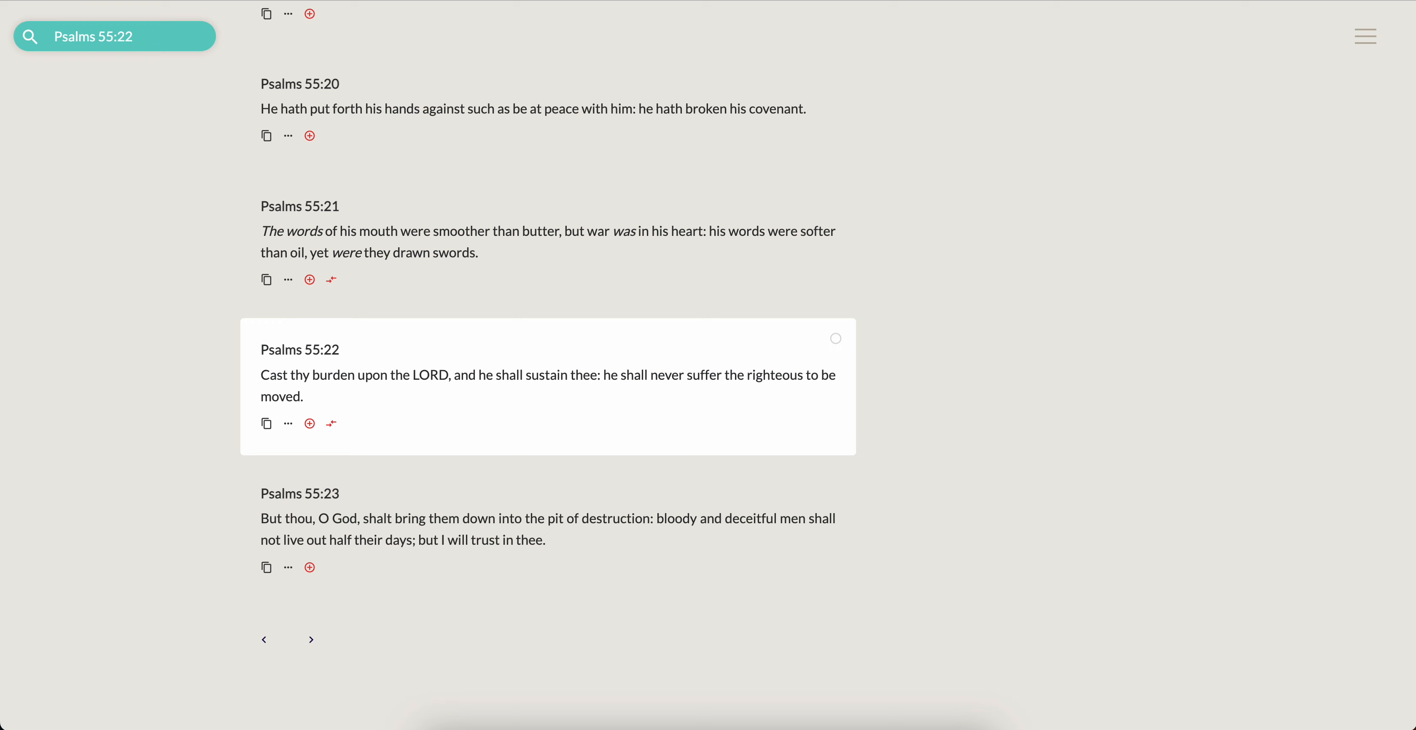
pyautogui.moveTo(86, 487)
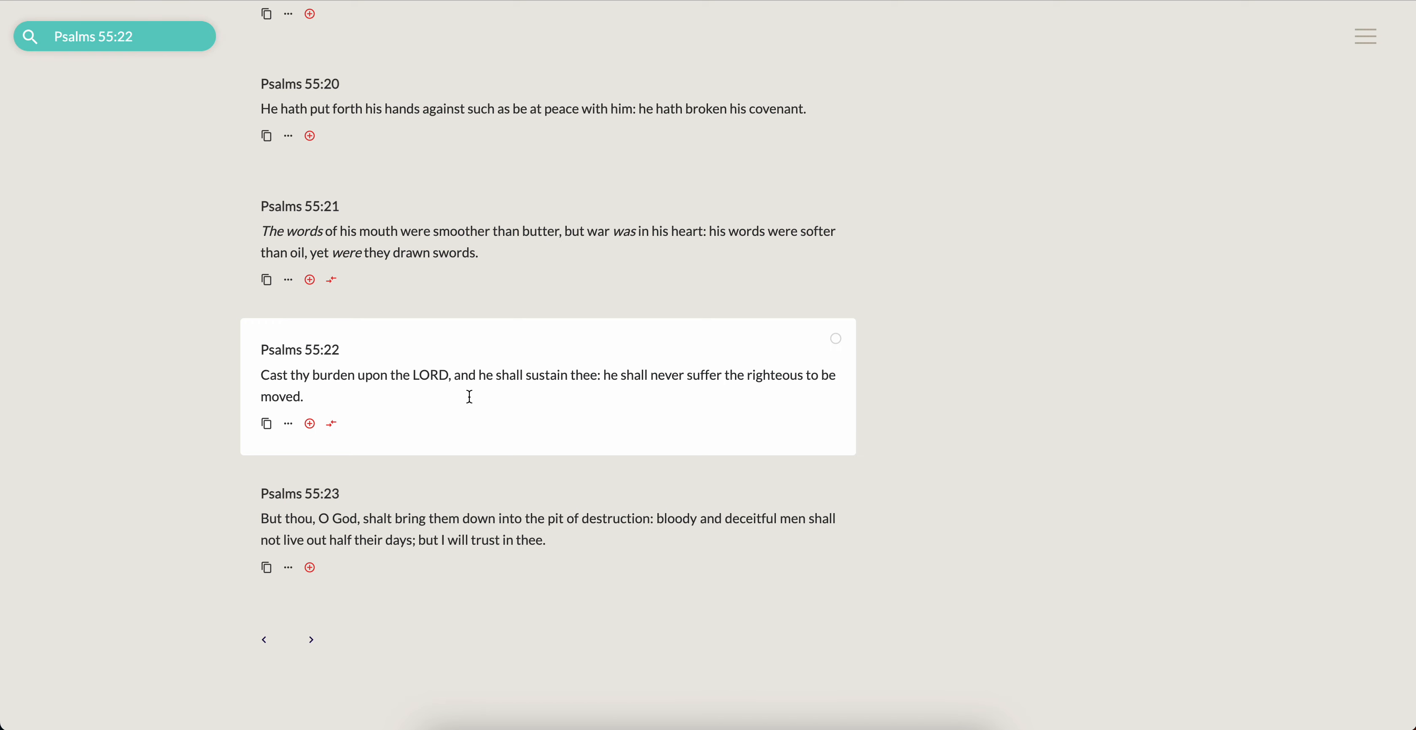
pyautogui.moveTo(119, 452)
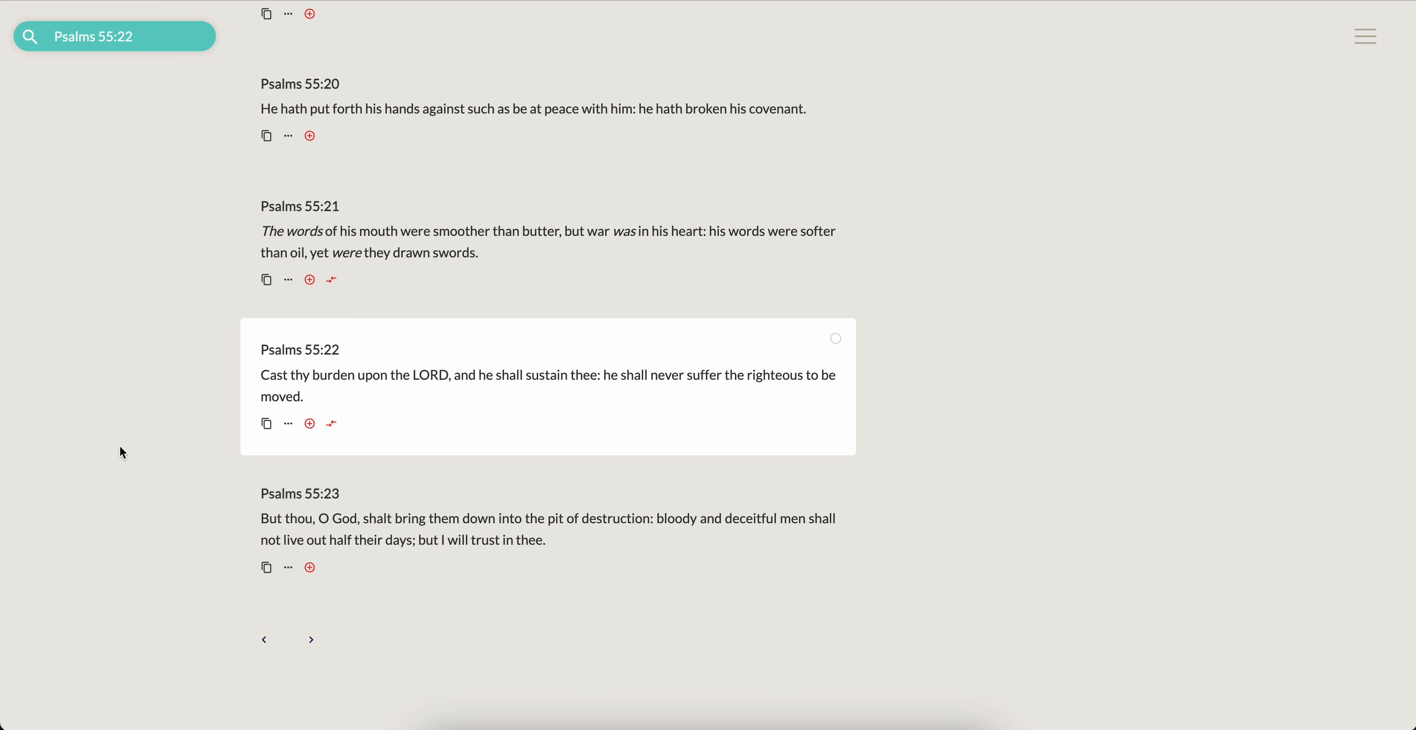
pyautogui.moveTo(132, 456)
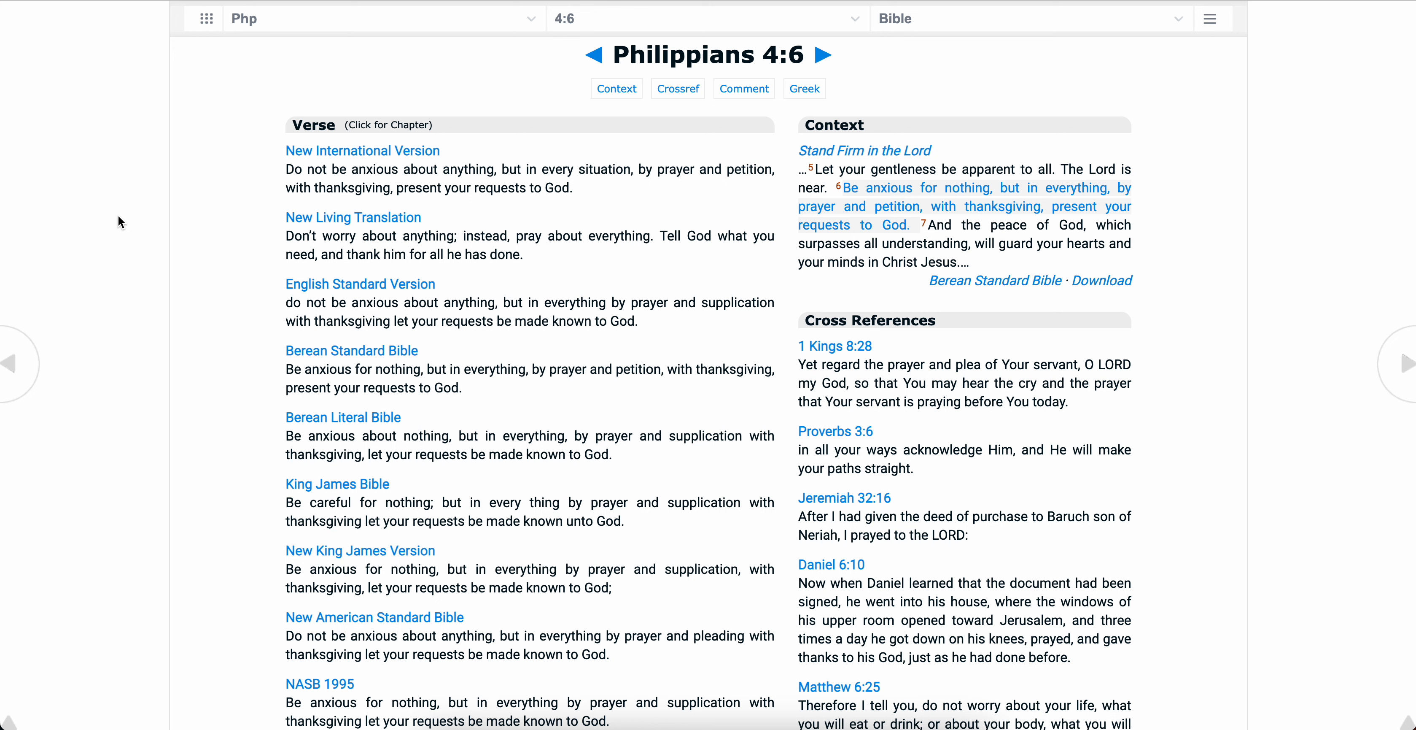
pyautogui.moveTo(524, 282)
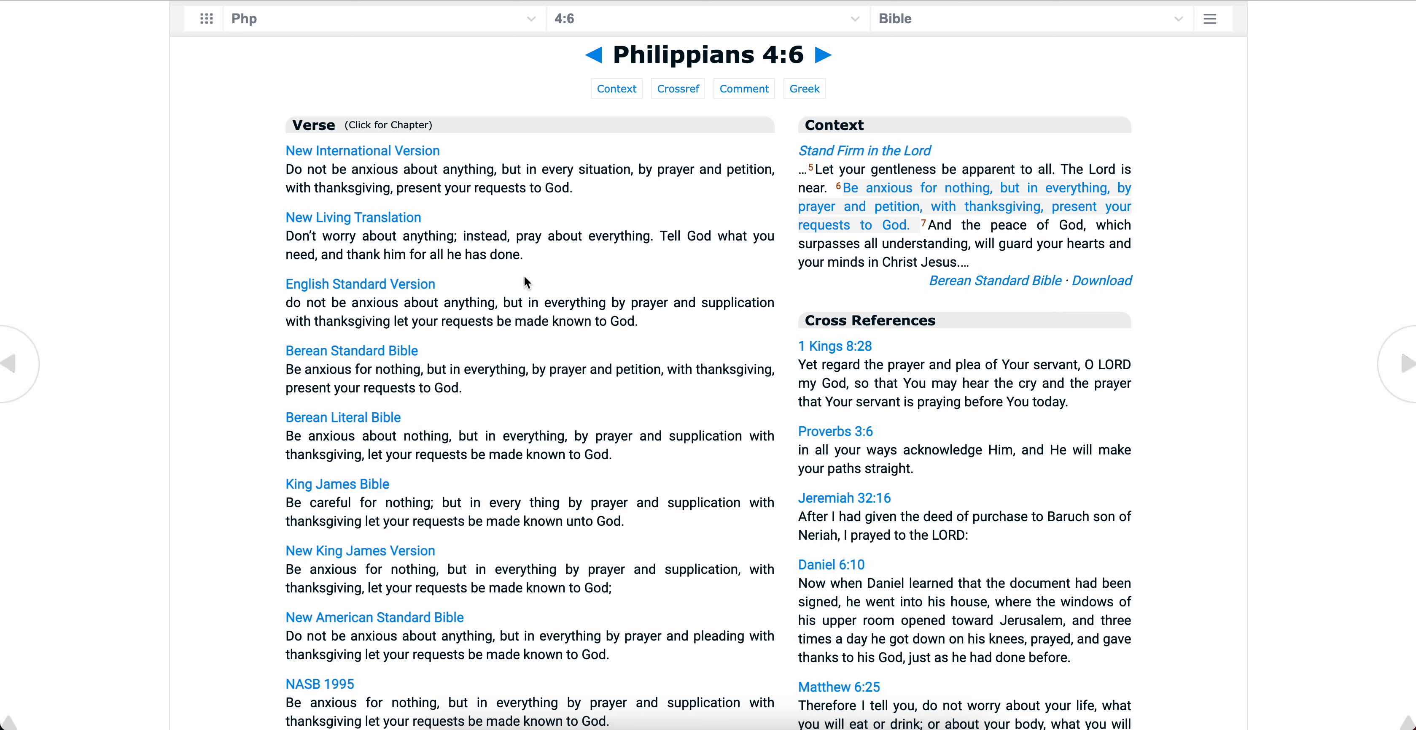
pyautogui.moveTo(526, 282)
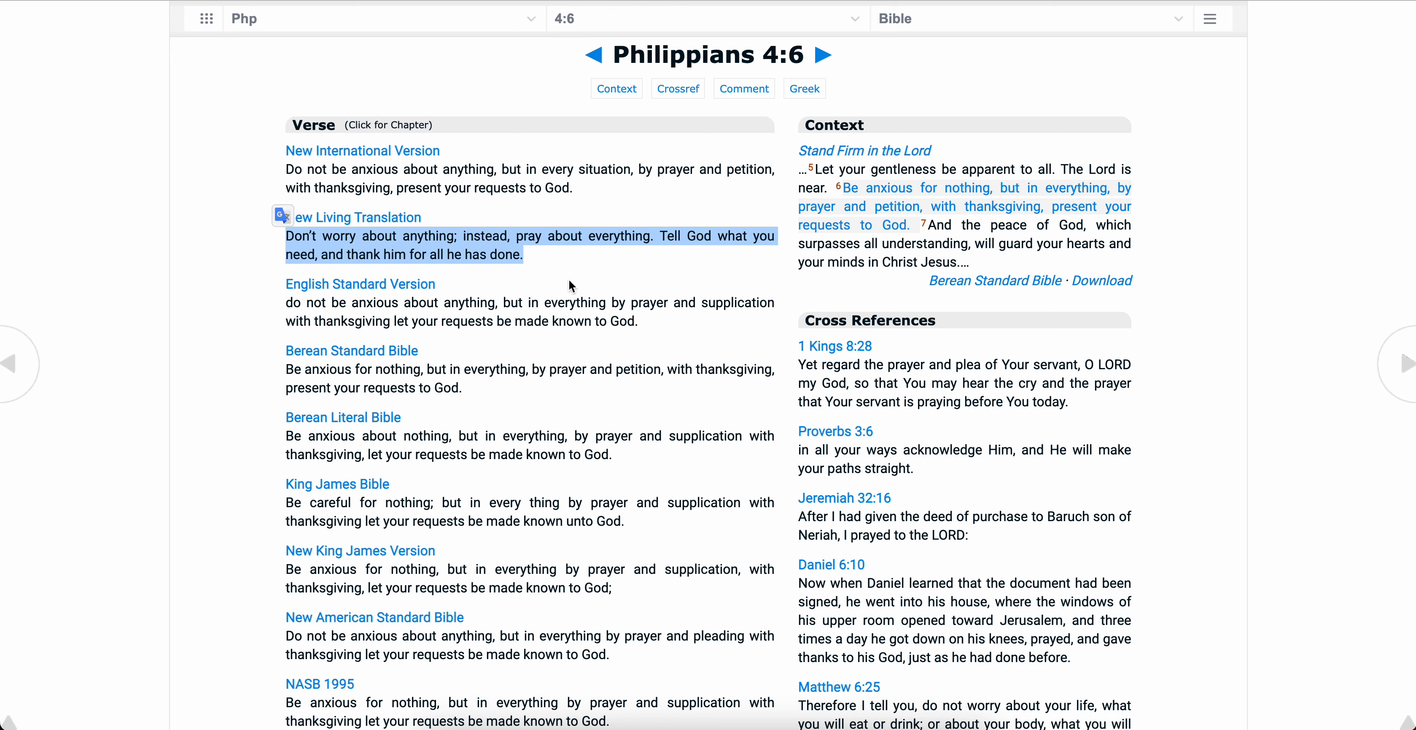
pyautogui.moveTo(310, 236)
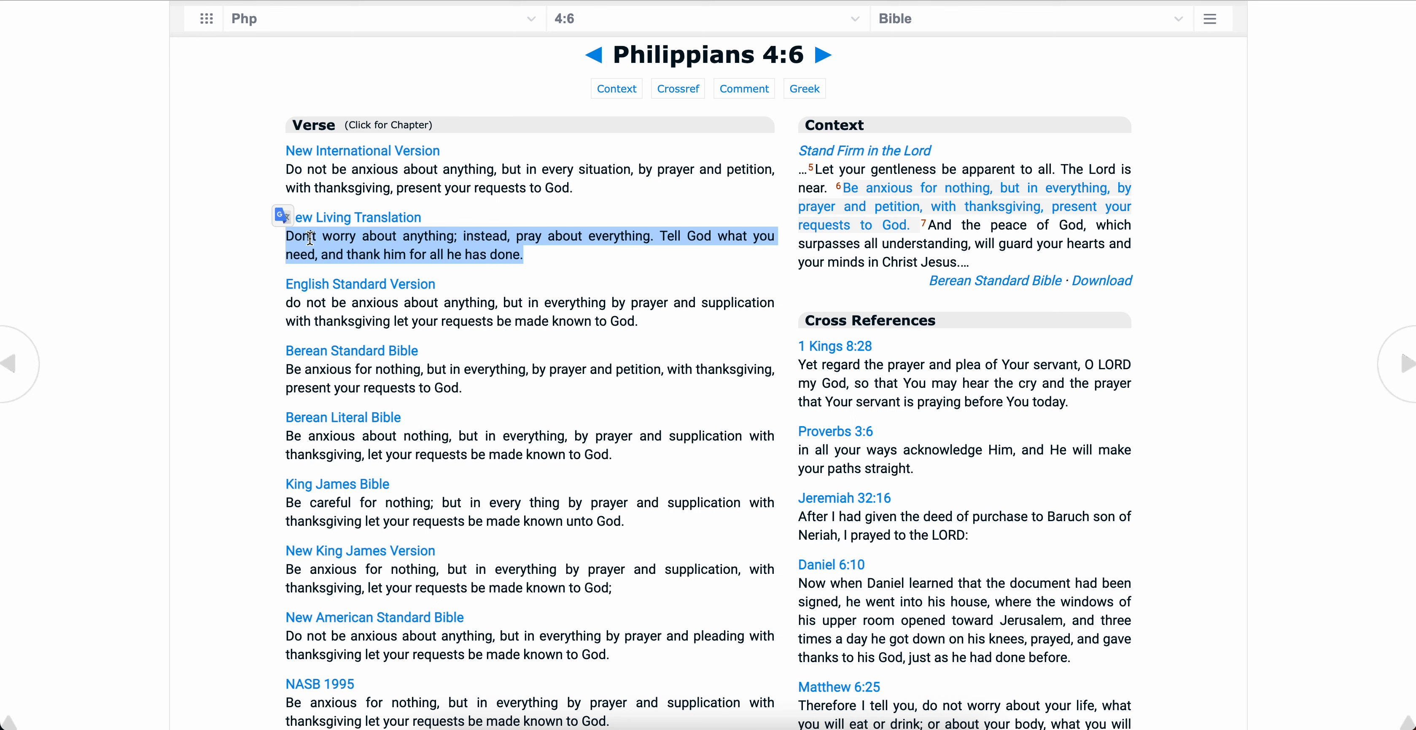
pyautogui.moveTo(633, 192)
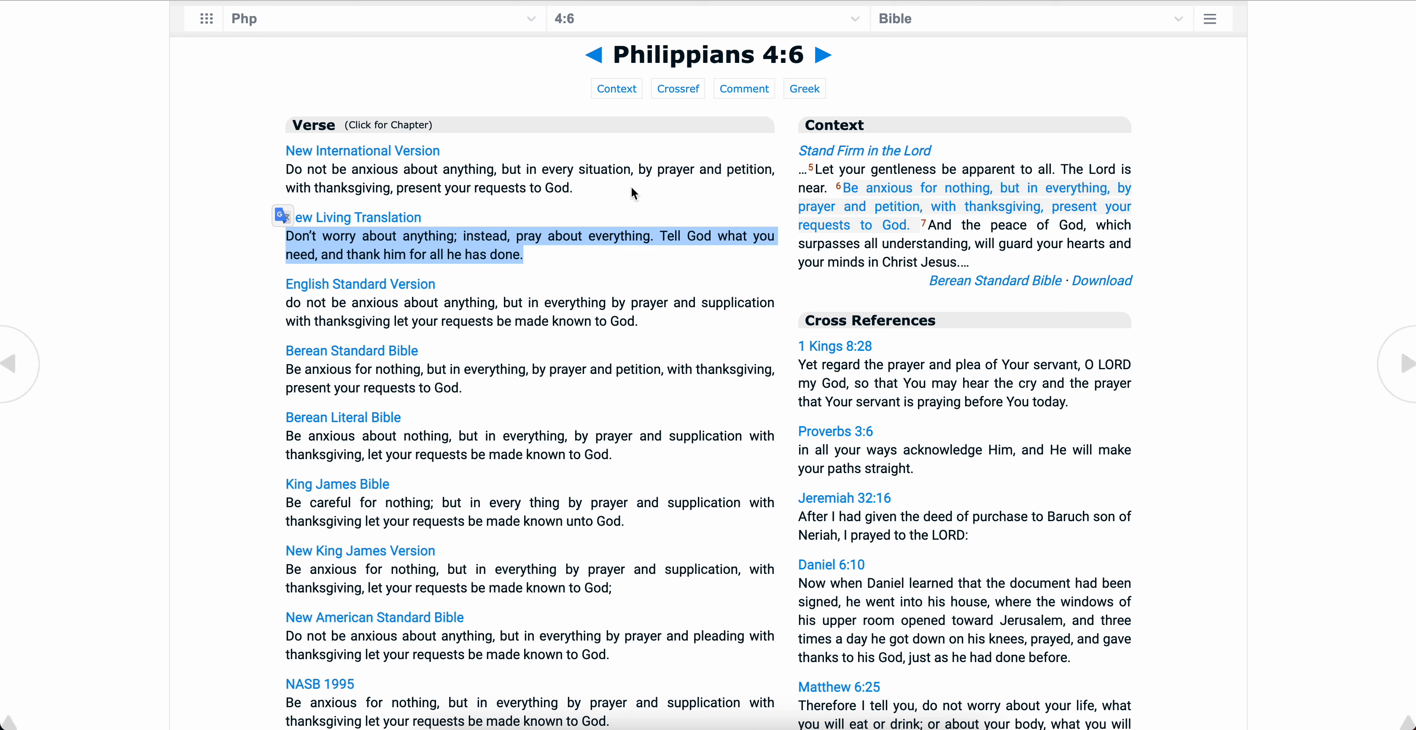
pyautogui.moveTo(742, 323)
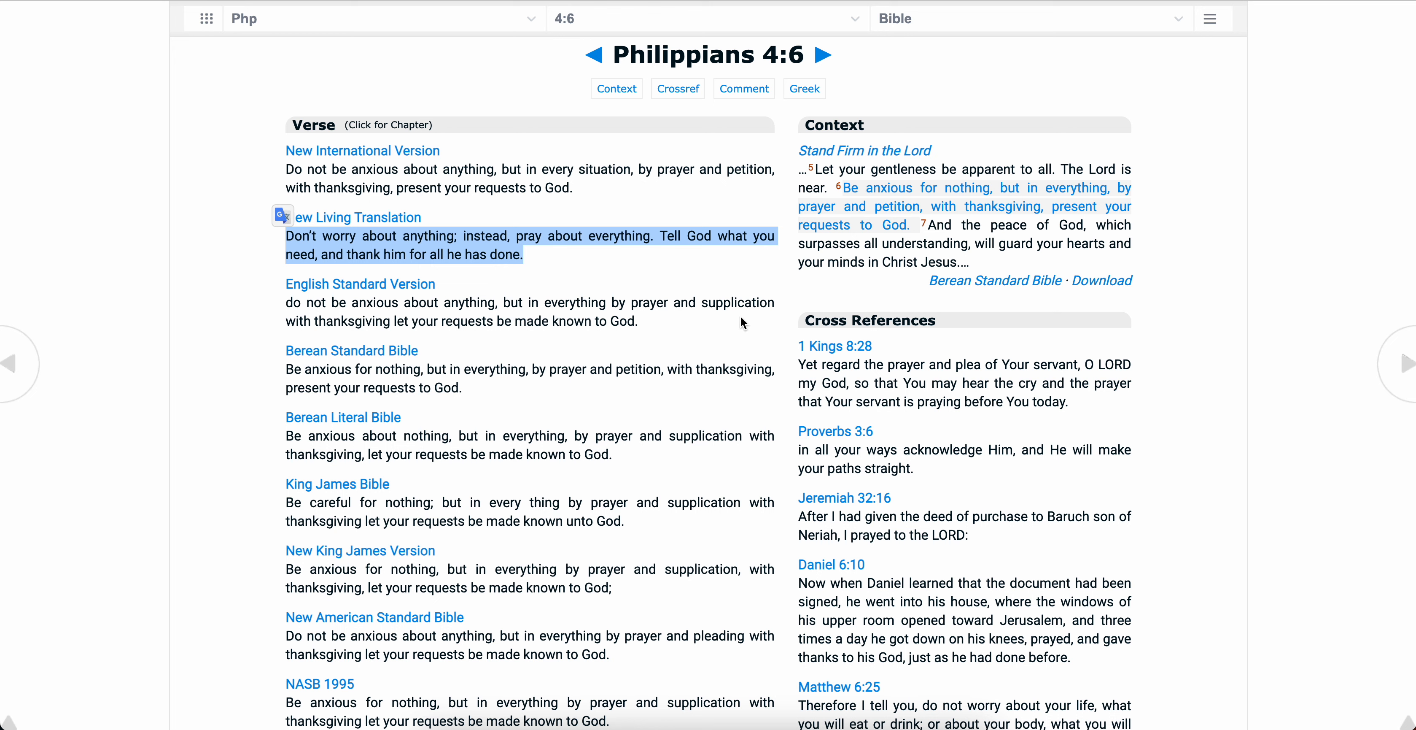
pyautogui.moveTo(694, 195)
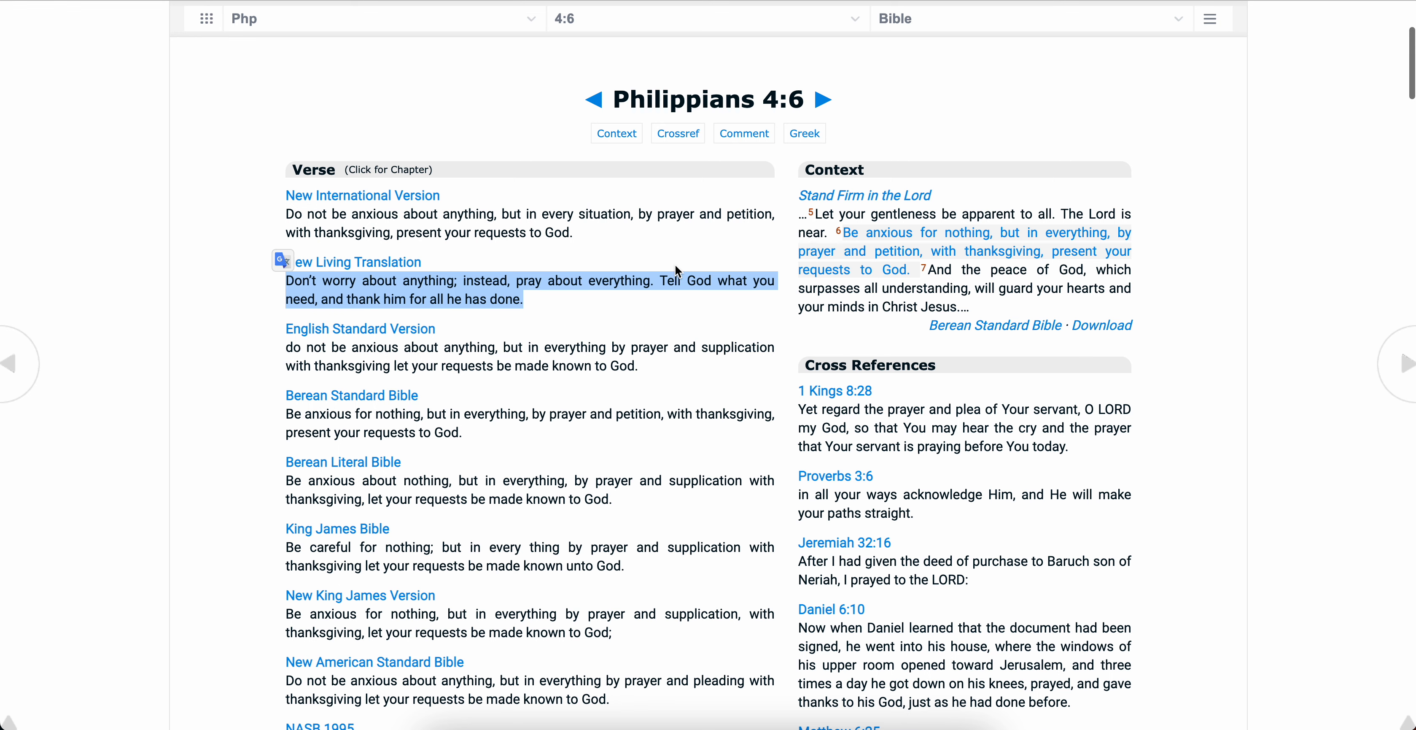
# Finish scrolling the Philippians 4:6 translations and return to the thekingjam.es Philippians 4 view.
pyautogui.scroll(-3)
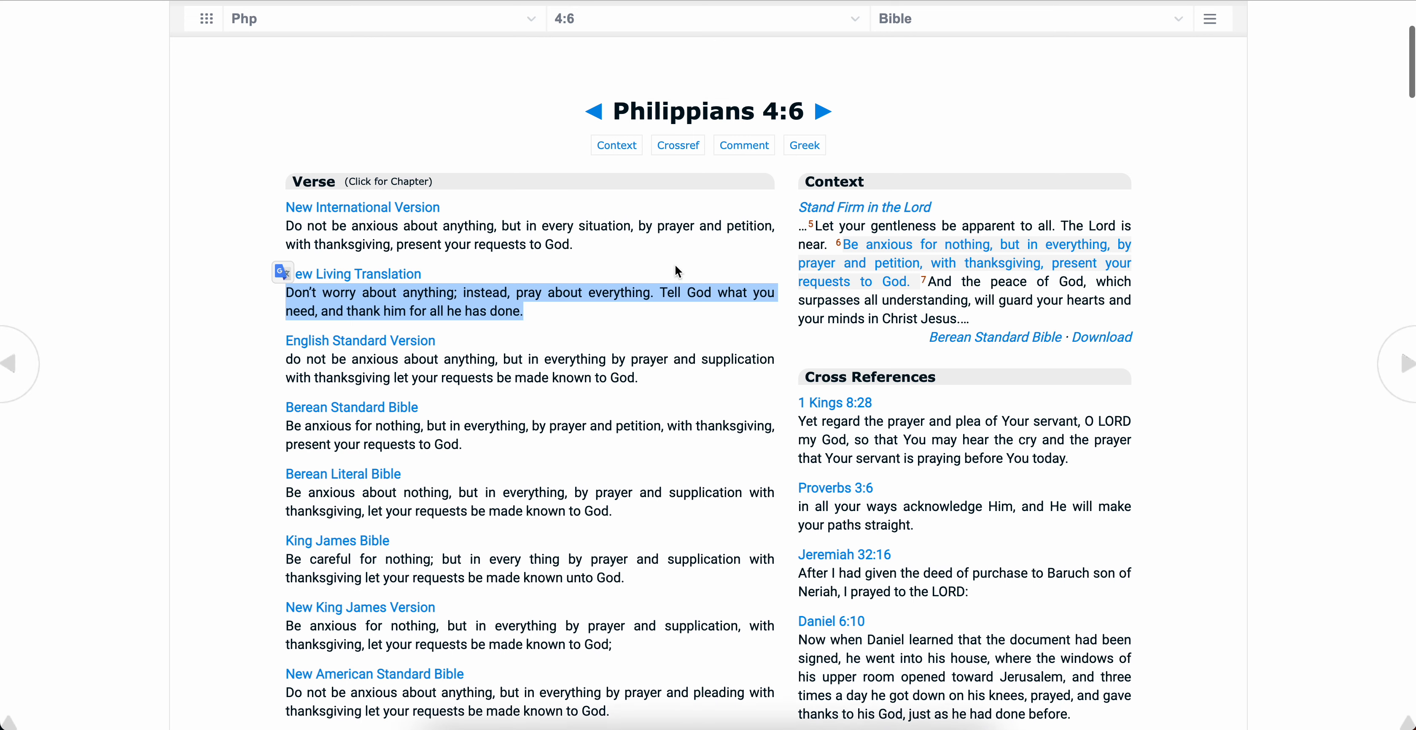
pyautogui.click(1211, 18)
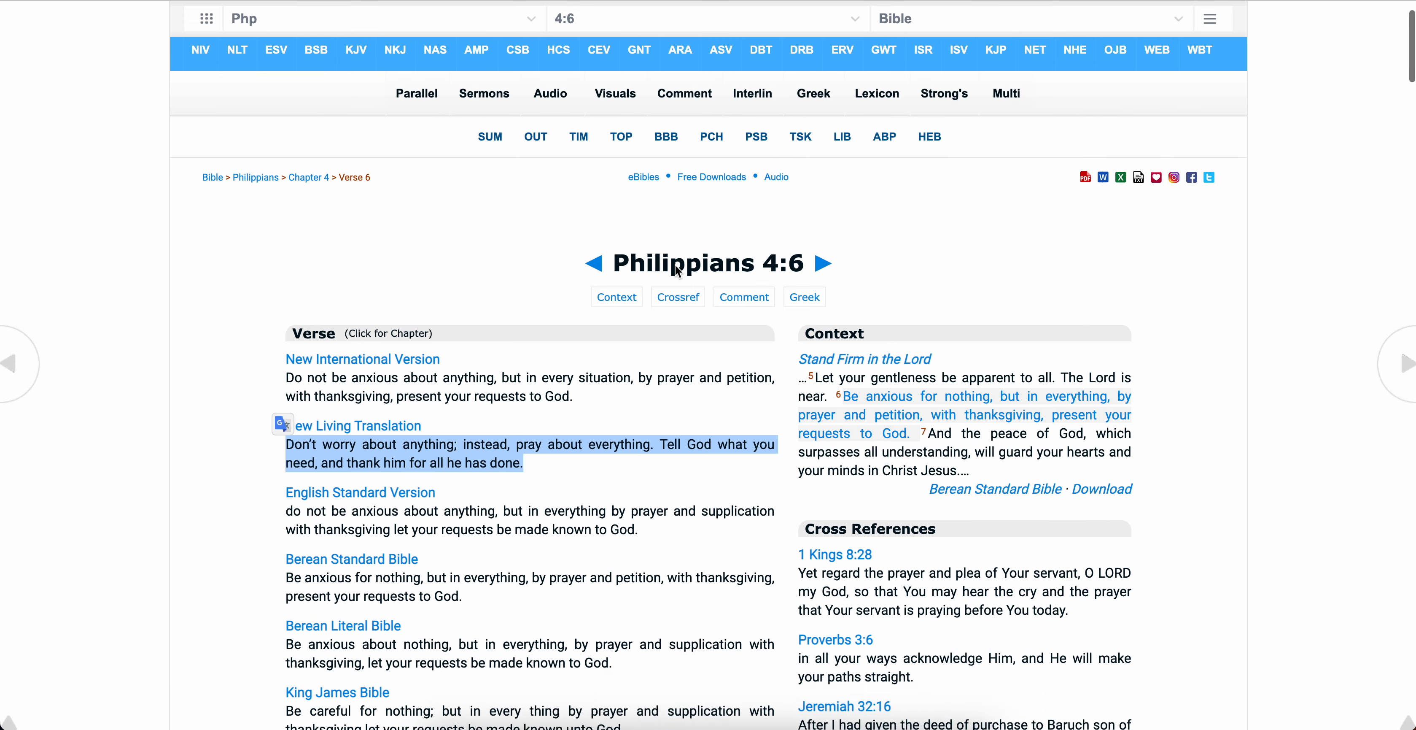
pyautogui.scroll(-3)
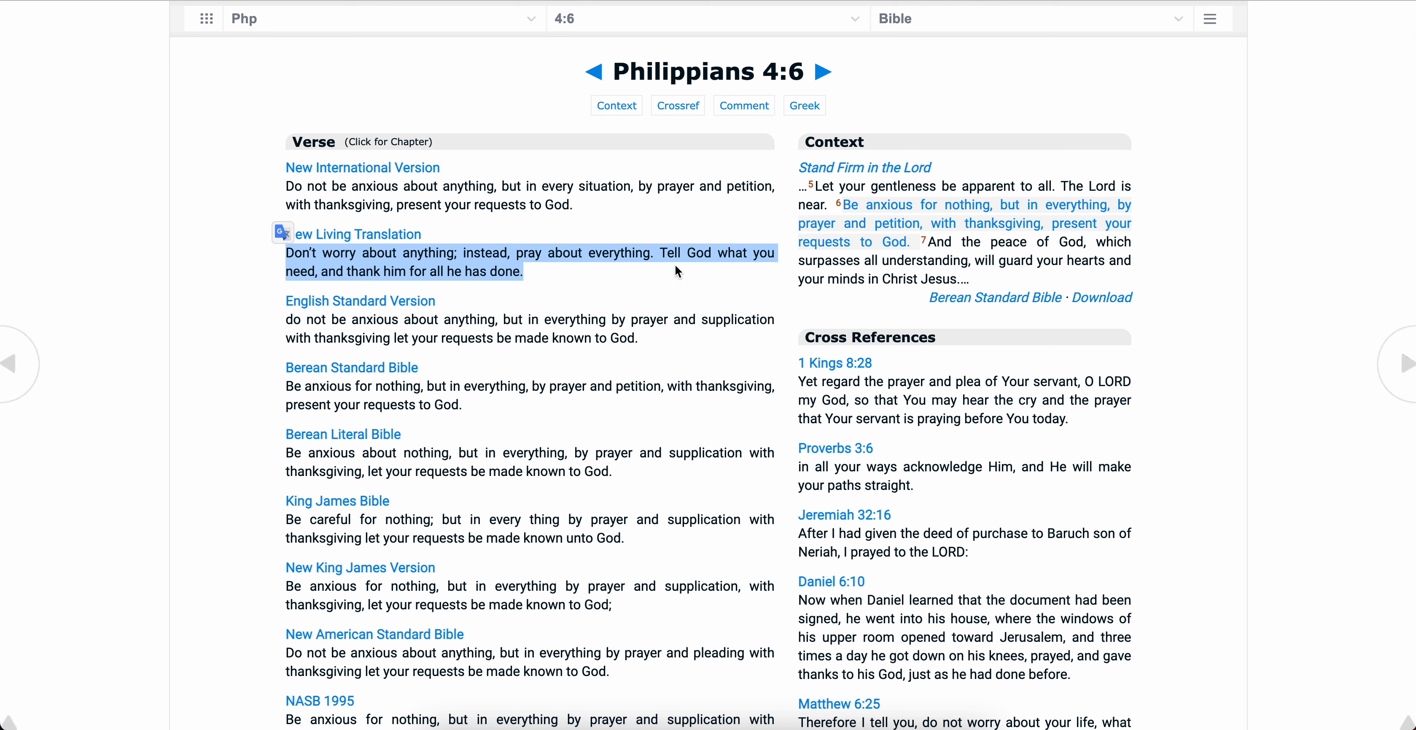
pyautogui.moveTo(486, 117)
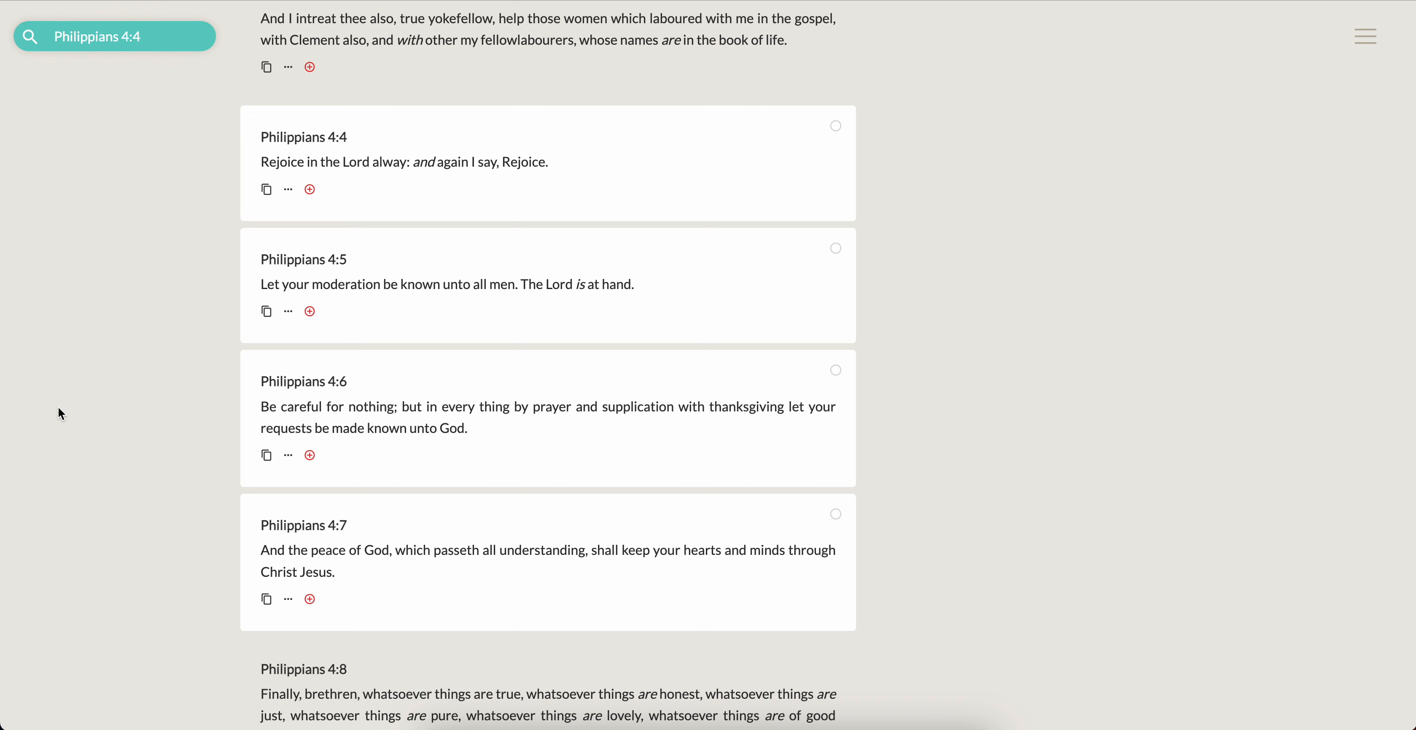
pyautogui.moveTo(909, 231)
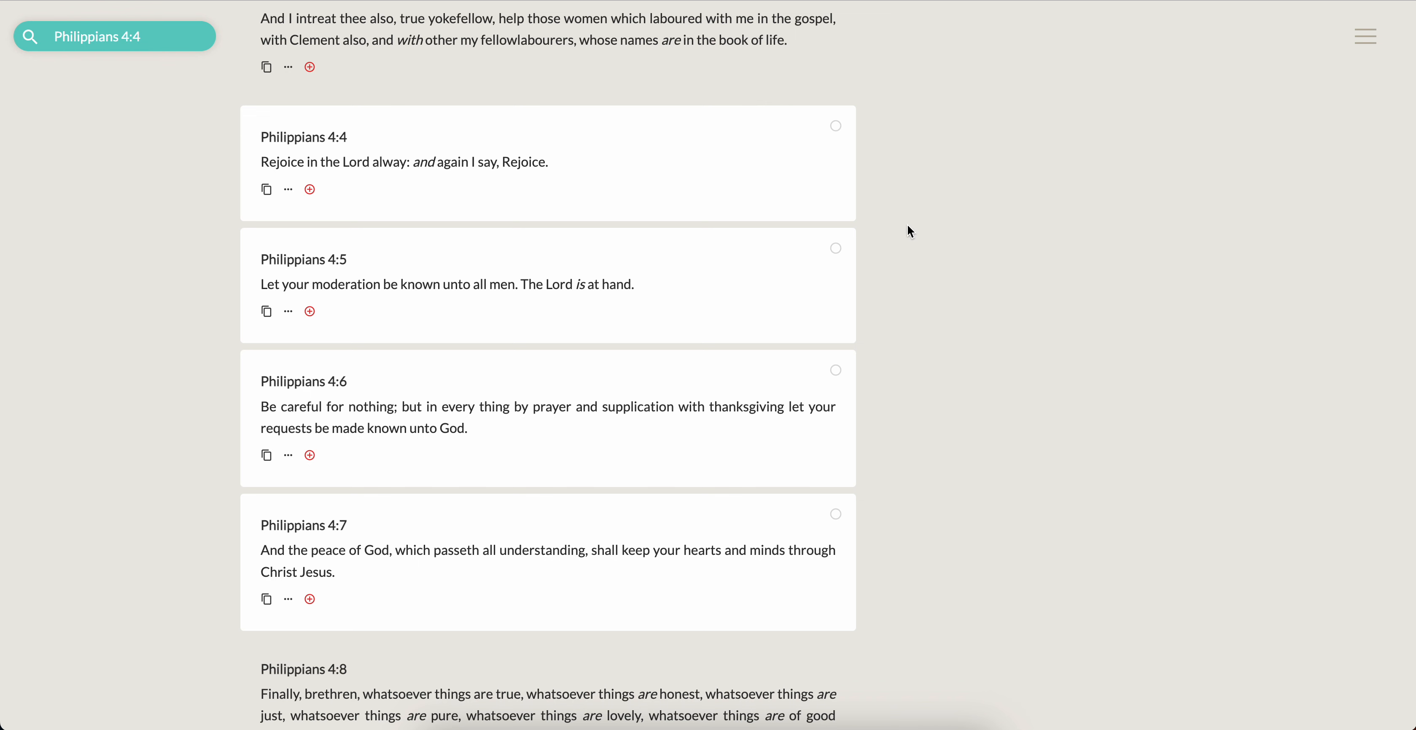
# Scroll down the Philippians 4 verses on thekingjam.es toward 4:4–7.
pyautogui.scroll(-3)
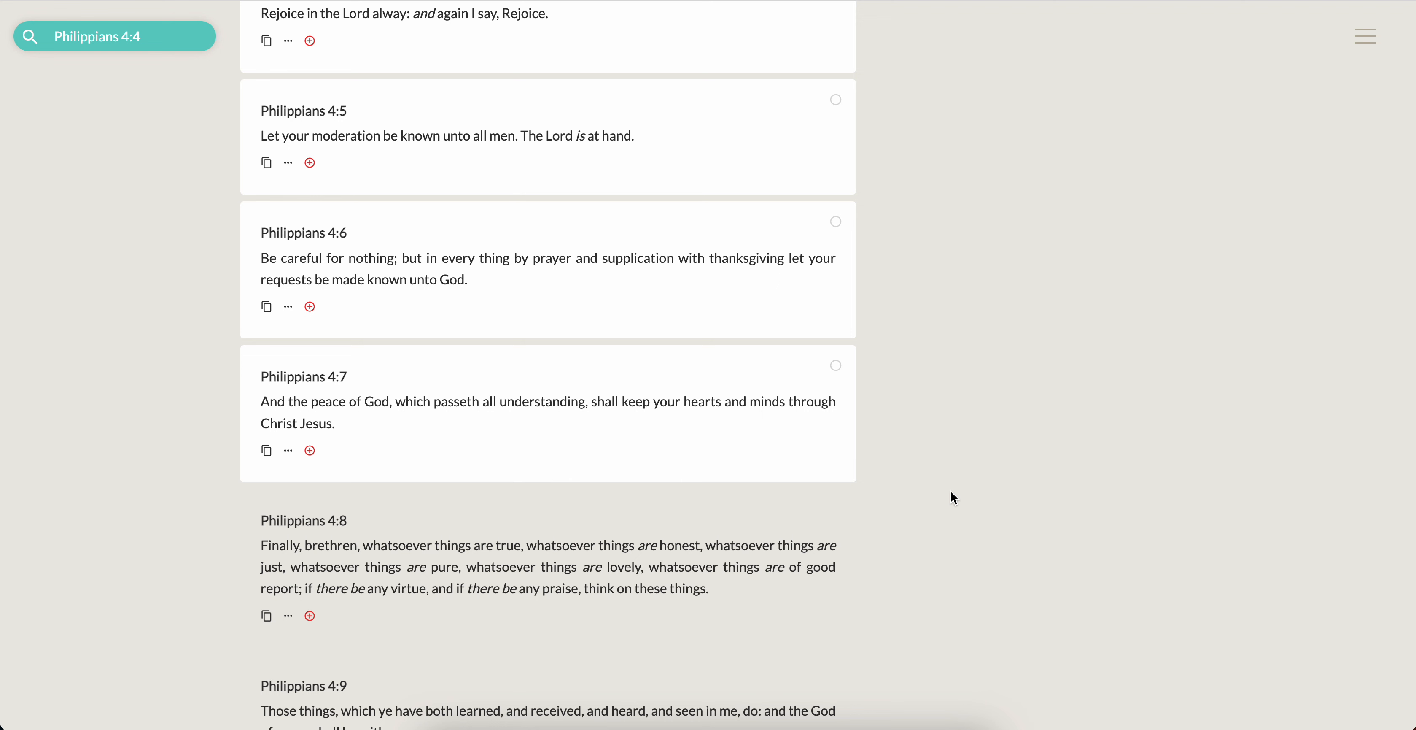
pyautogui.moveTo(399, 504)
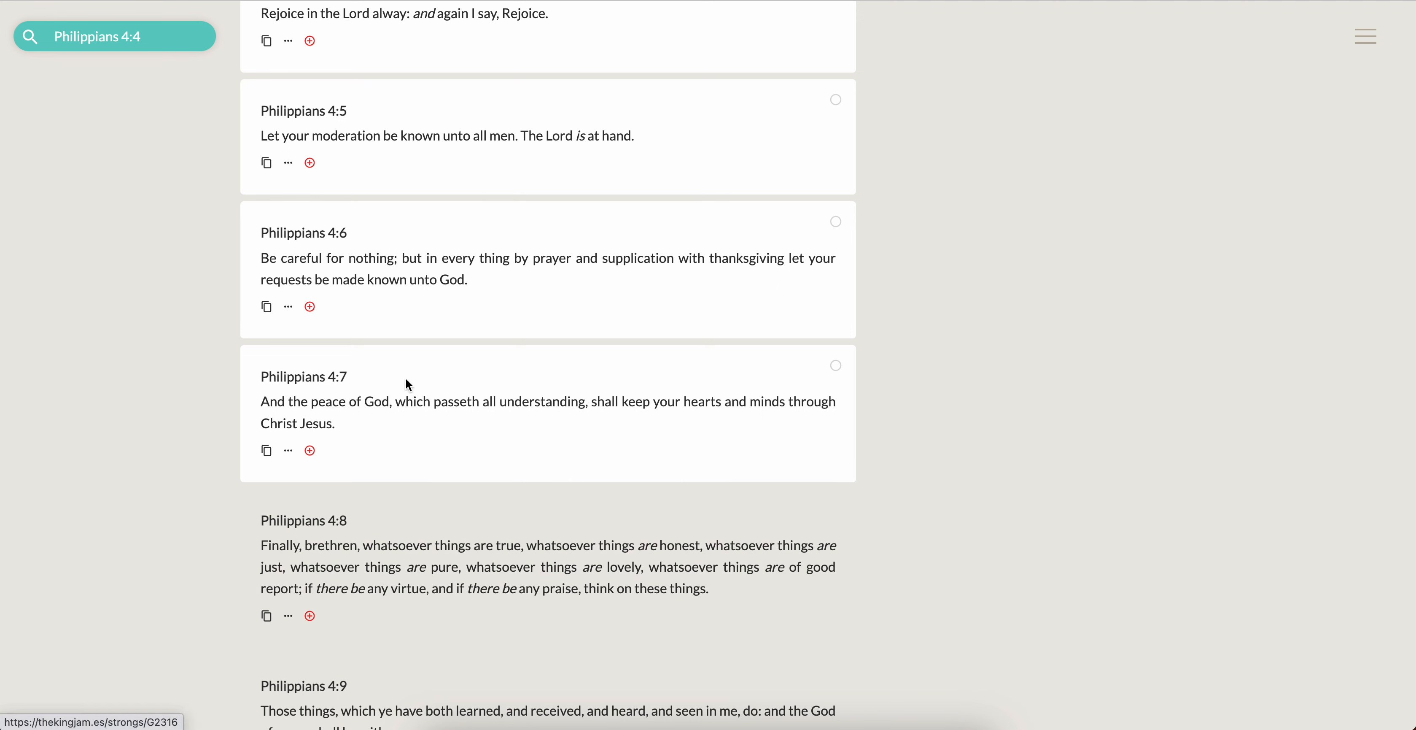
pyautogui.moveTo(541, 401)
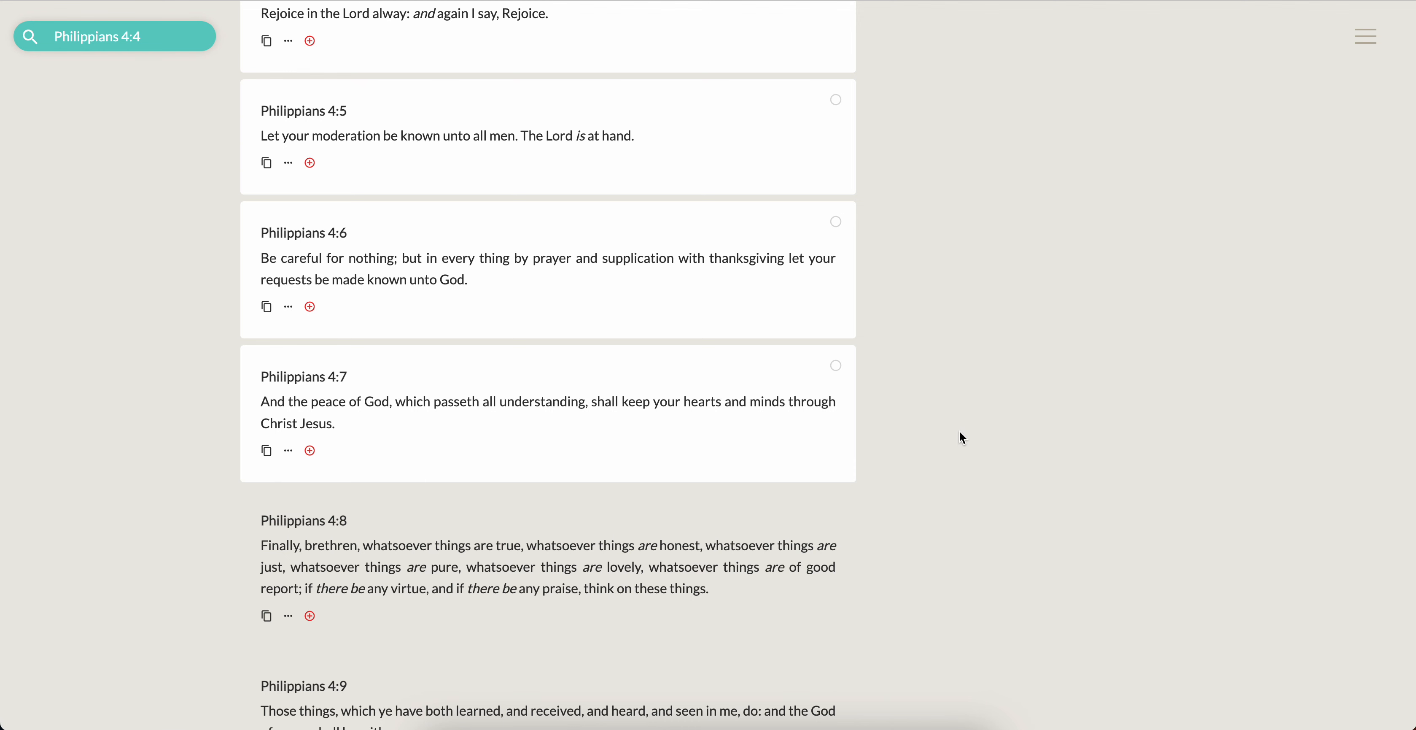
pyautogui.moveTo(977, 516)
pyautogui.write('Ephesians 5:20')
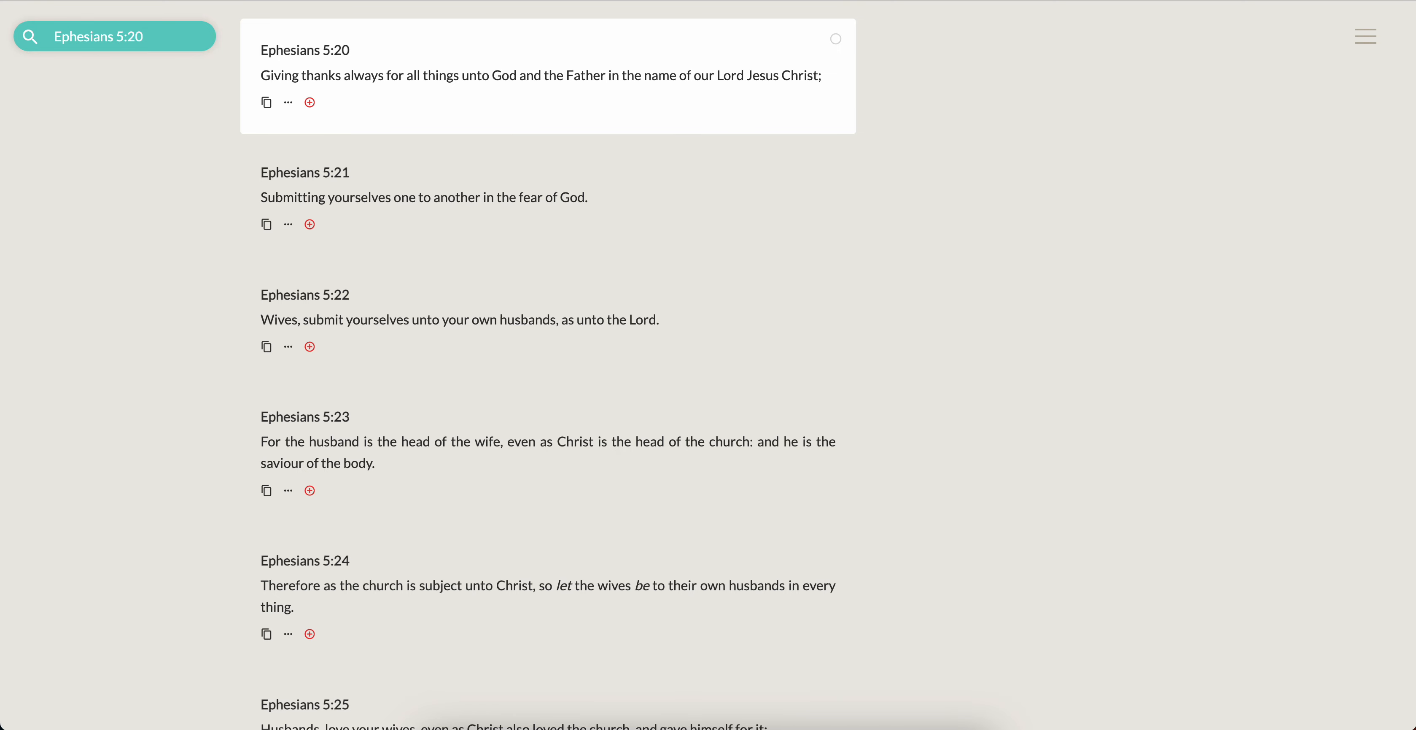
pyautogui.write('Colossians 3:17')
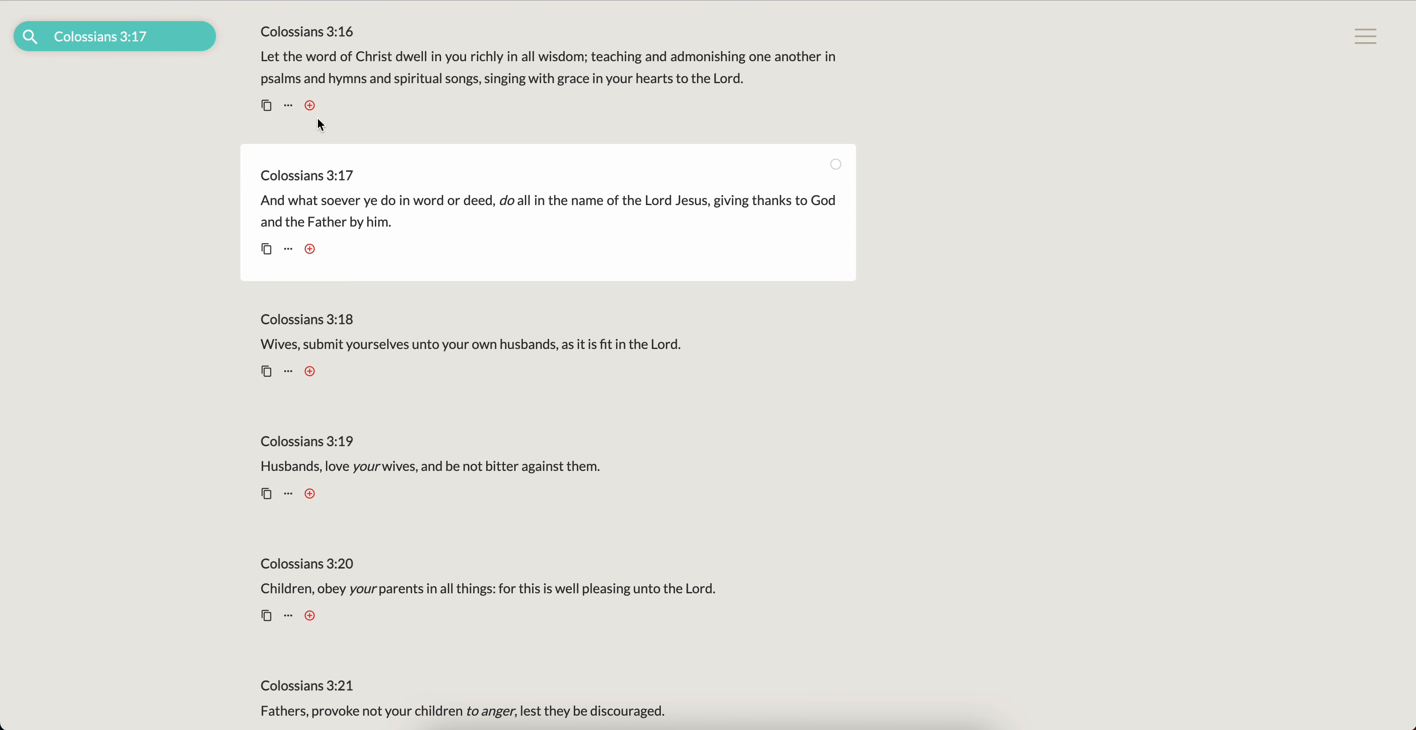
pyautogui.scroll(-3)
pyautogui.write('Ephesians 5:20')
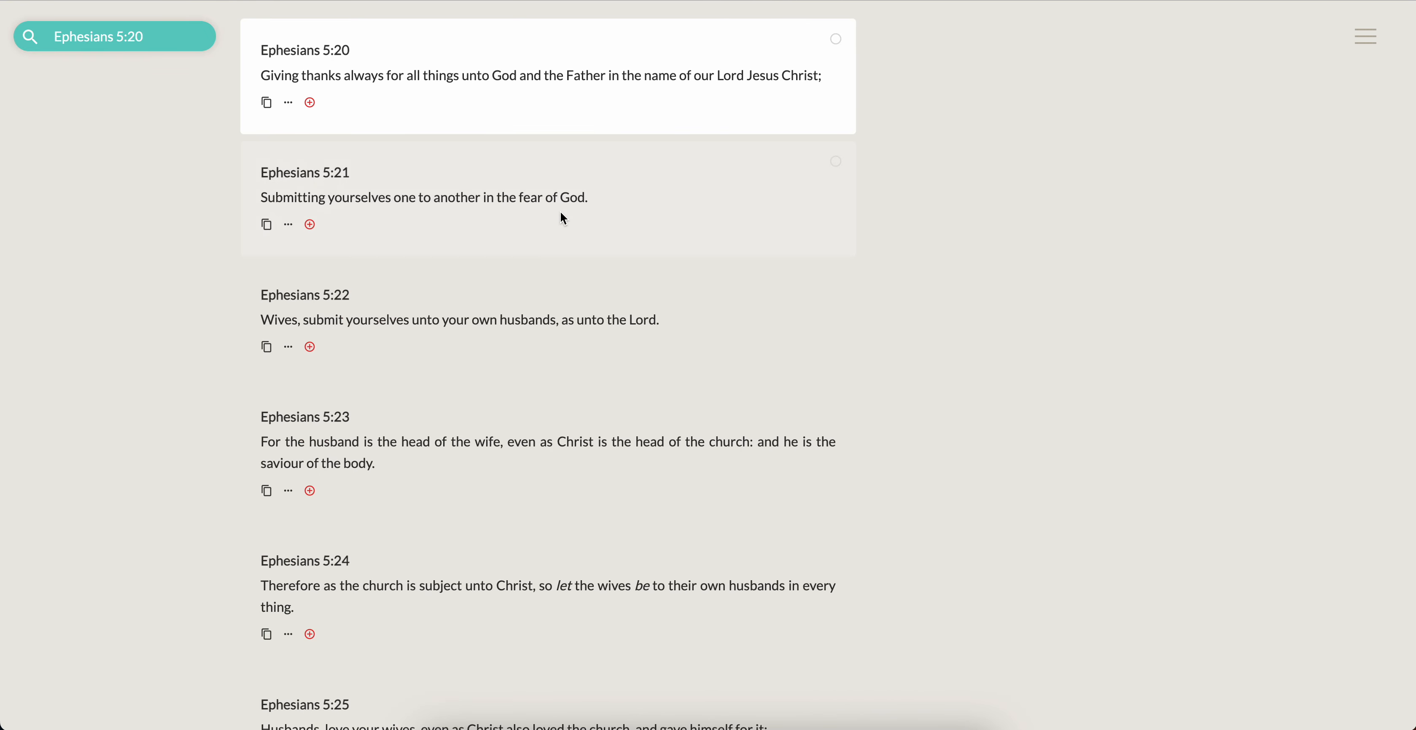
pyautogui.write('Colossians 3:17')
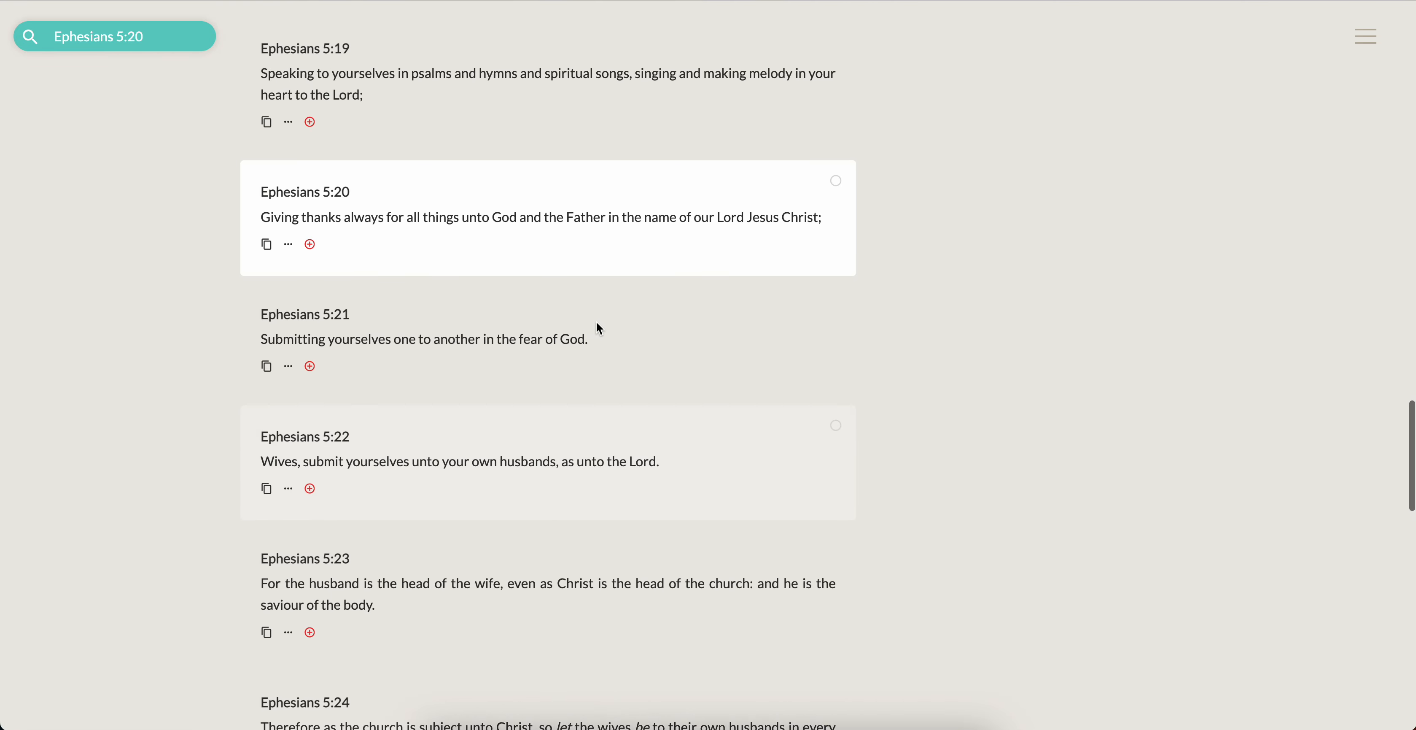
pyautogui.write('Colossians 3:17')
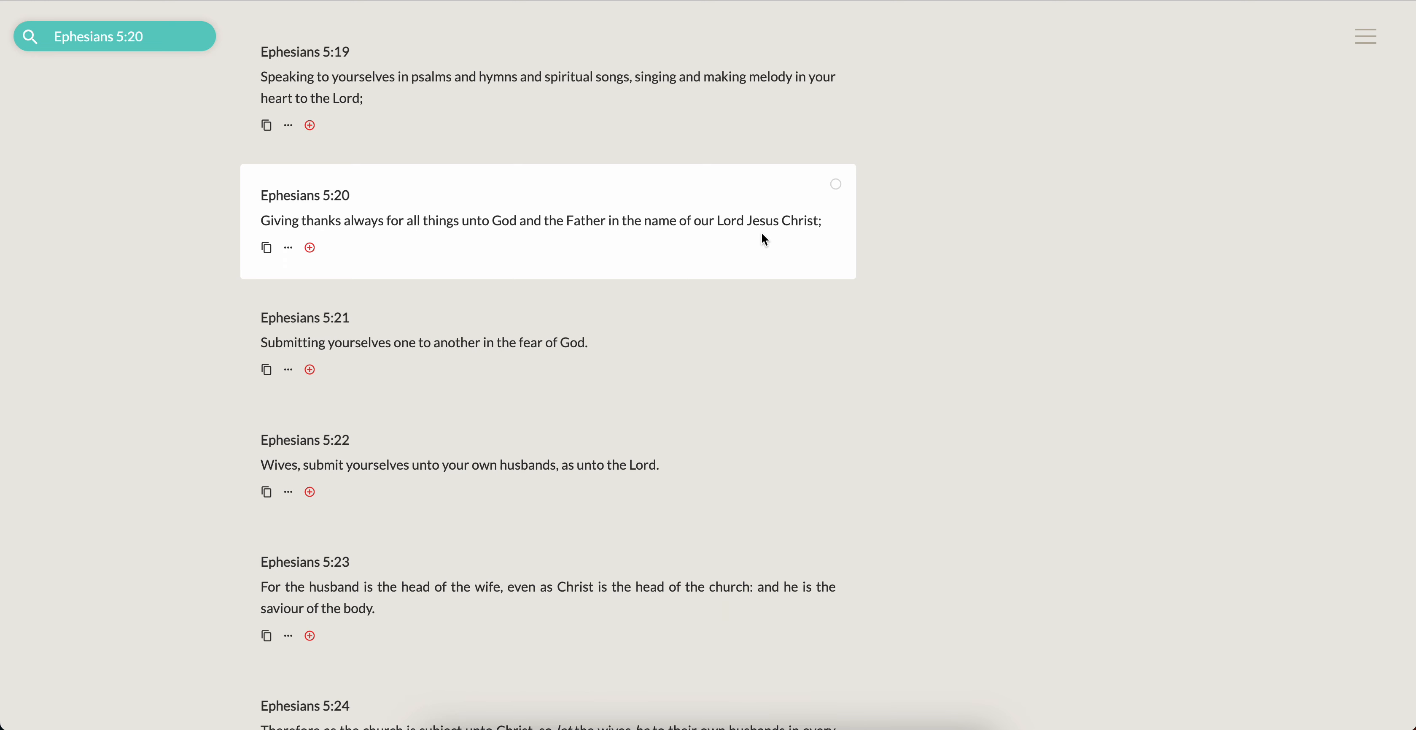
pyautogui.moveTo(820, 220)
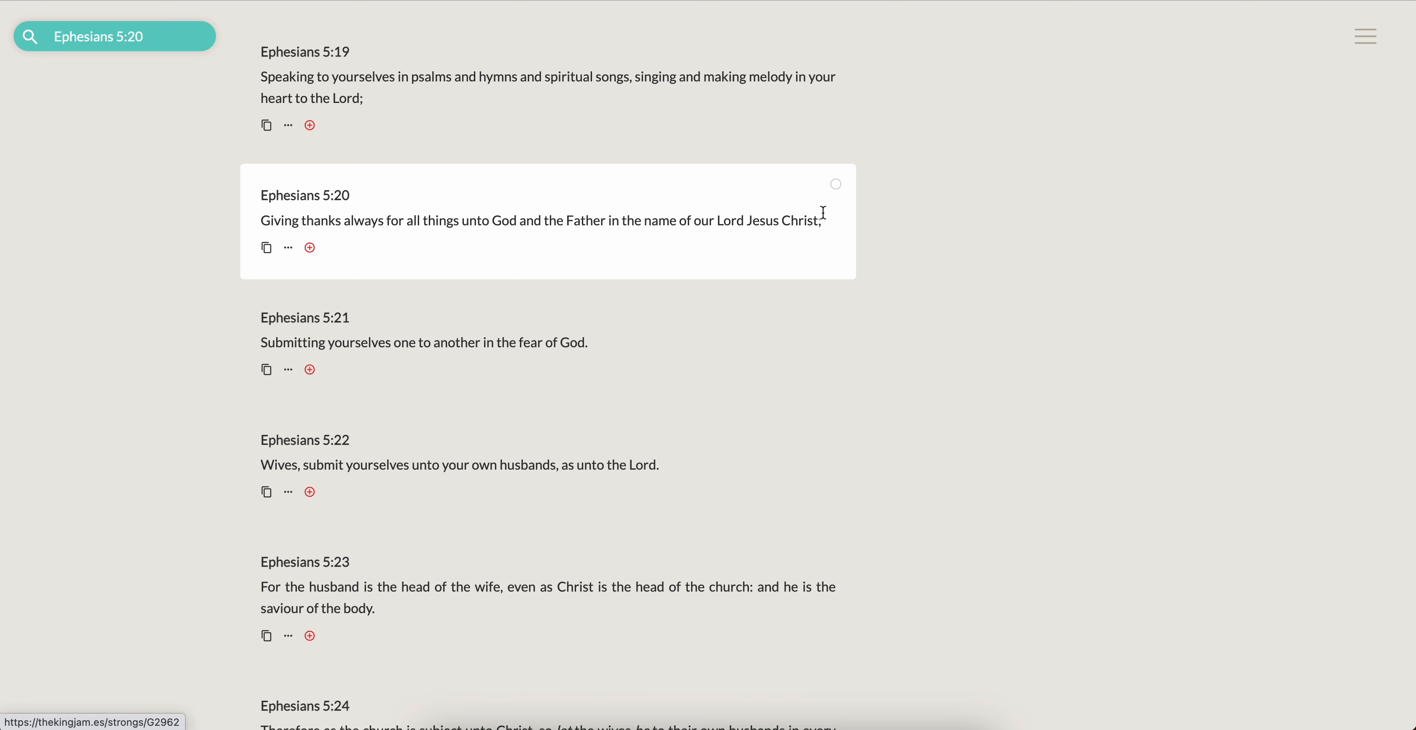
pyautogui.moveTo(165, 367)
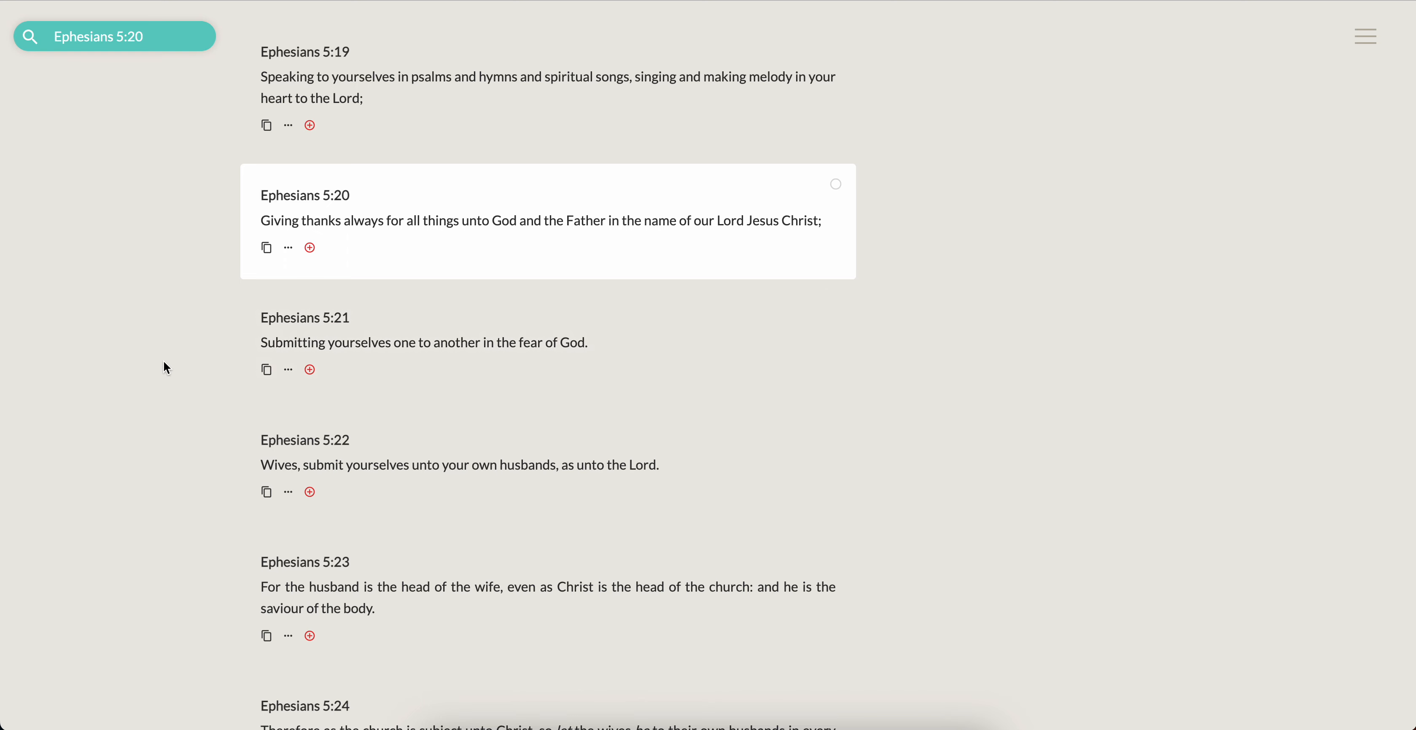
pyautogui.moveTo(434, 220)
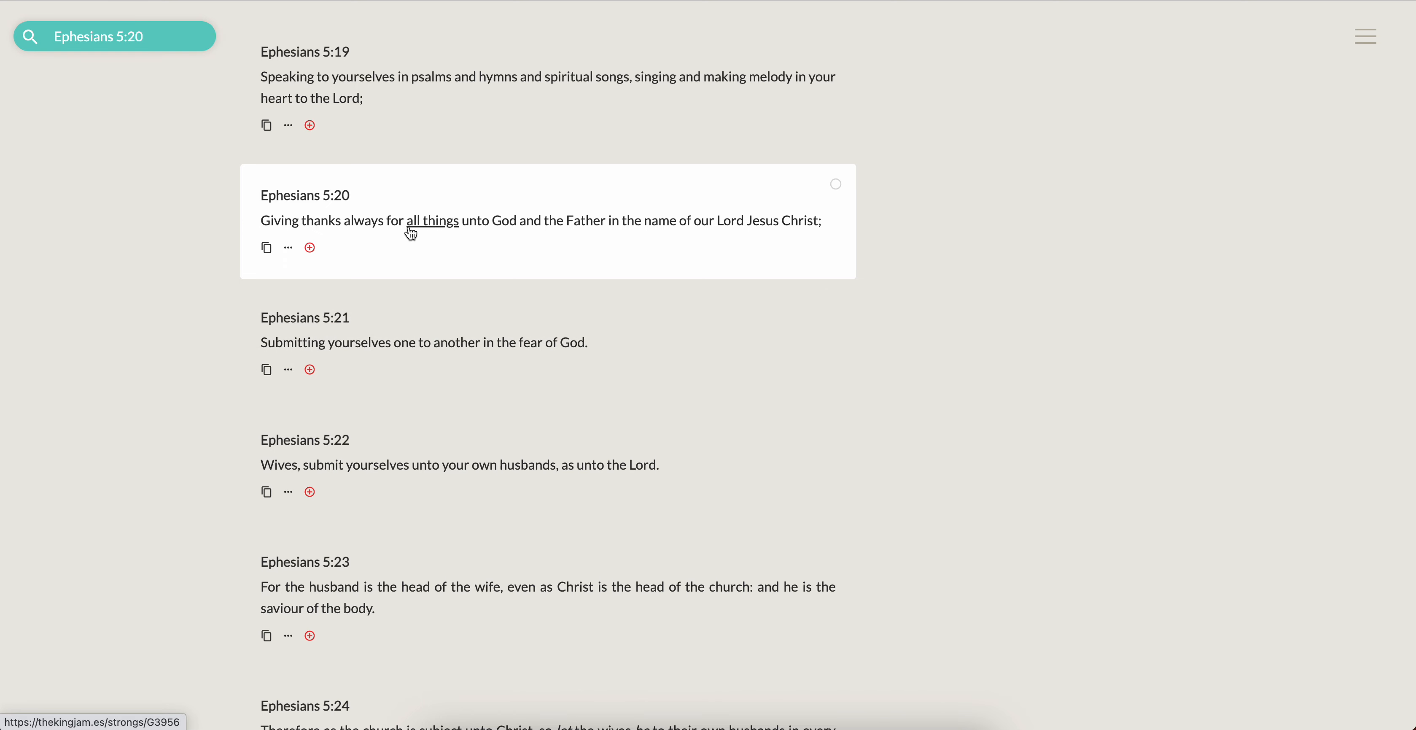
pyautogui.moveTo(649, 220)
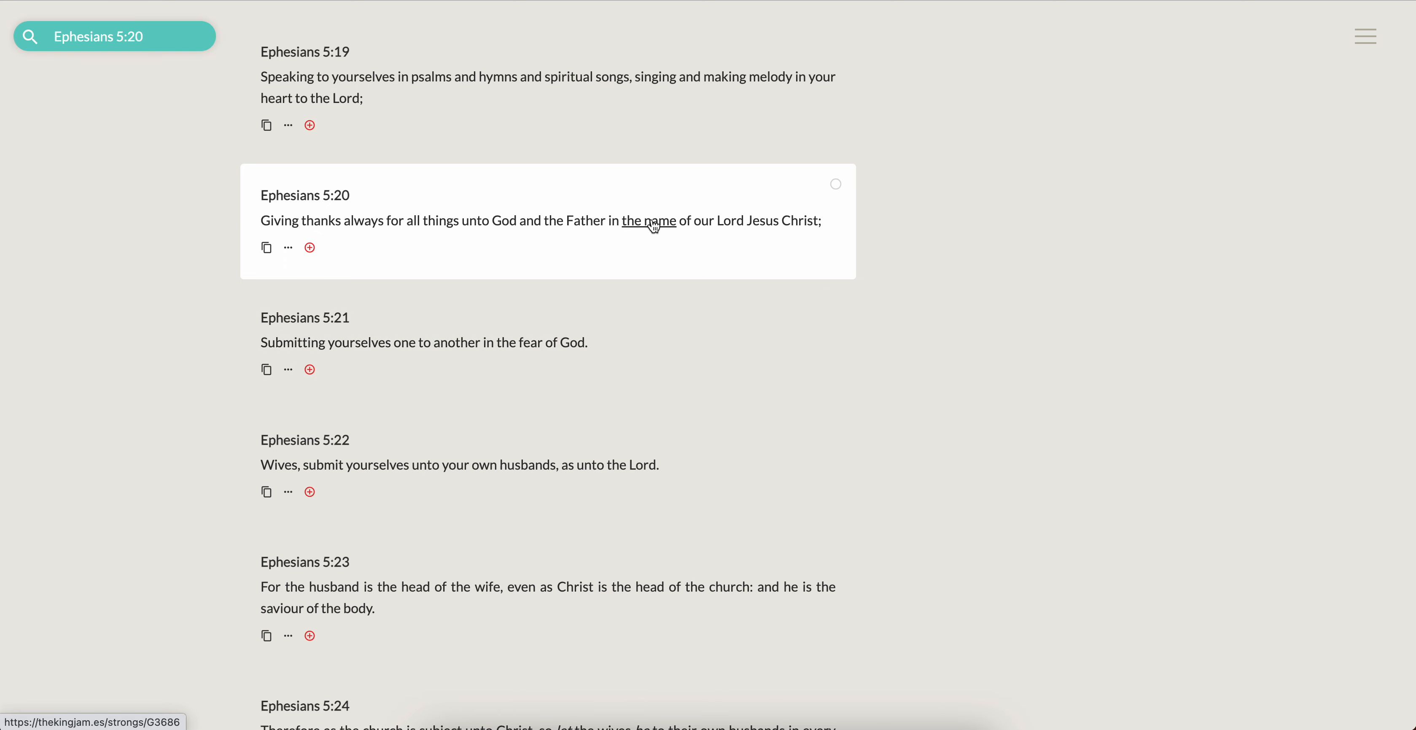
pyautogui.moveTo(946, 228)
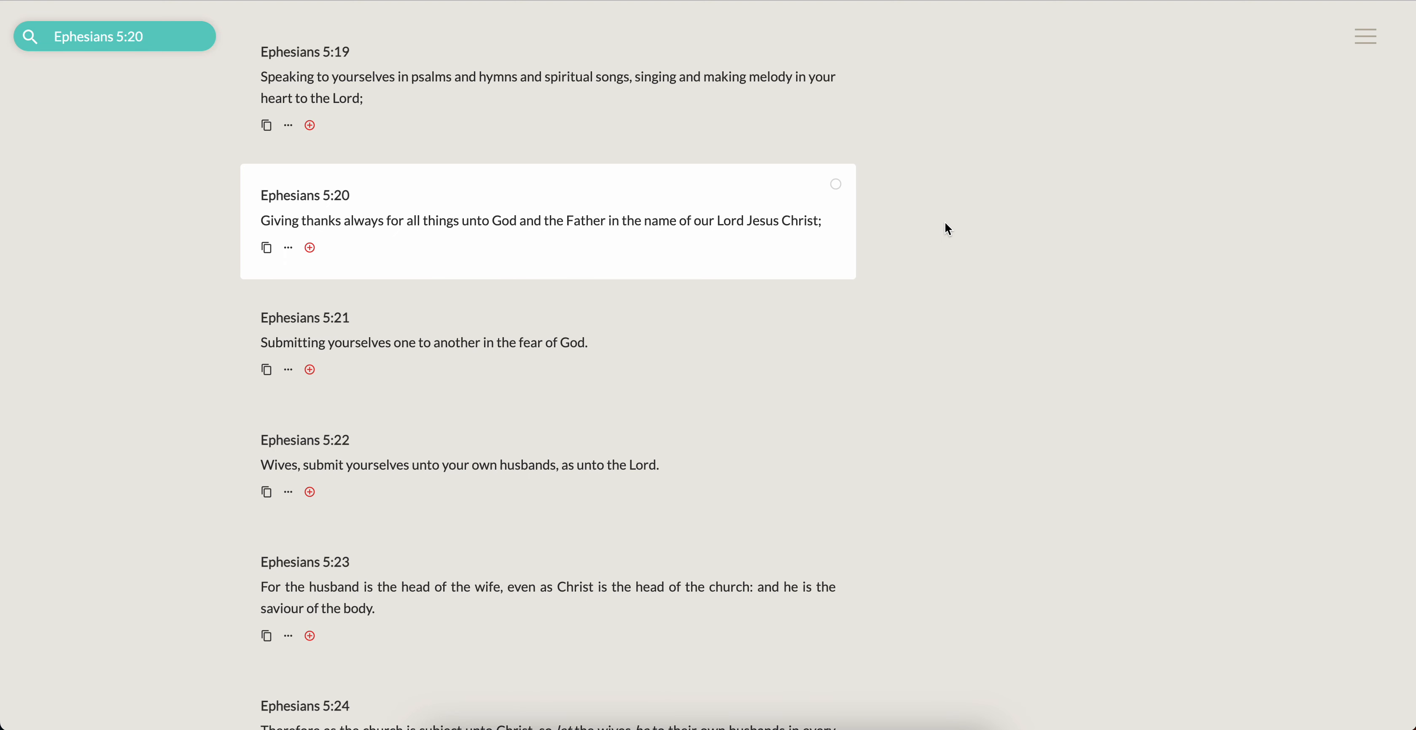
# Search "Psalms 107:1" to display 'O give thanks unto the LORD, for he is good'.
pyautogui.write('Psalms 107:1')
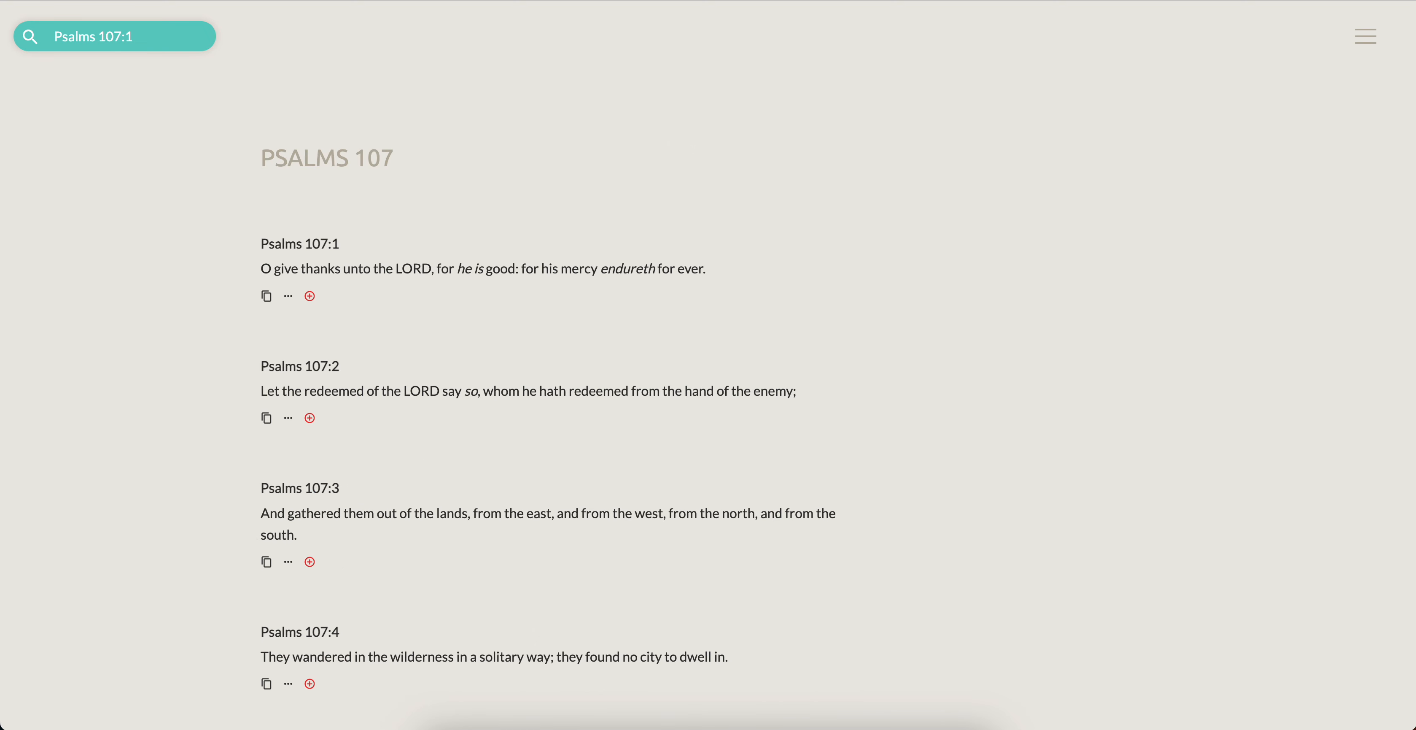
pyautogui.moveTo(1041, 290)
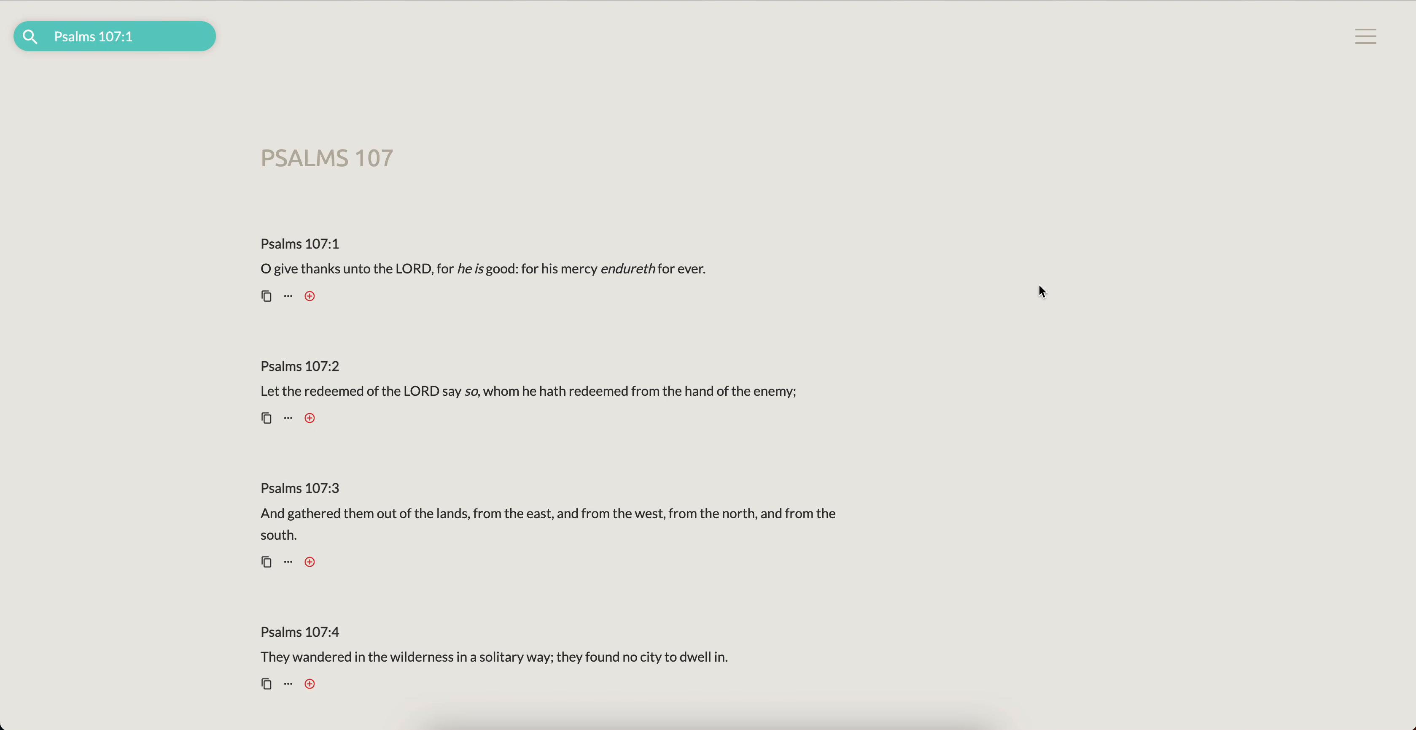
pyautogui.moveTo(1010, 42)
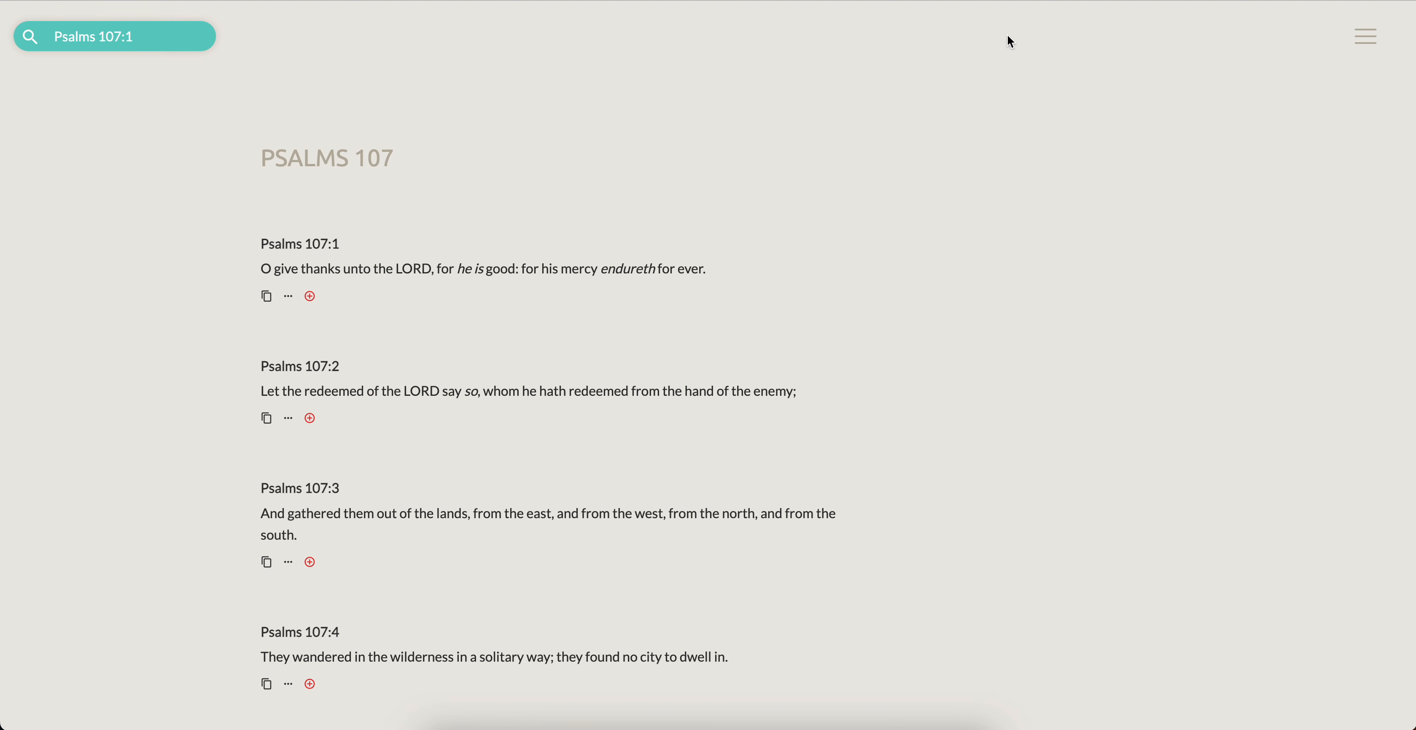